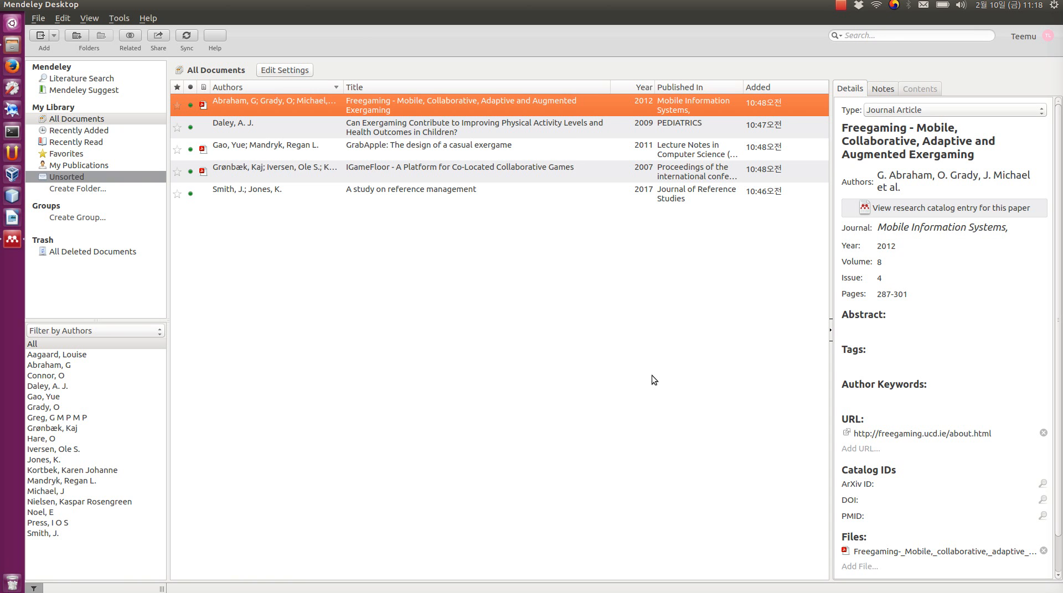
pyautogui.moveTo(687, 307)
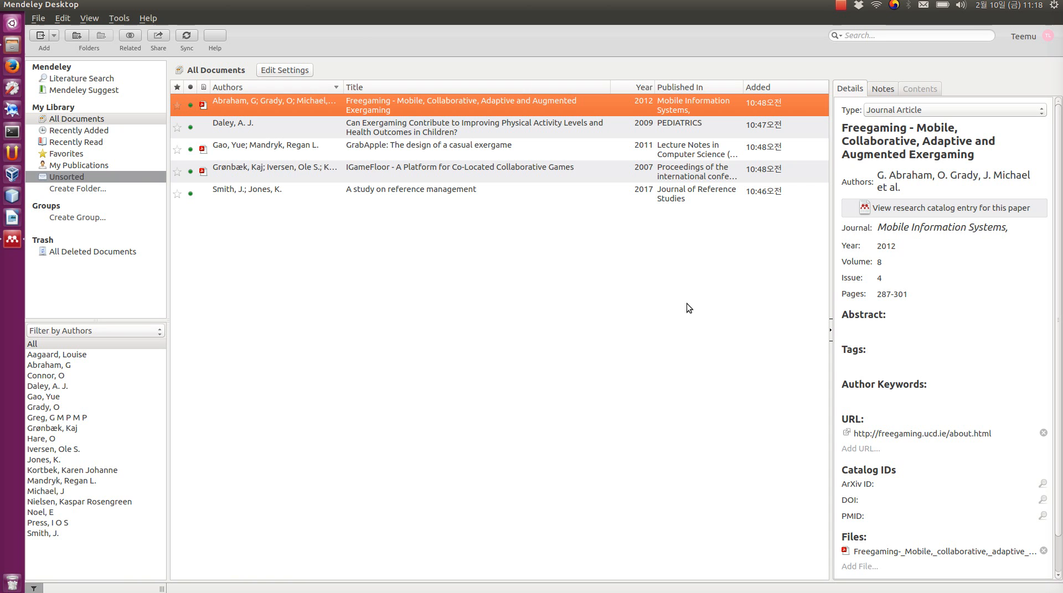
pyautogui.moveTo(522, 258)
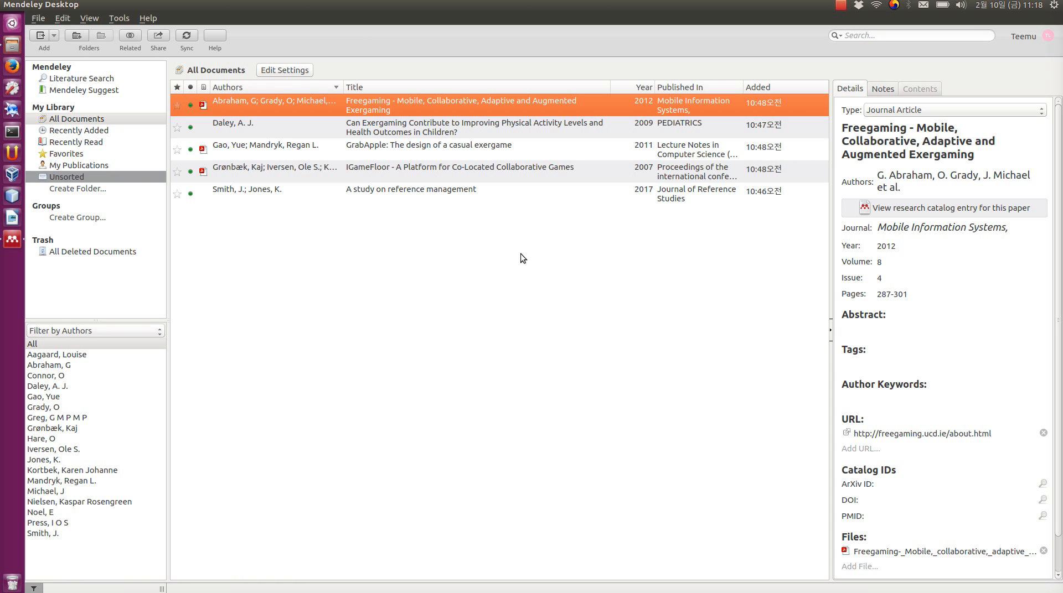
pyautogui.moveTo(496, 211)
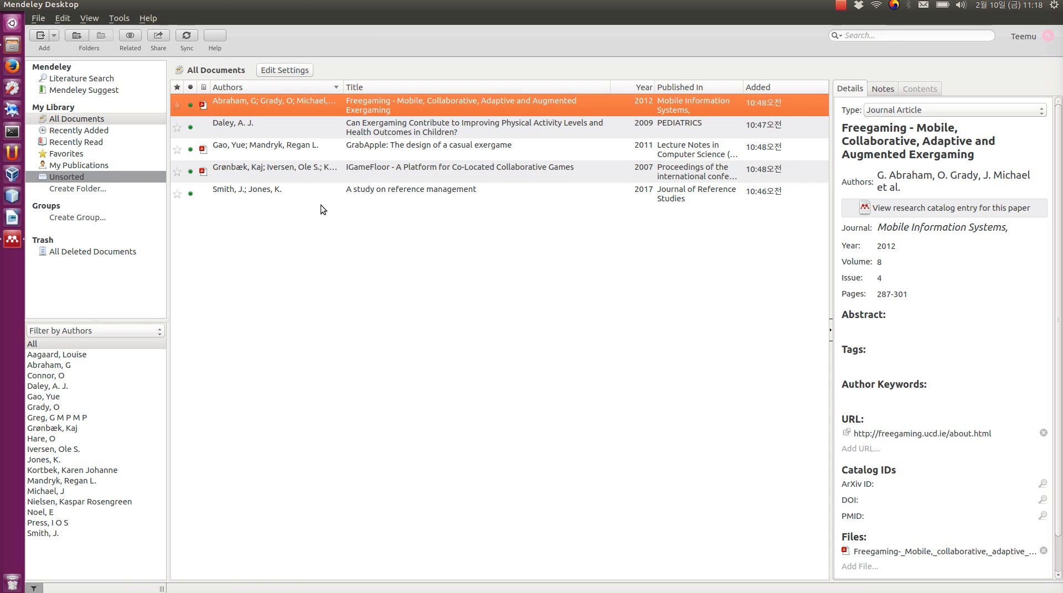
pyautogui.moveTo(252, 220)
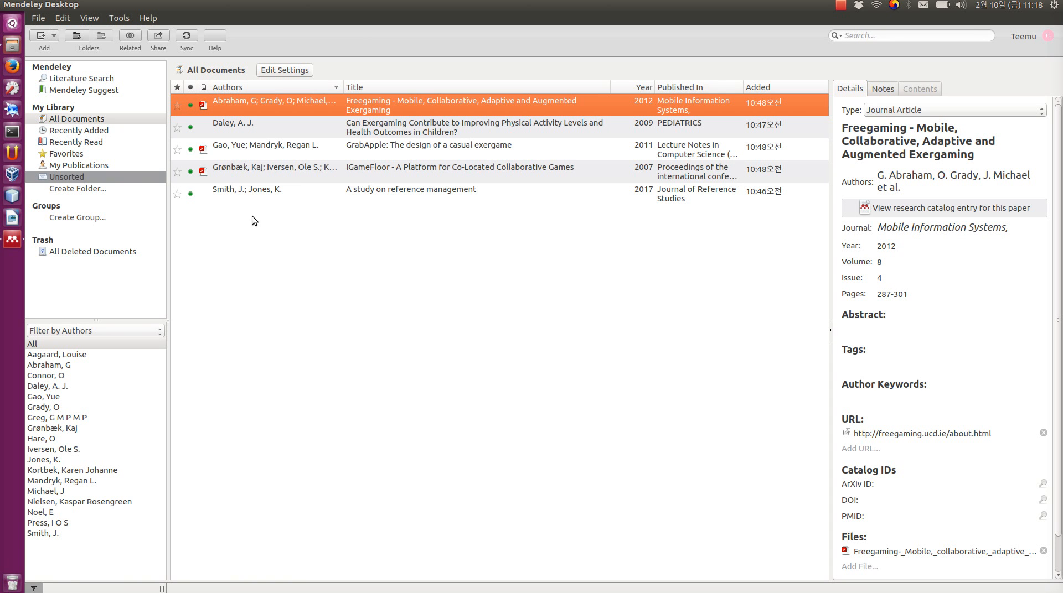
pyautogui.moveTo(261, 222)
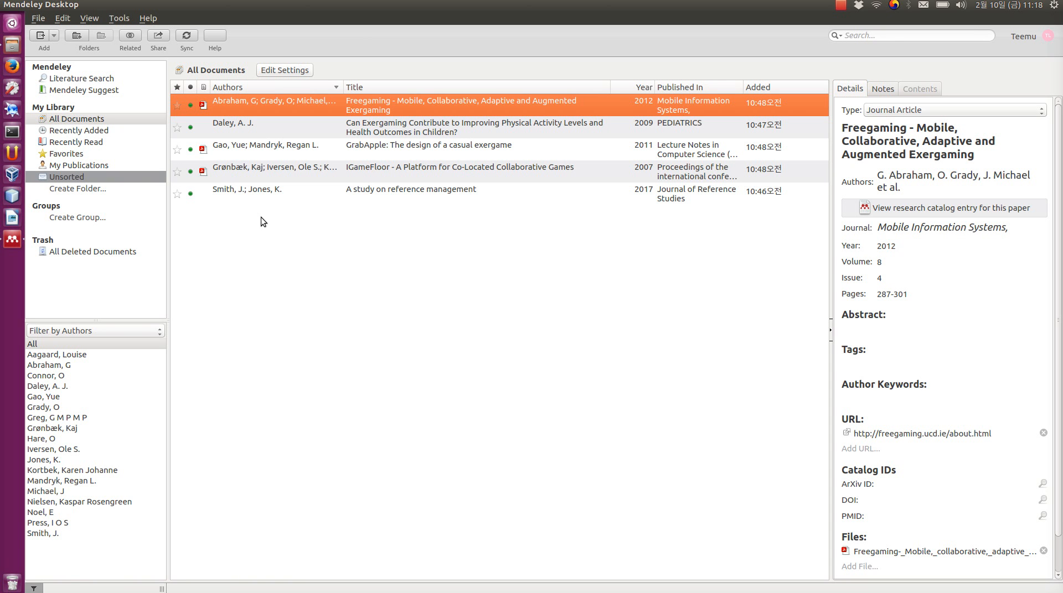
pyautogui.moveTo(235, 110)
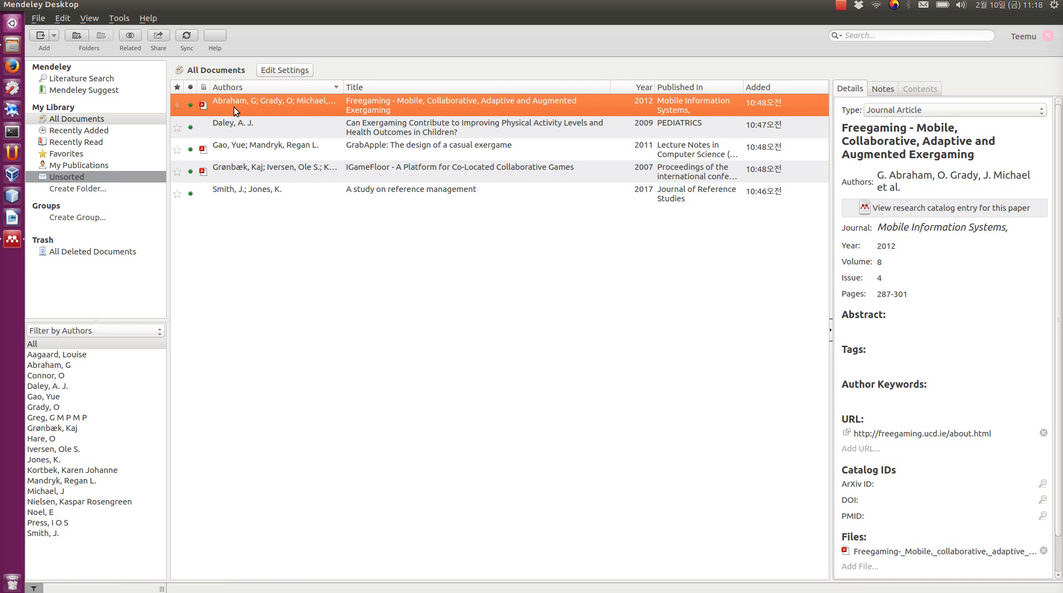
pyautogui.moveTo(65, 201)
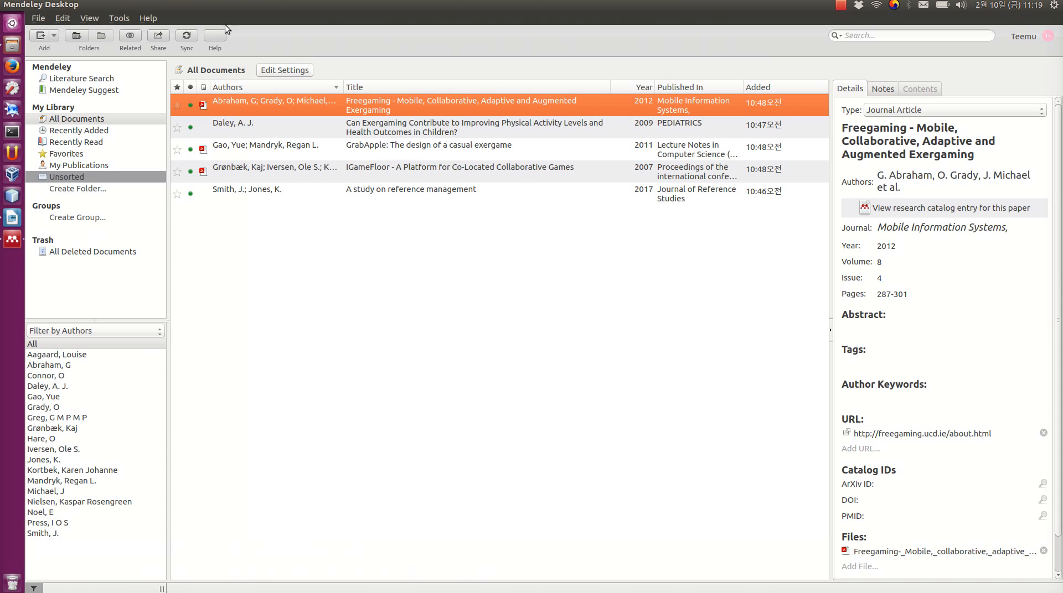
# Step: Install Mendeley's LibreOffice citation plugin from the Tools menu and confirm the installation
pyautogui.click(119, 18)
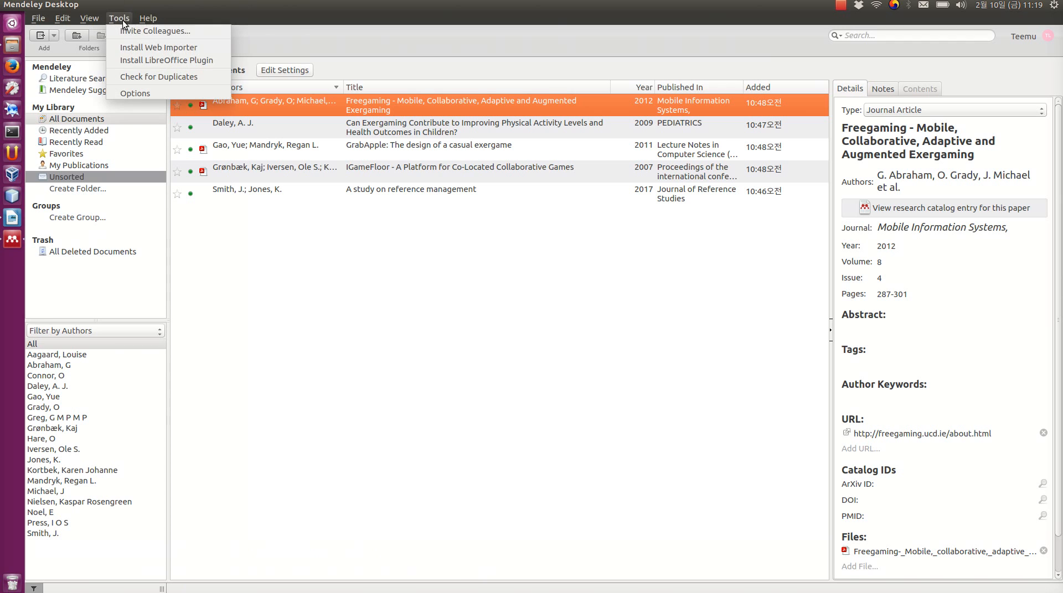
pyautogui.moveTo(166, 61)
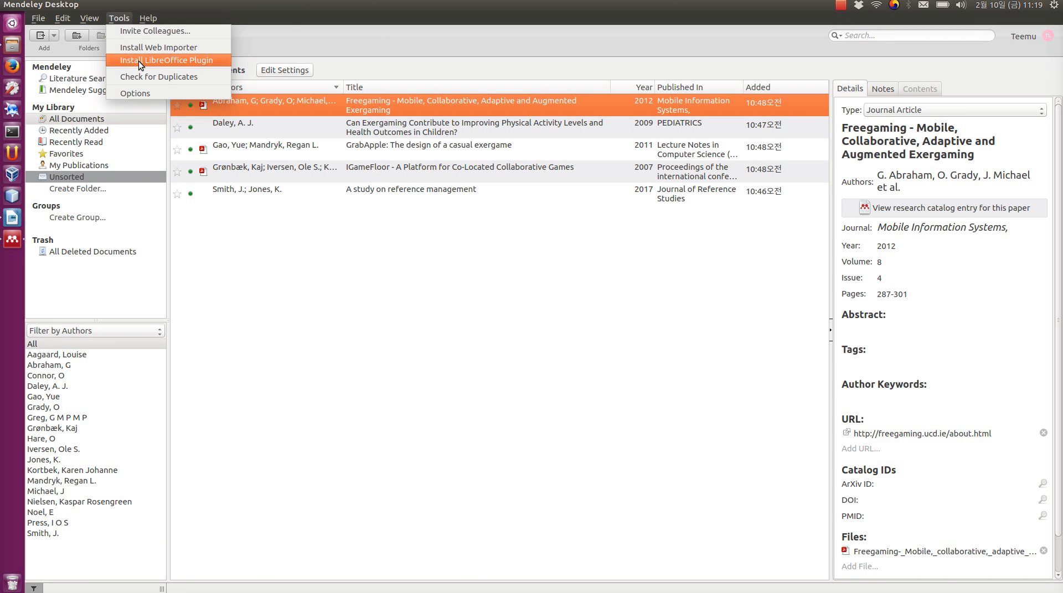
pyautogui.moveTo(147, 65)
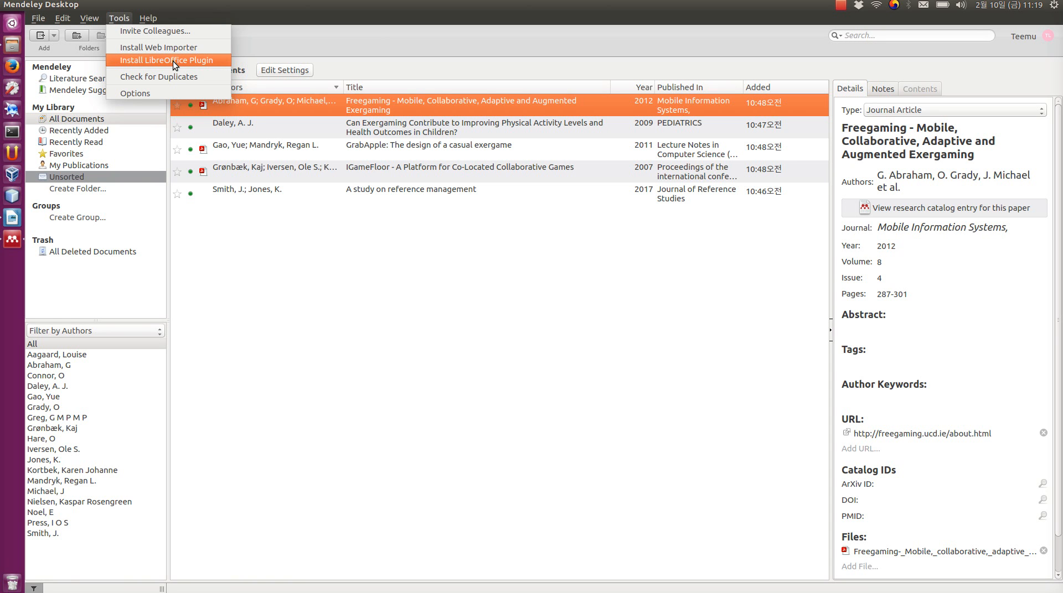
pyautogui.moveTo(188, 62)
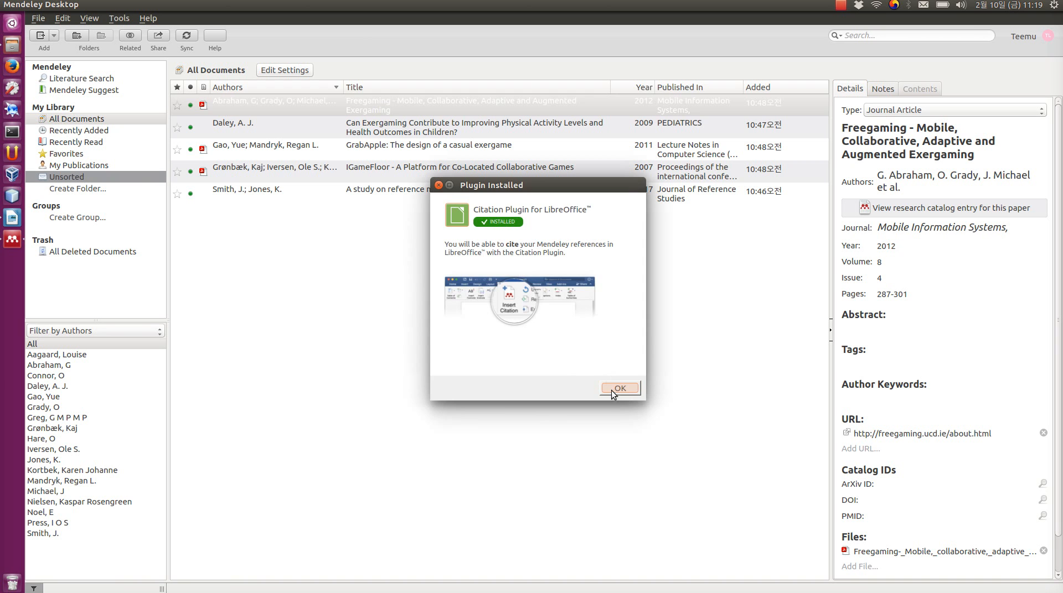
pyautogui.click(618, 388)
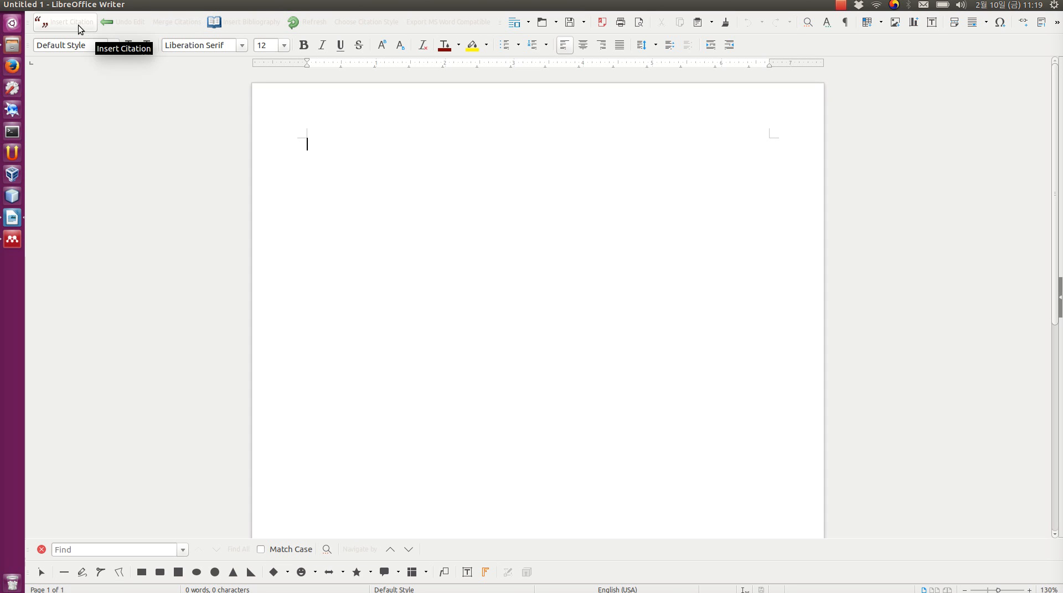
pyautogui.moveTo(177, 32)
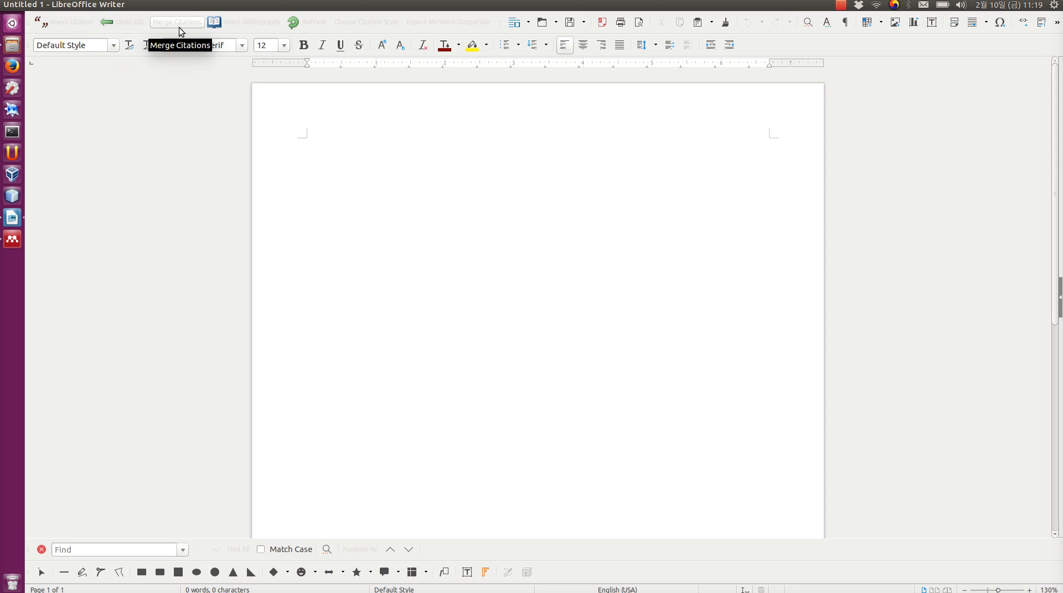
pyautogui.moveTo(243, 30)
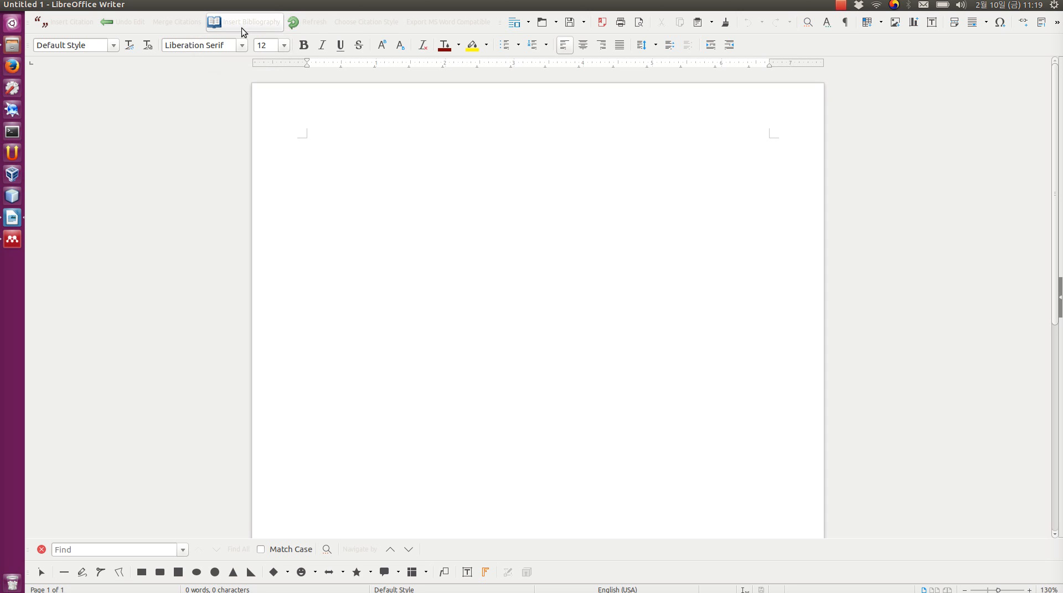
pyautogui.moveTo(366, 22)
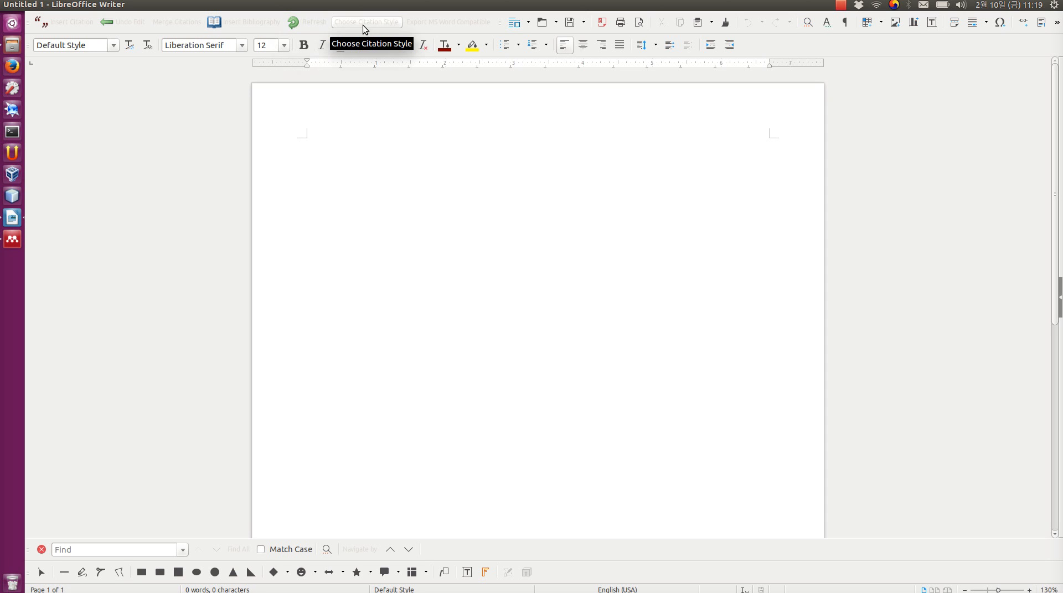
pyautogui.click(306, 143)
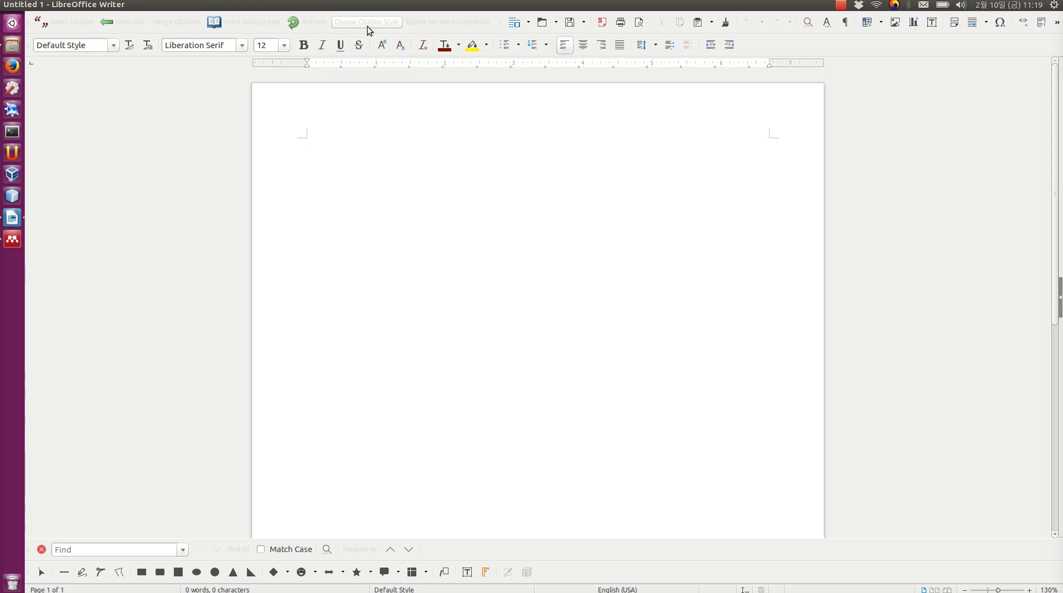
pyautogui.moveTo(367, 22)
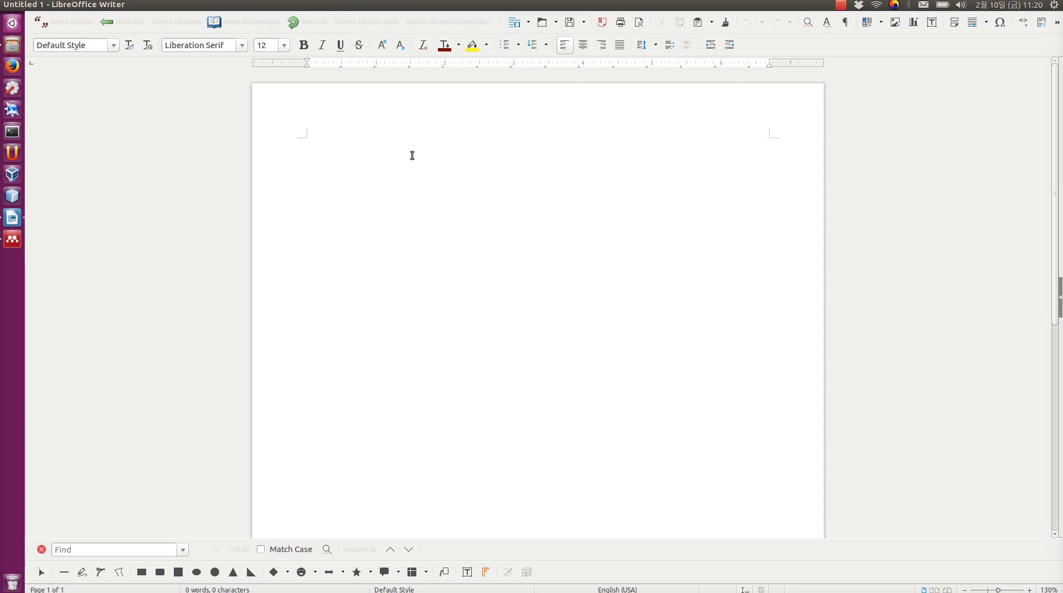
# Step: Type 'Exergaming has been shown to be efficient for motivation of children towards exercise.'
pyautogui.click(306, 144)
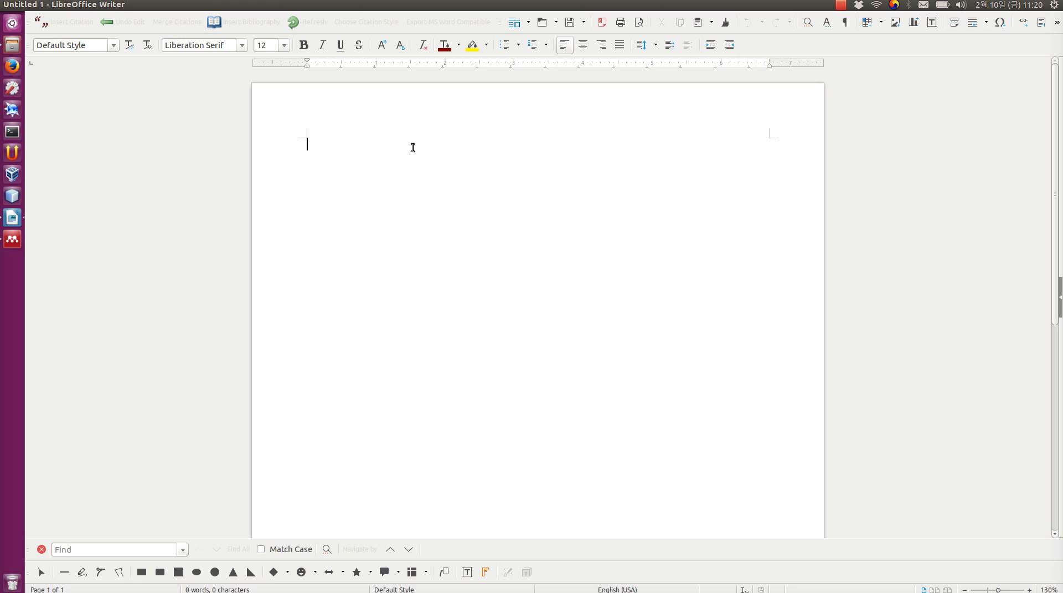
pyautogui.write('Ex')
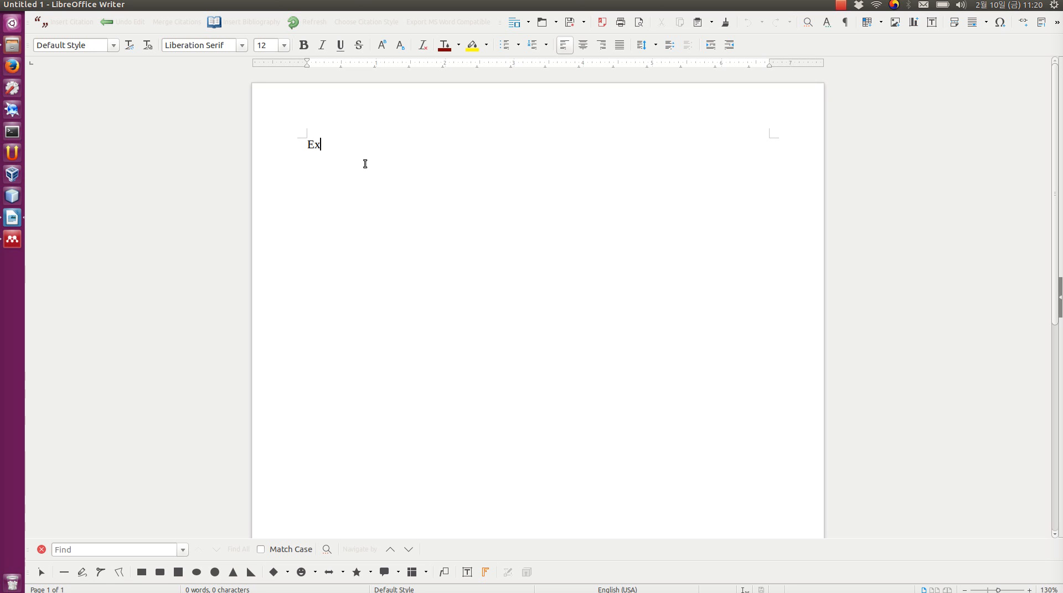
pyautogui.write('ergaming has bee')
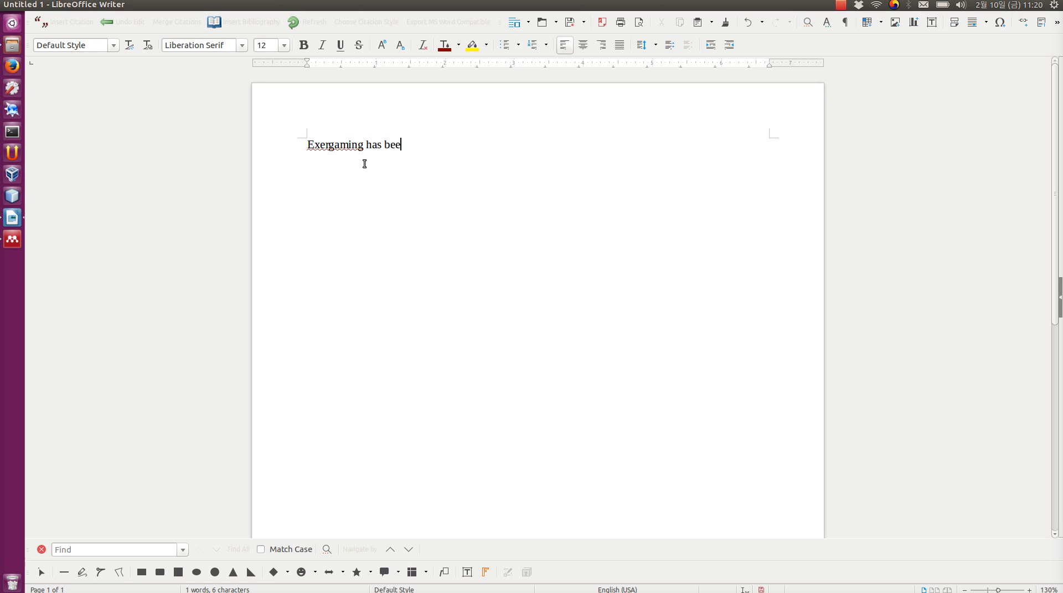
pyautogui.write('n shown to be')
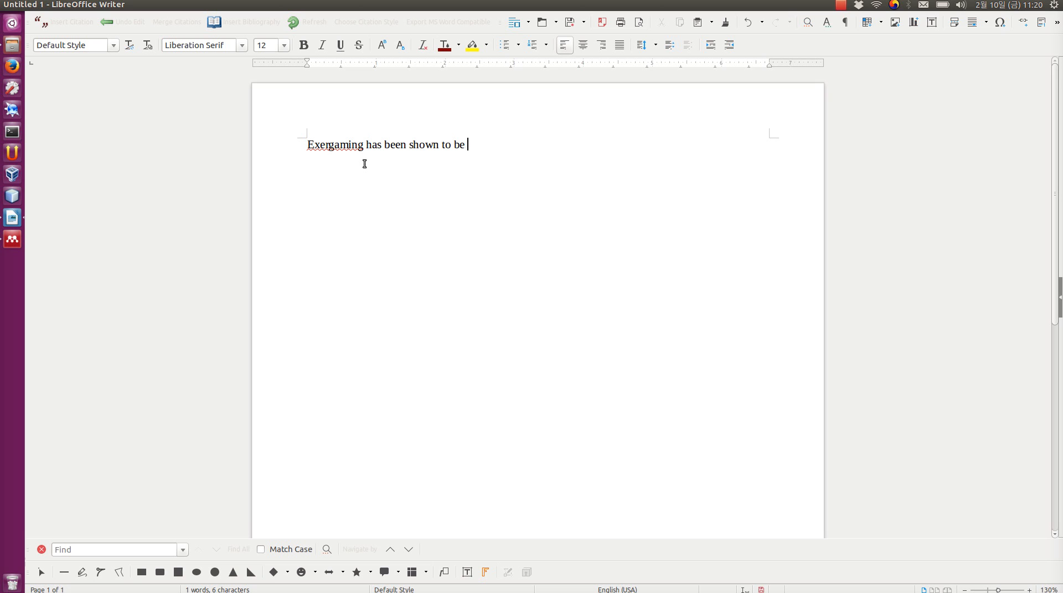
pyautogui.write('efficient f')
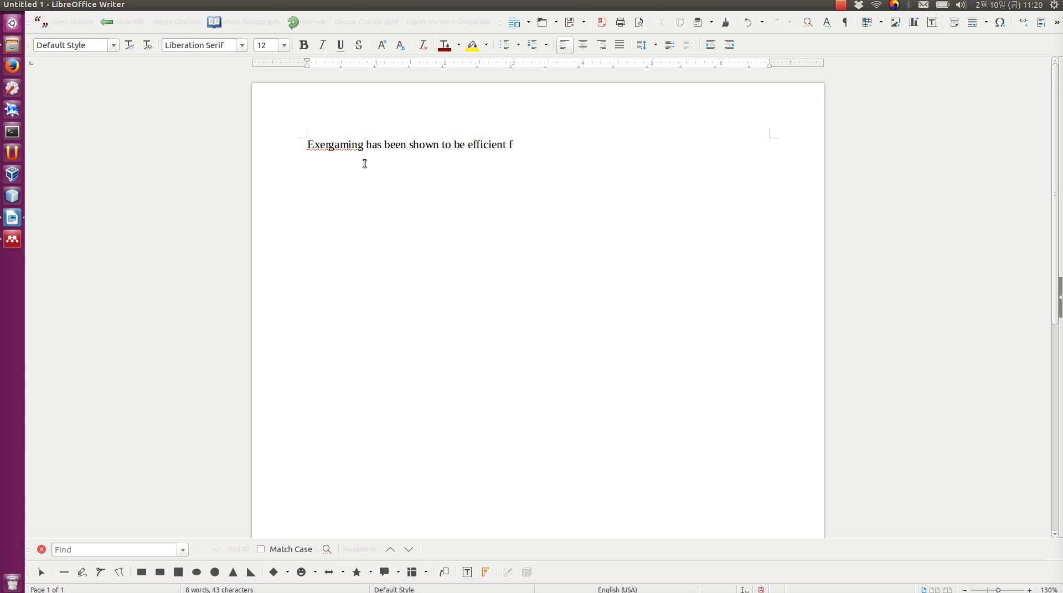
pyautogui.write('or motiva')
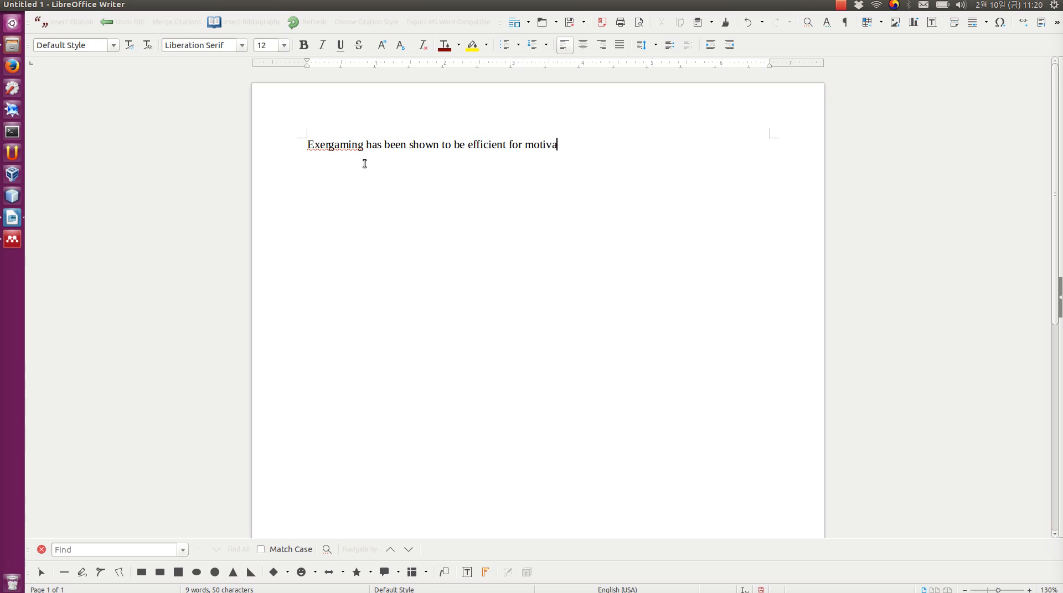
pyautogui.write('tion of children')
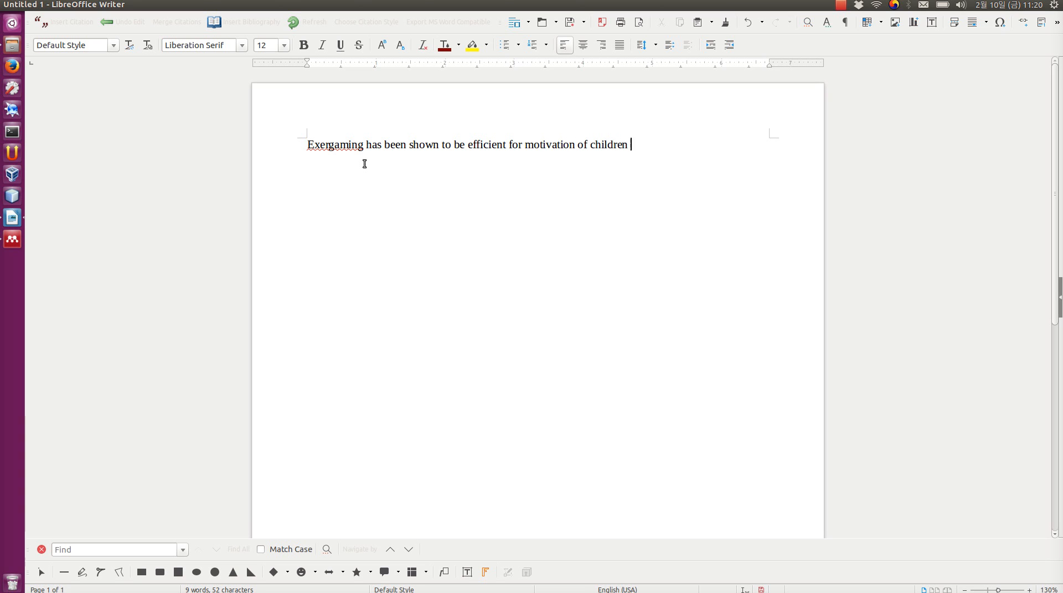
pyautogui.write('towards exerc')
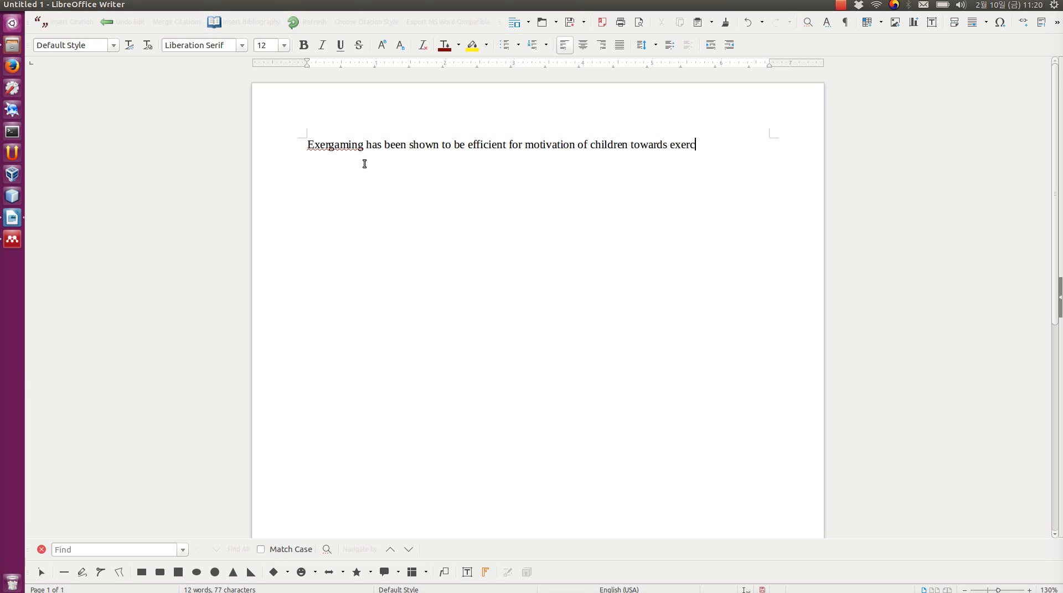
pyautogui.write('ise.')
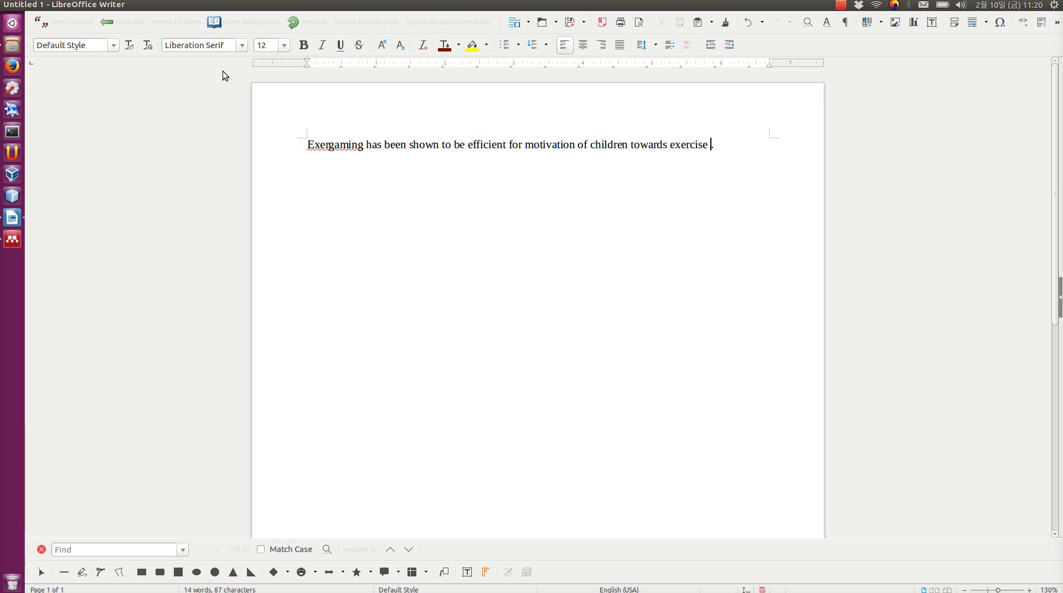
pyautogui.moveTo(64, 22)
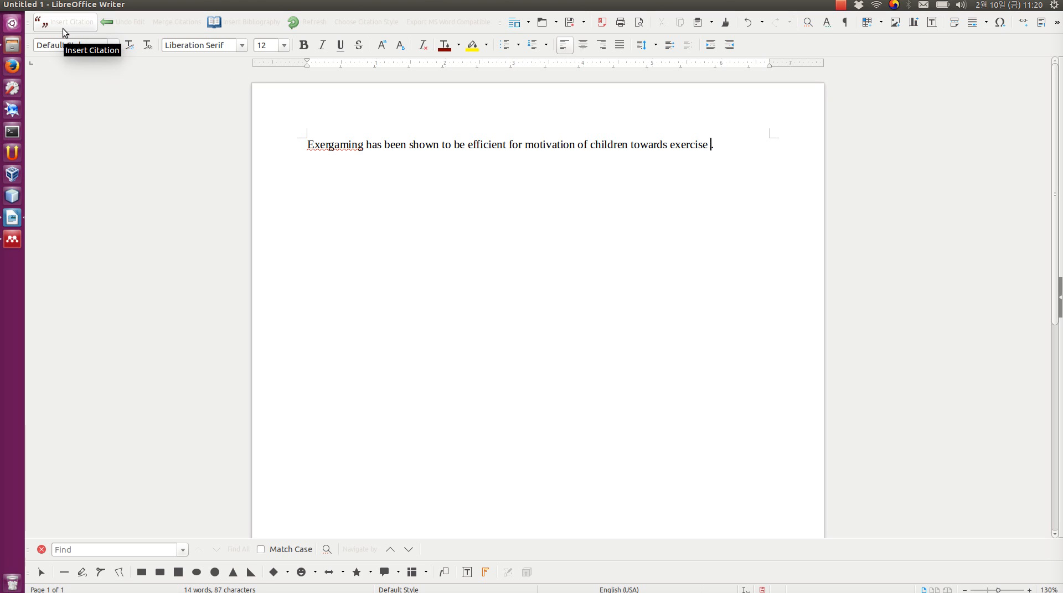
# Step: Search Mendeley's Citation Editor for 'exer' papers, try Daley 2009, then view the full library
pyautogui.click(64, 22)
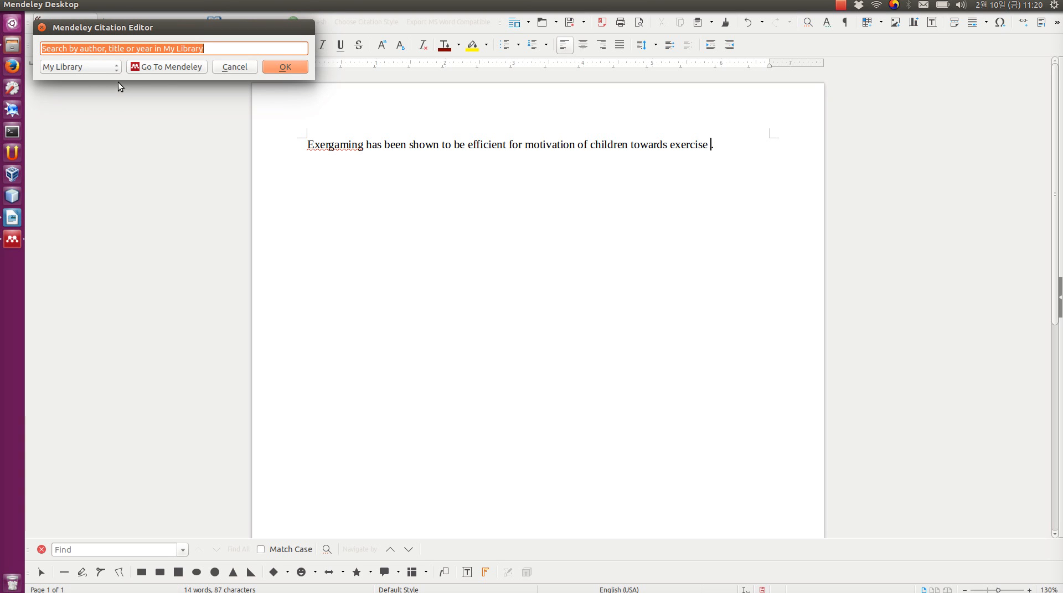
pyautogui.moveTo(12, 245)
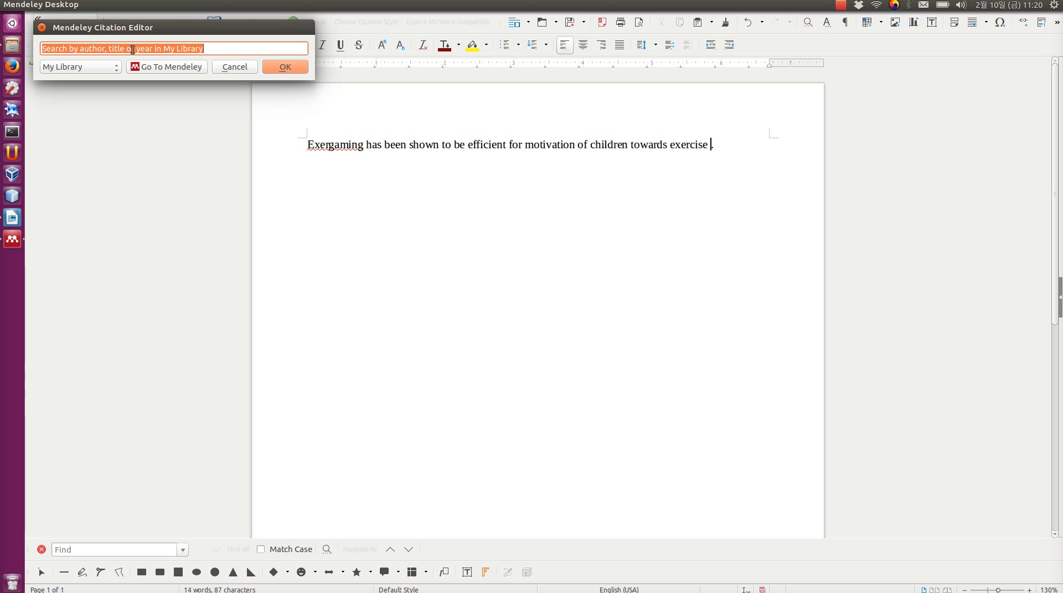
pyautogui.write('e')
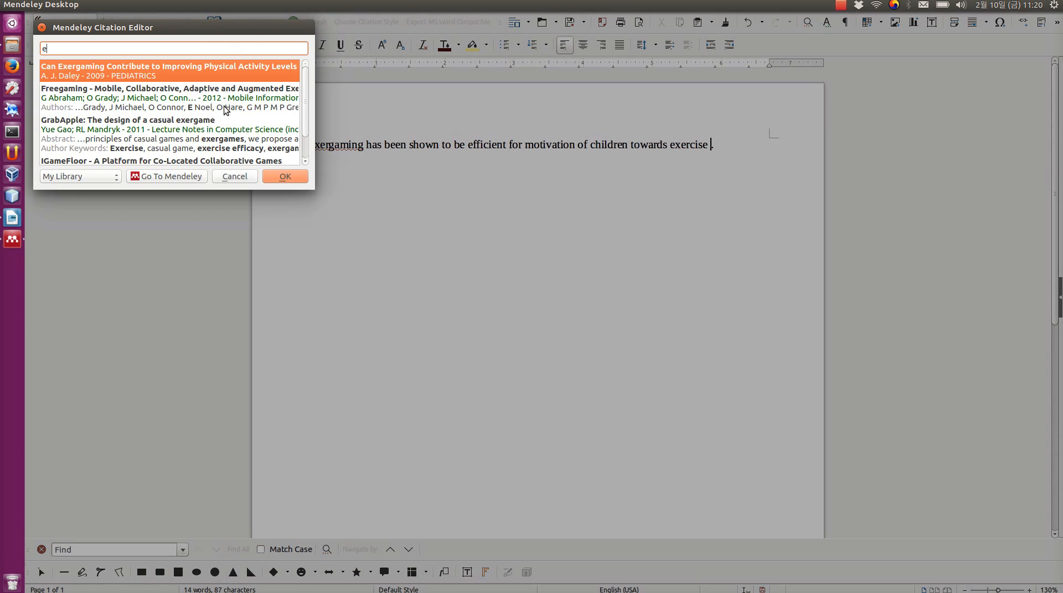
pyautogui.write('xer')
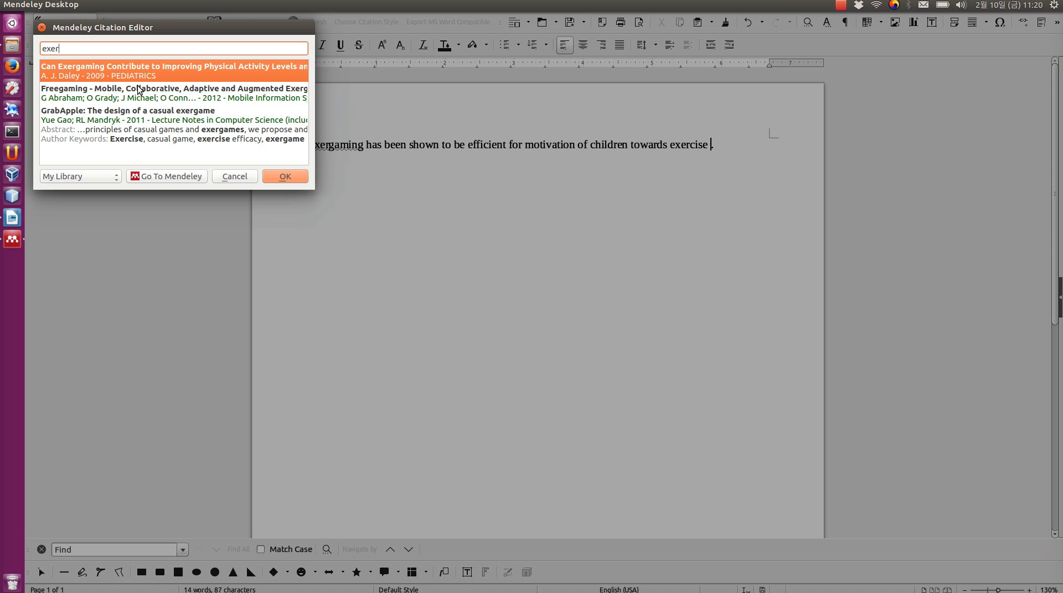
pyautogui.moveTo(122, 109)
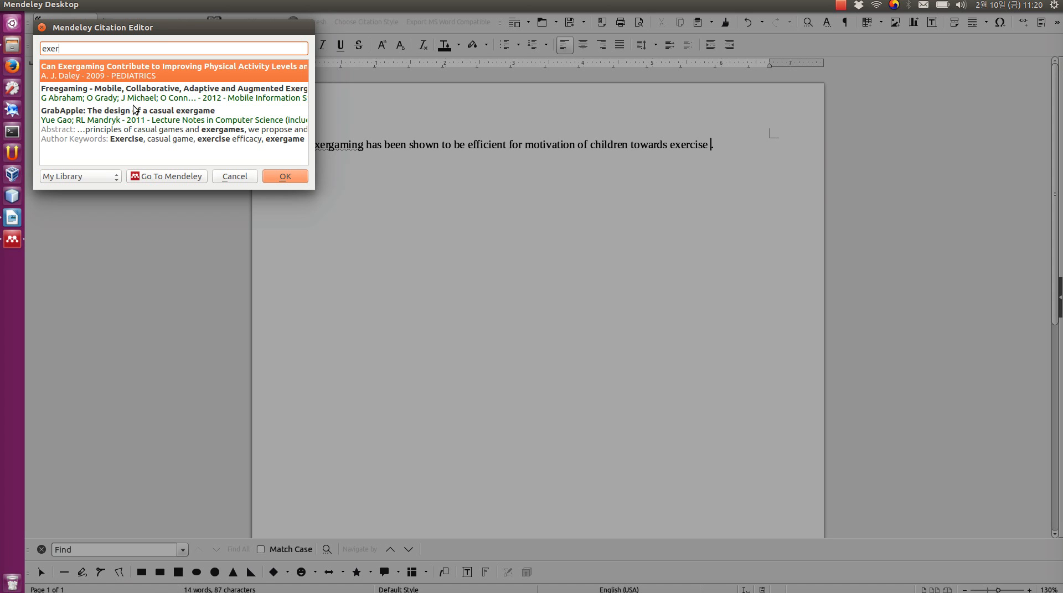
pyautogui.moveTo(19, 240)
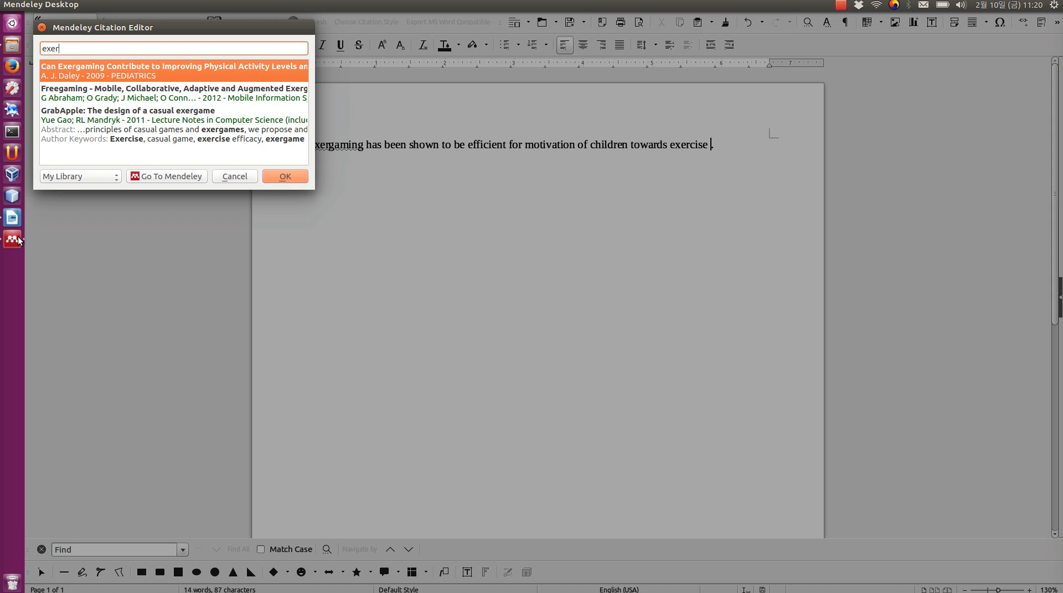
pyautogui.click(173, 70)
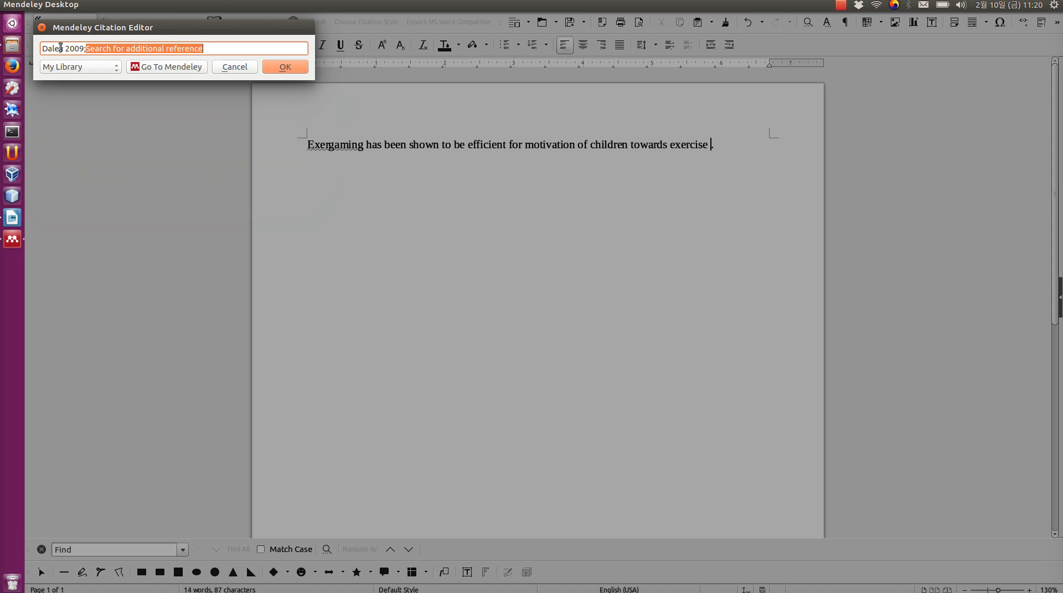
pyautogui.write('m')
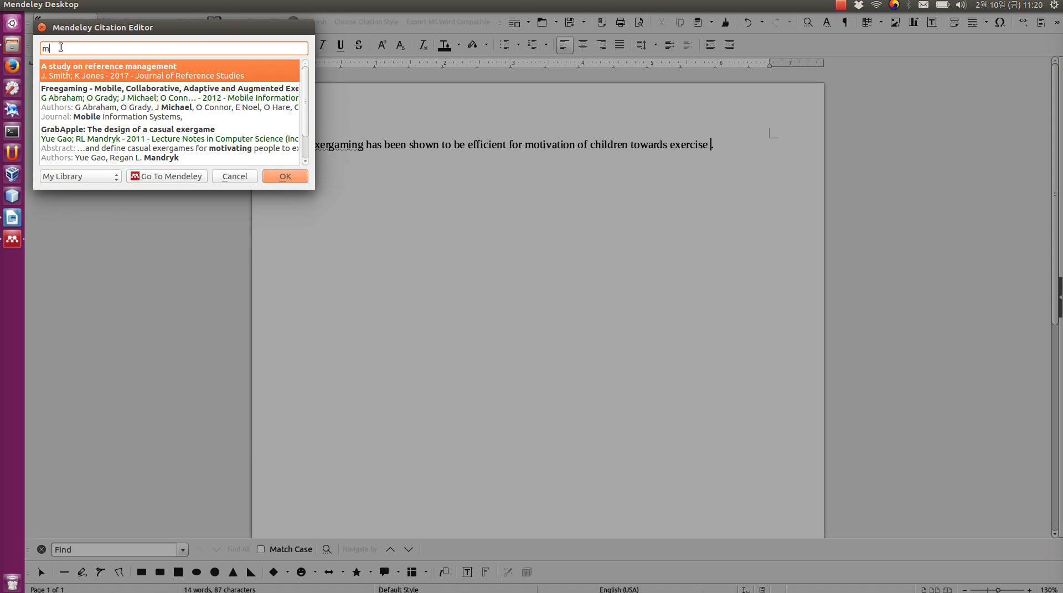
pyautogui.write('ue')
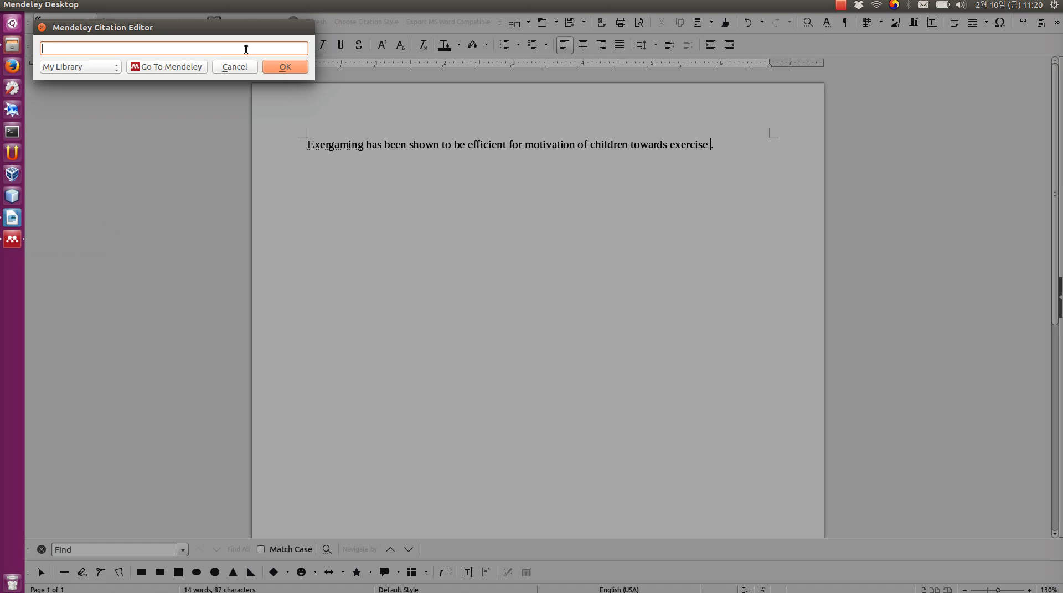
pyautogui.click(166, 67)
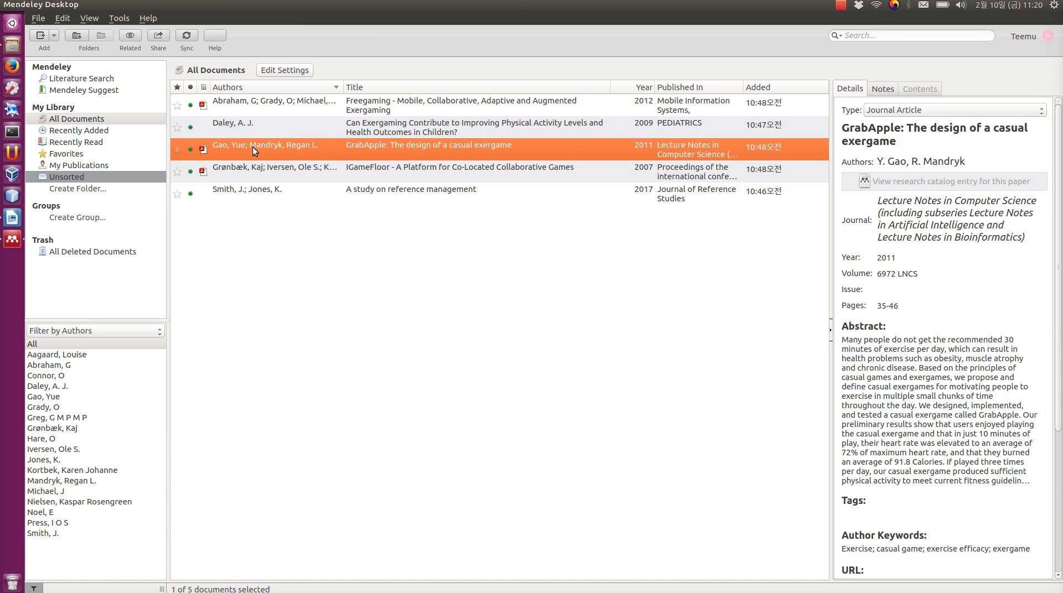
# Step: Cite Smith 2017, Gao 2011 and Abraham 2012 before the exergaming sentence's final period
pyautogui.click(411, 189)
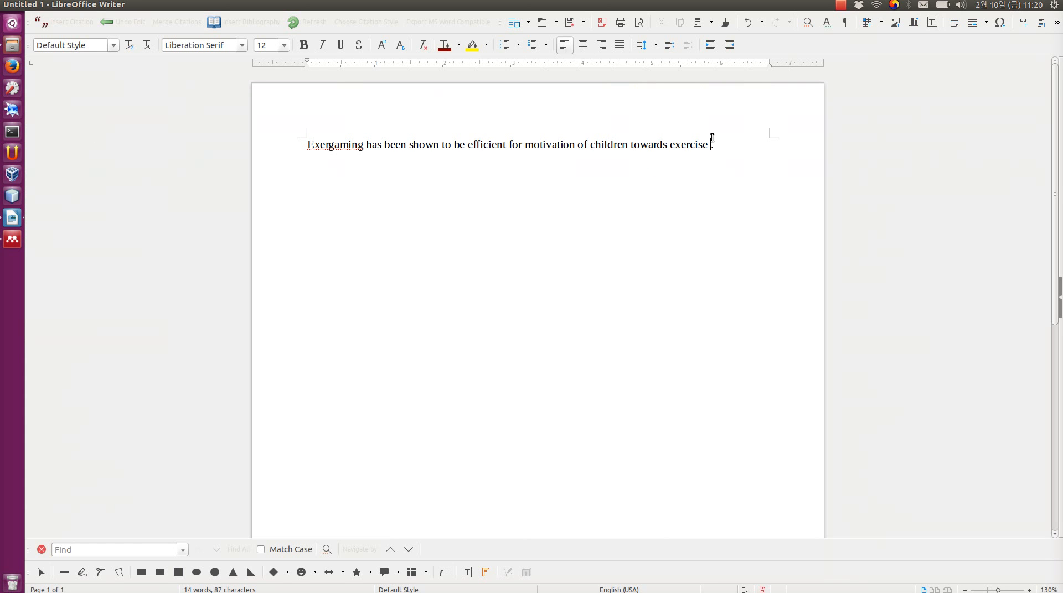
pyautogui.click(71, 21)
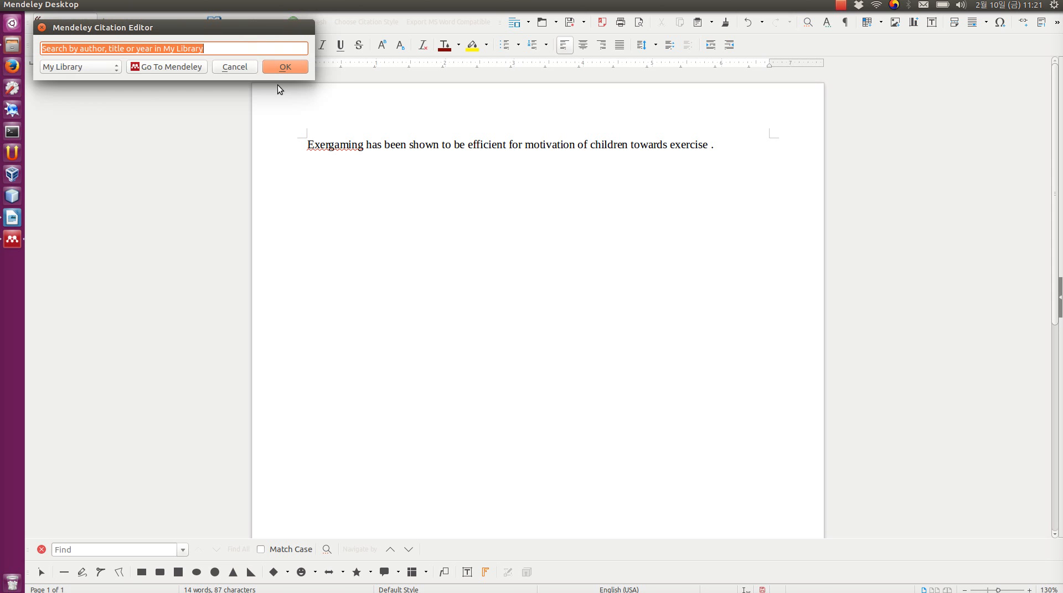
pyautogui.write('smith 2017;Gao 2011;')
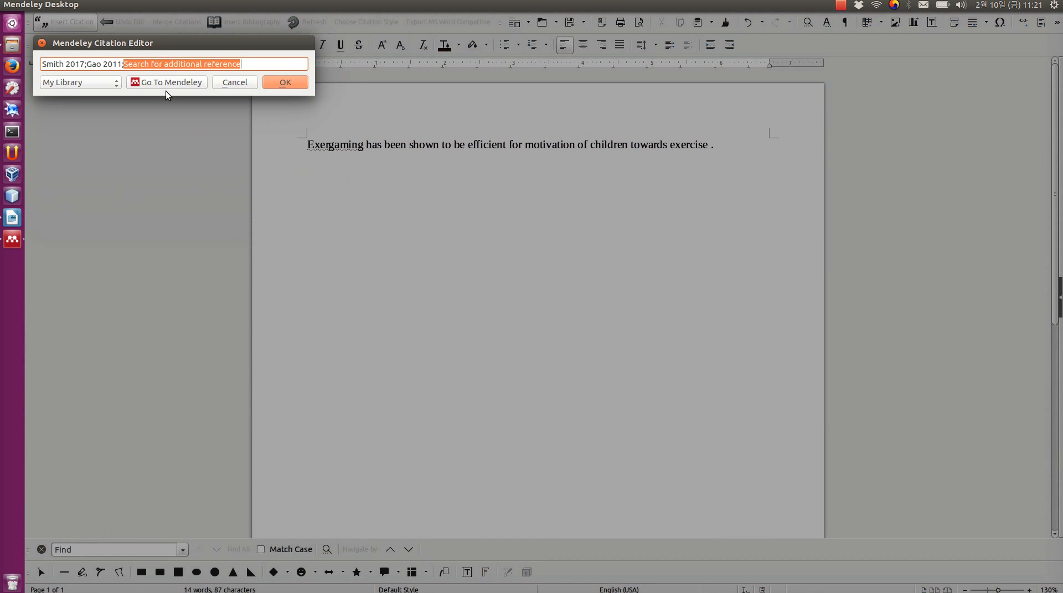
pyautogui.write('Abraham 2012;')
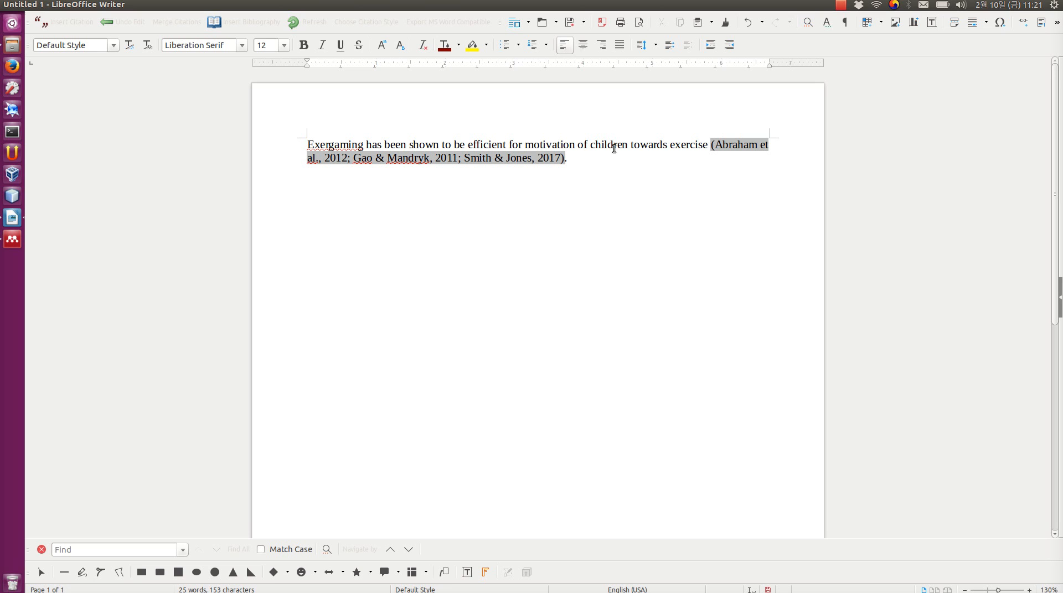
# Step: Type 'Smith and Jones argued that...' as a new paragraph
pyautogui.write('Smot')
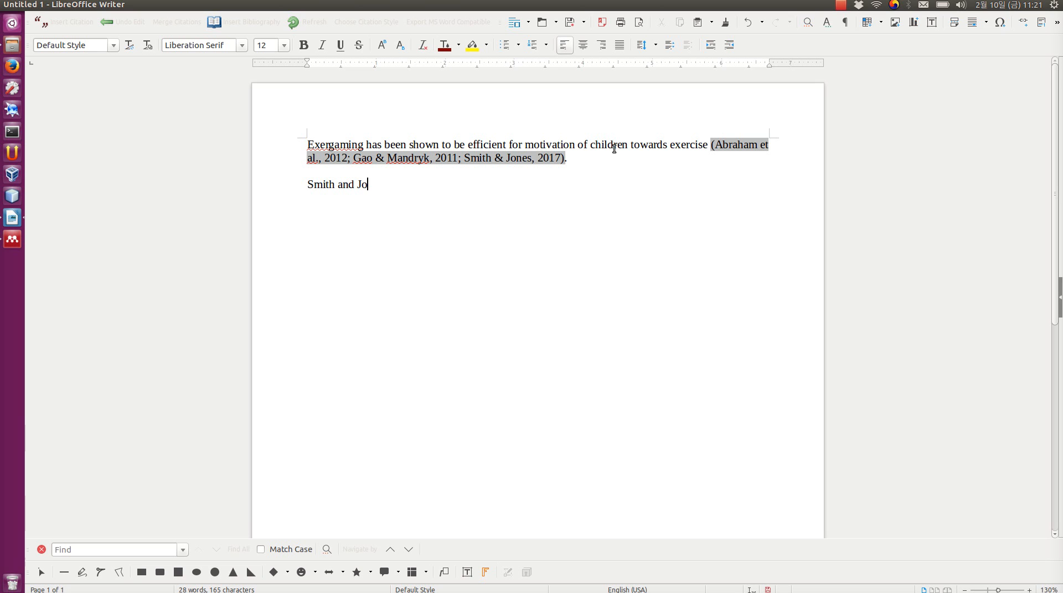
pyautogui.write('nes argued that')
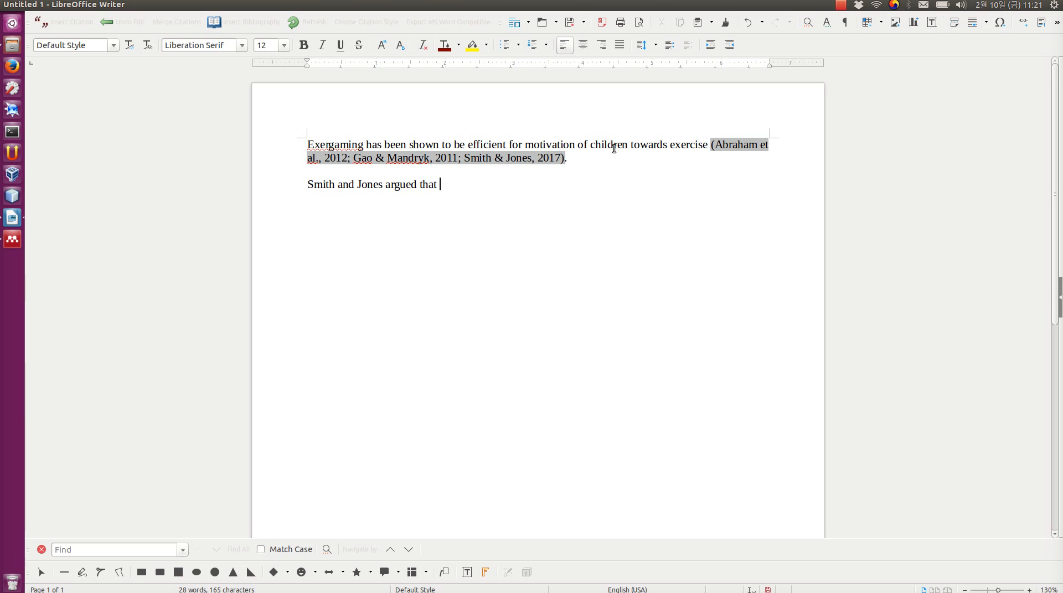
pyautogui.write('...')
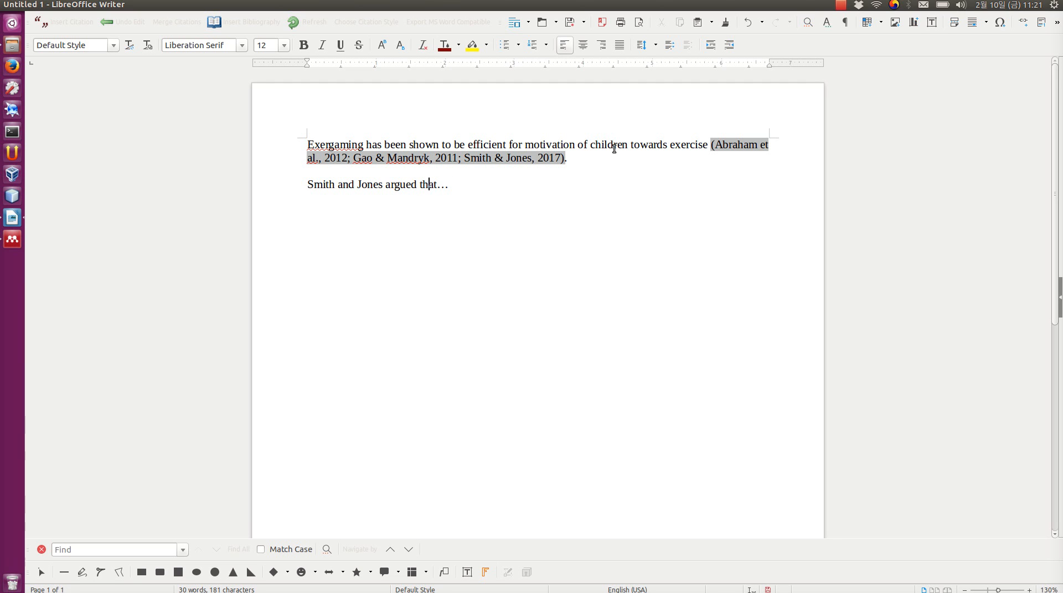
# Step: Insert a Smith & Jones 2017 citation right after 'Jones' via Mendeley search 'smith'
pyautogui.click(386, 184)
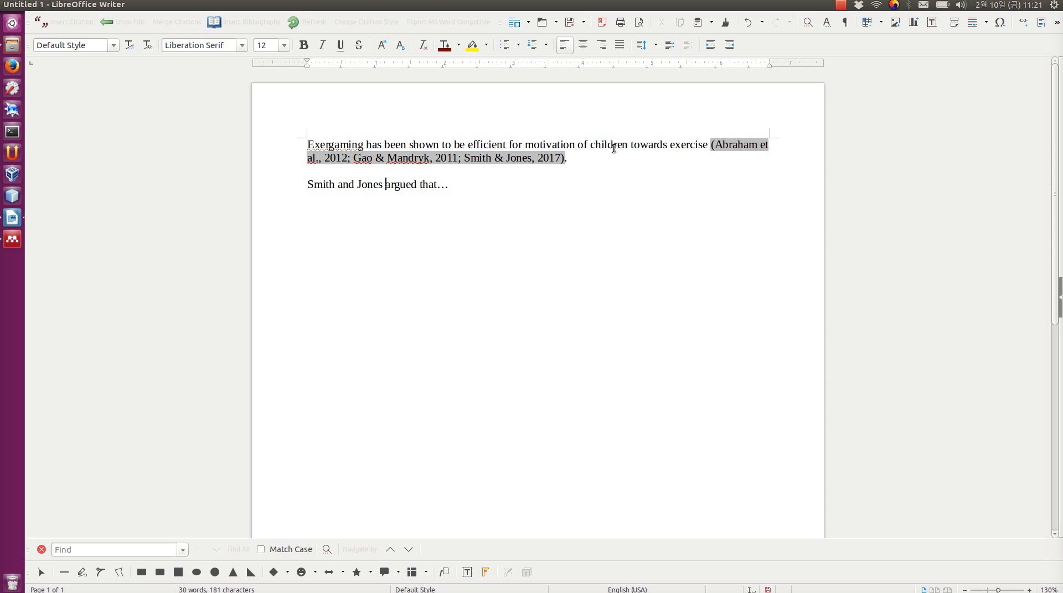
pyautogui.click(67, 22)
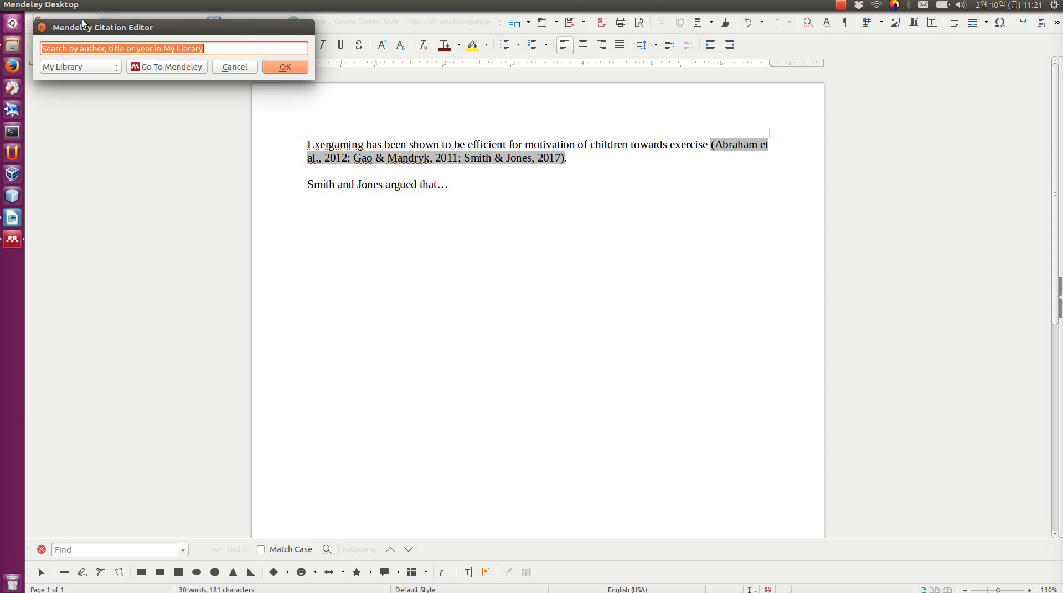
pyautogui.write('smith')
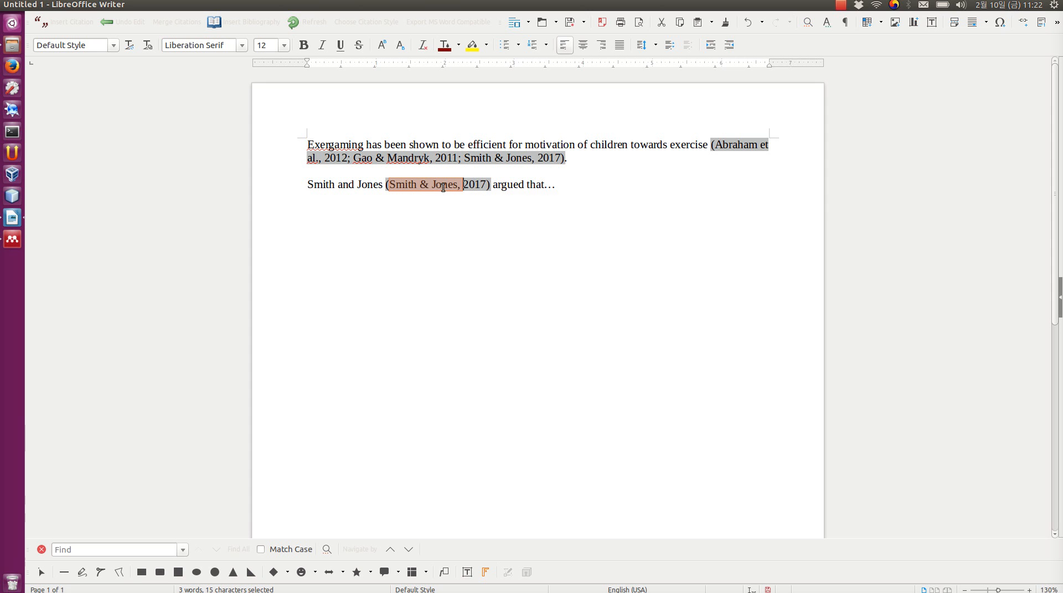
pyautogui.moveTo(439, 184)
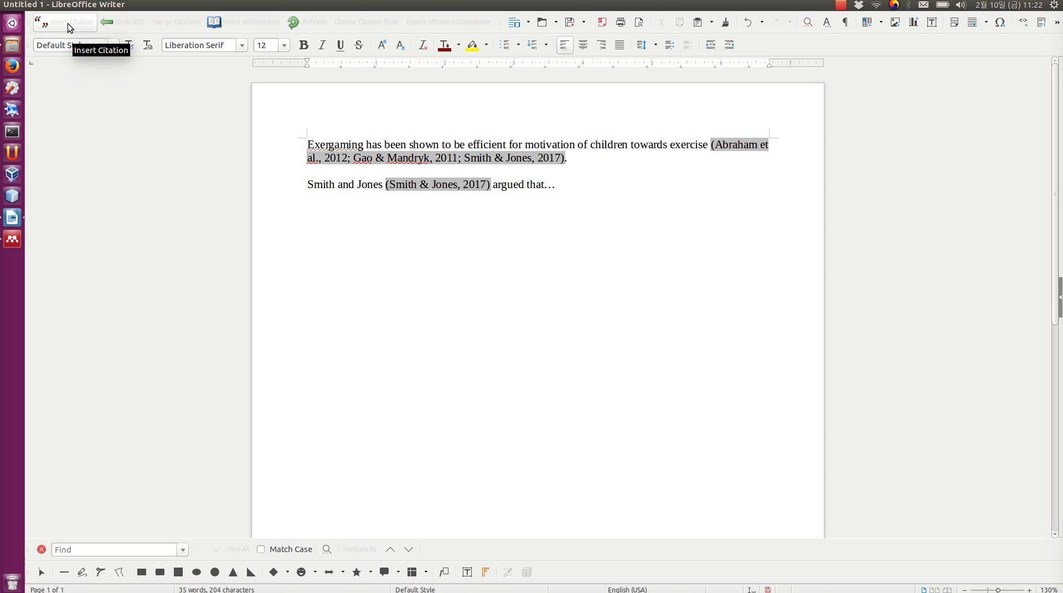
# Step: Toggle Suppress author on the Smith & Jones citation so it reads '(2017)'
pyautogui.click(64, 21)
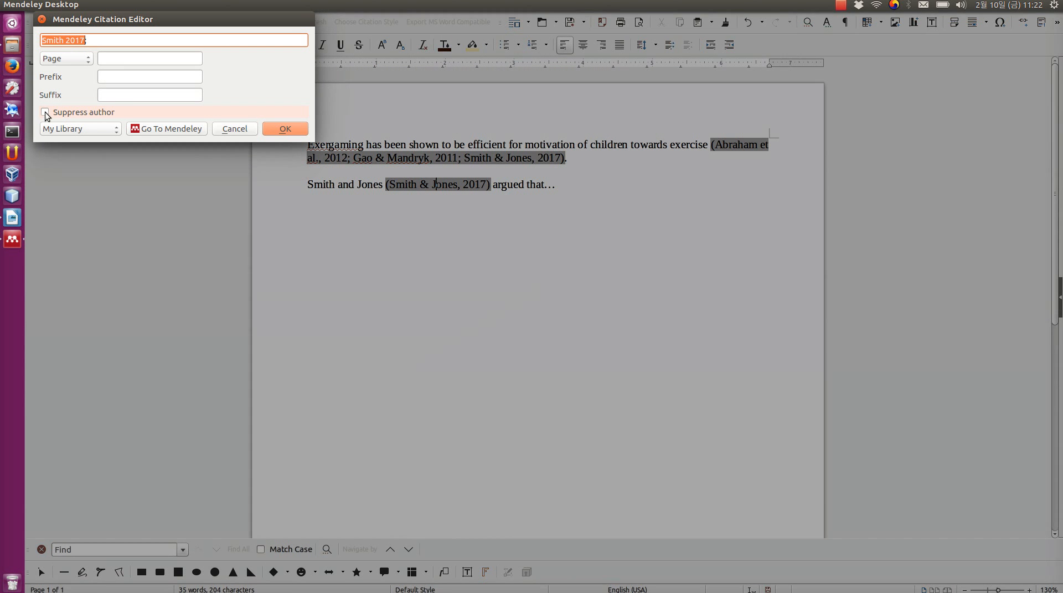
pyautogui.click(45, 111)
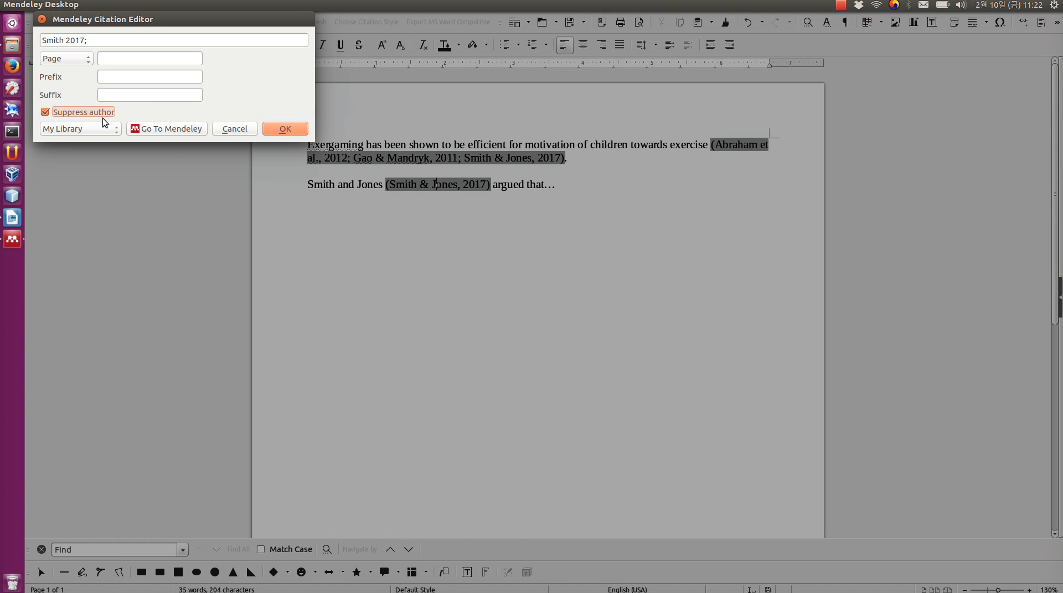
pyautogui.moveTo(285, 129)
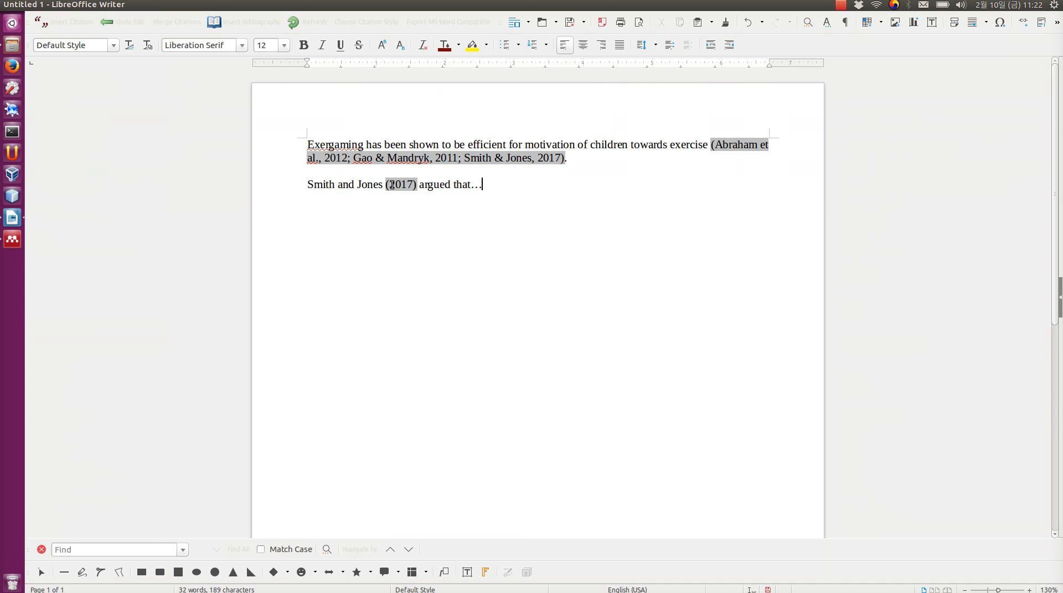
pyautogui.moveTo(402, 184)
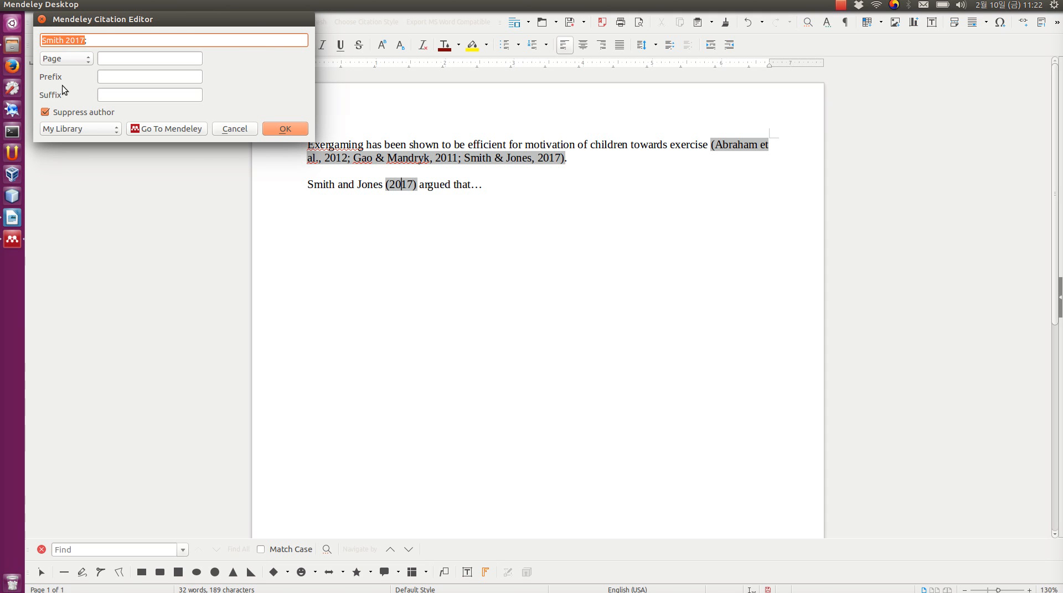
pyautogui.click(45, 111)
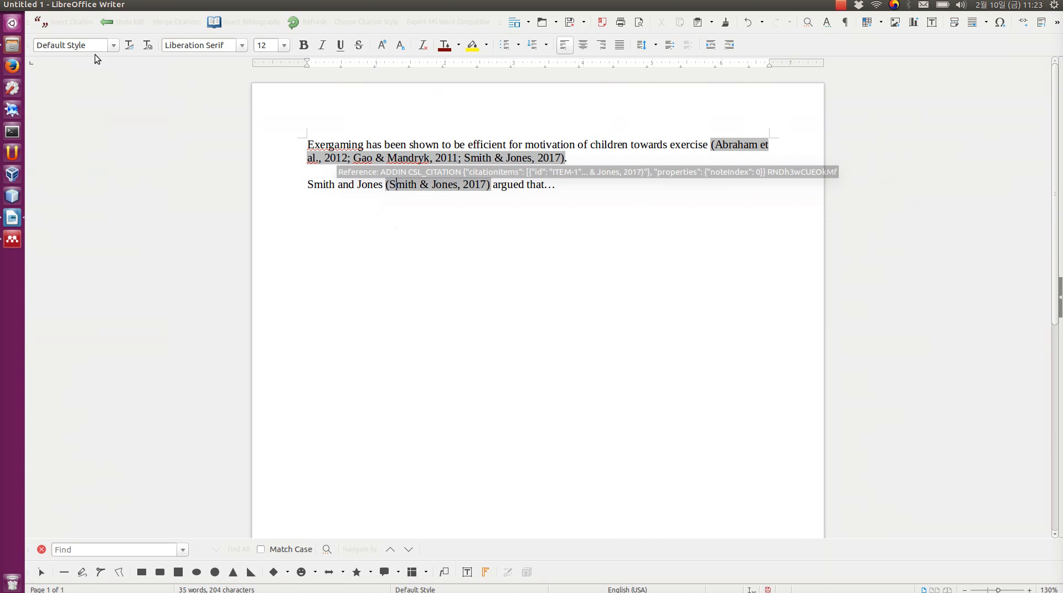
pyautogui.moveTo(64, 21)
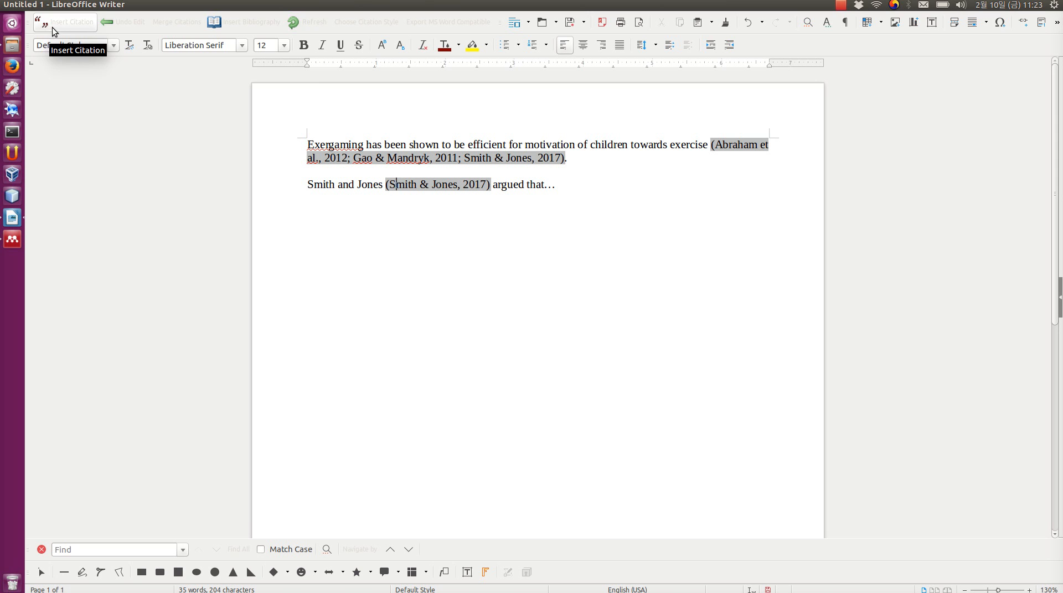
pyautogui.click(64, 21)
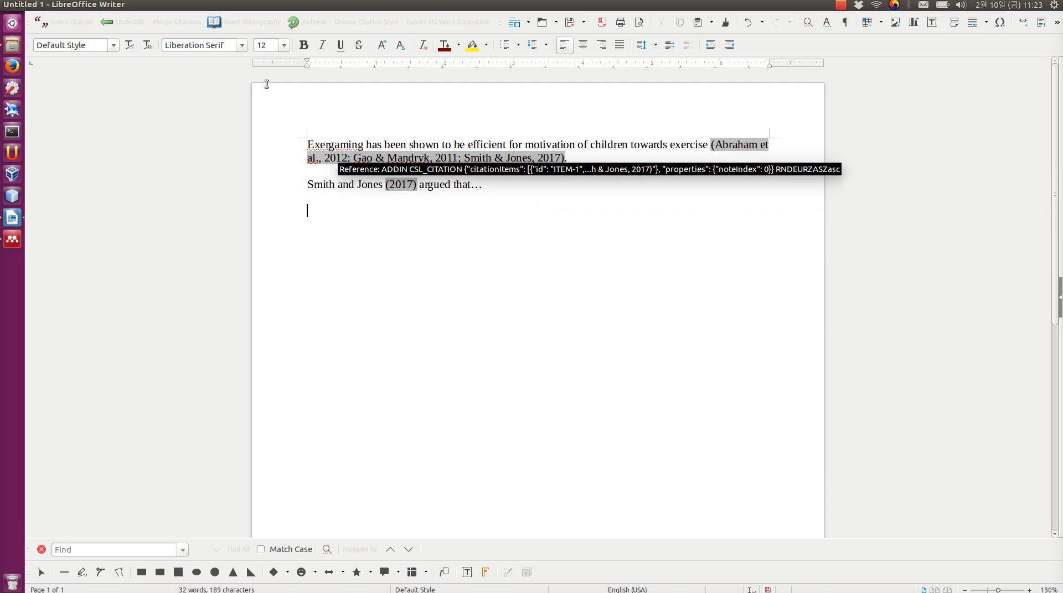
# Step: Type the sentence 'In other studies...' as a new paragraph
pyautogui.write('In')
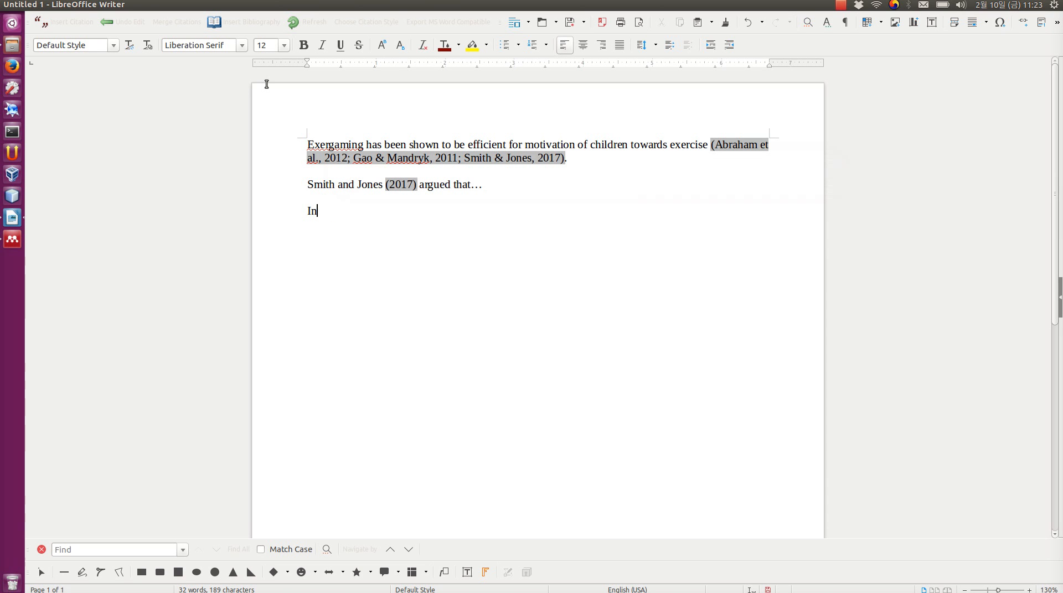
pyautogui.write('other stude')
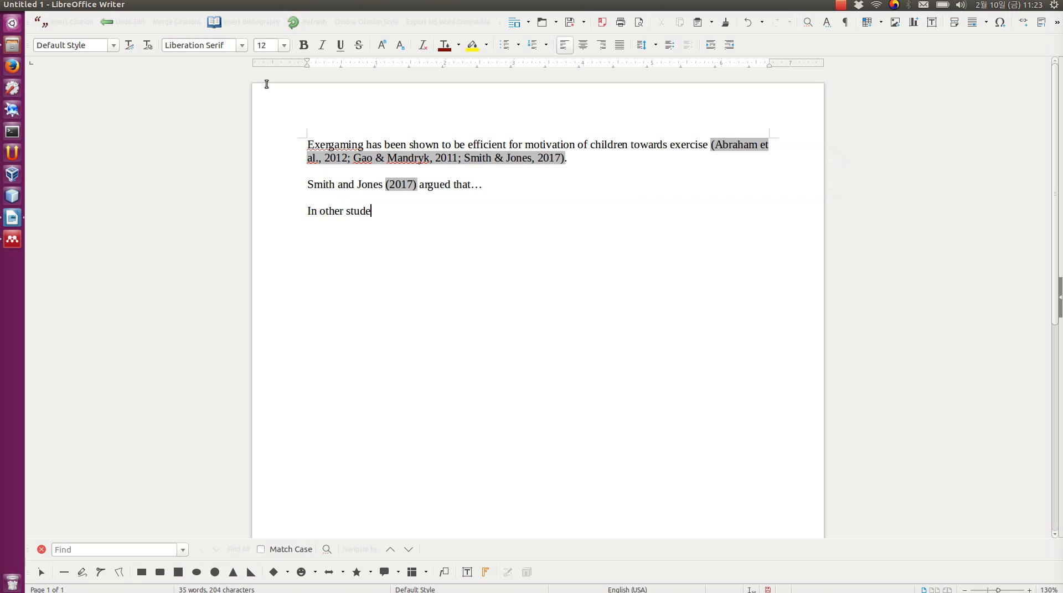
pyautogui.write('dies....')
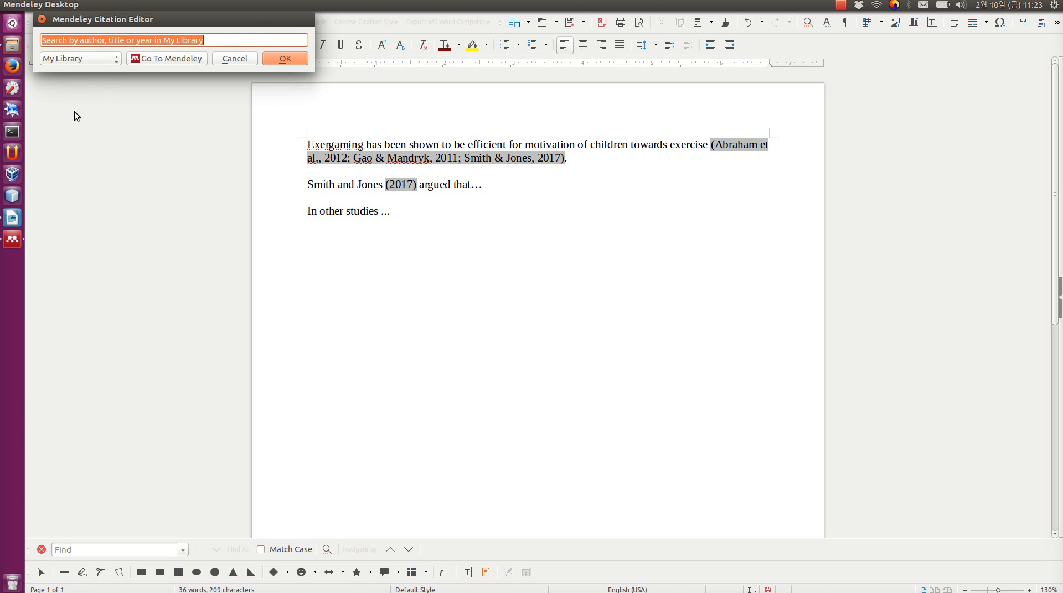
pyautogui.moveTo(12, 239)
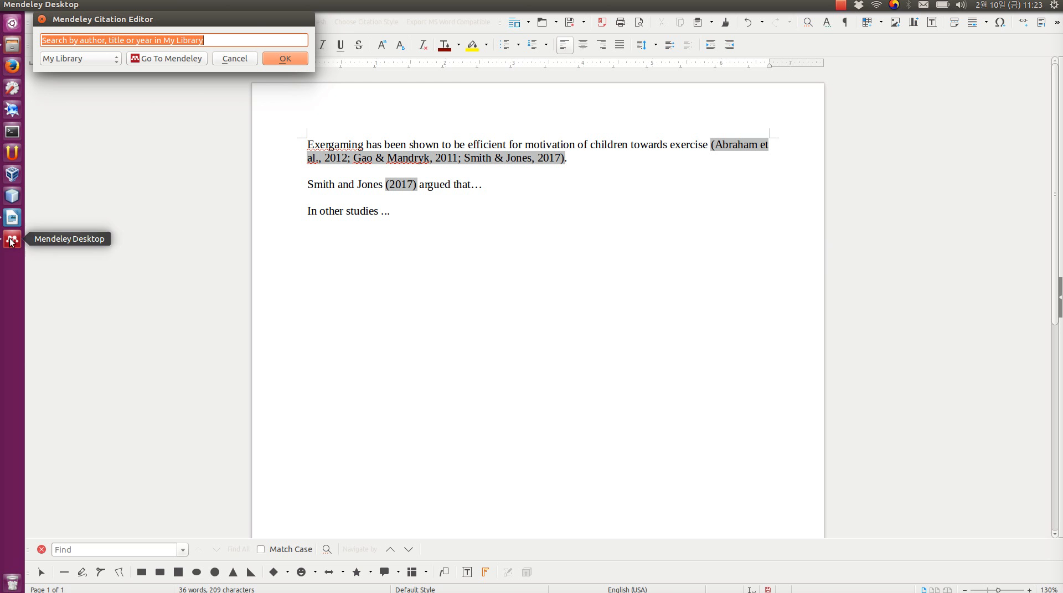
pyautogui.moveTo(241, 40)
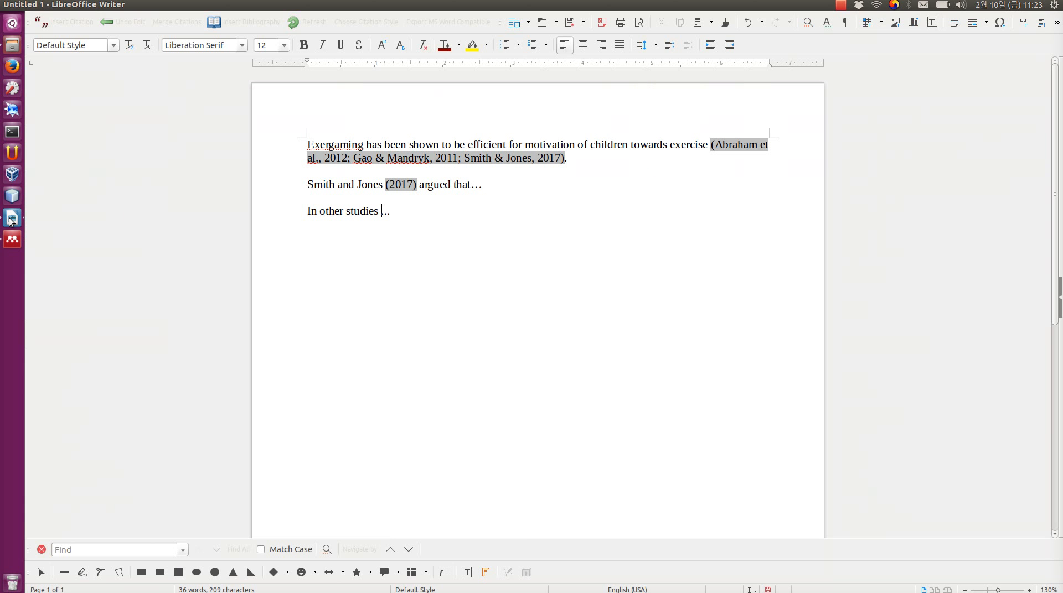
# Step: Cite Grønbæk 2007 and Daley 2009 after the 'In other studies' sentence
pyautogui.click(67, 22)
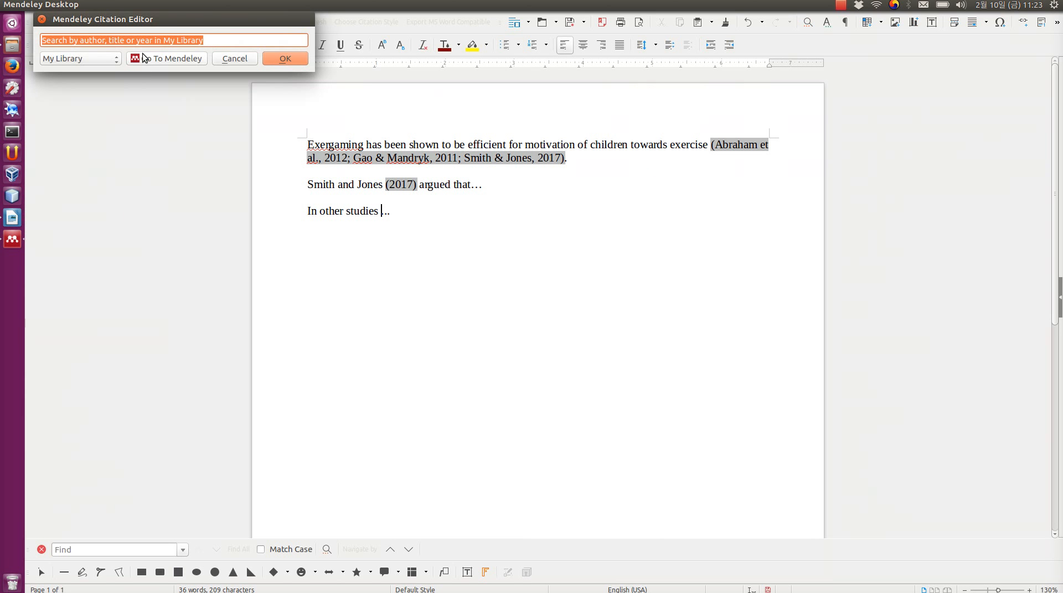
pyautogui.write('b')
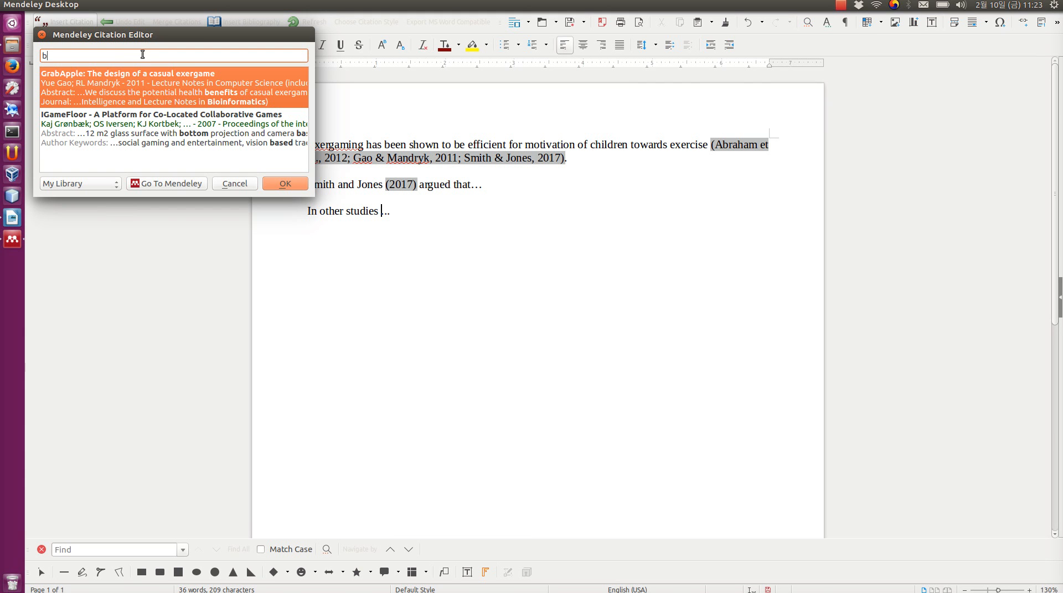
pyautogui.click(166, 129)
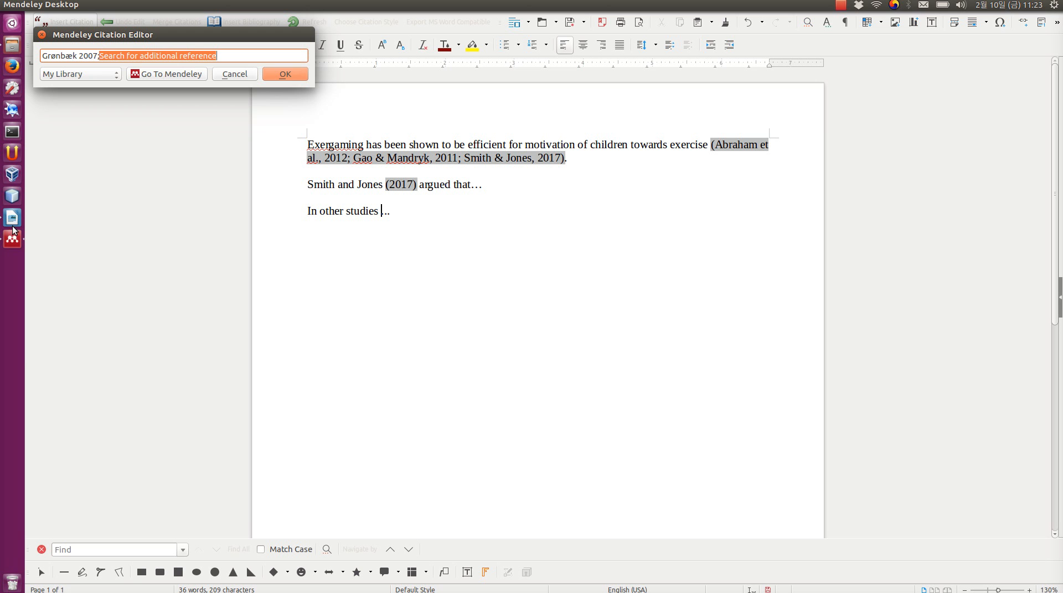
pyautogui.write(';w')
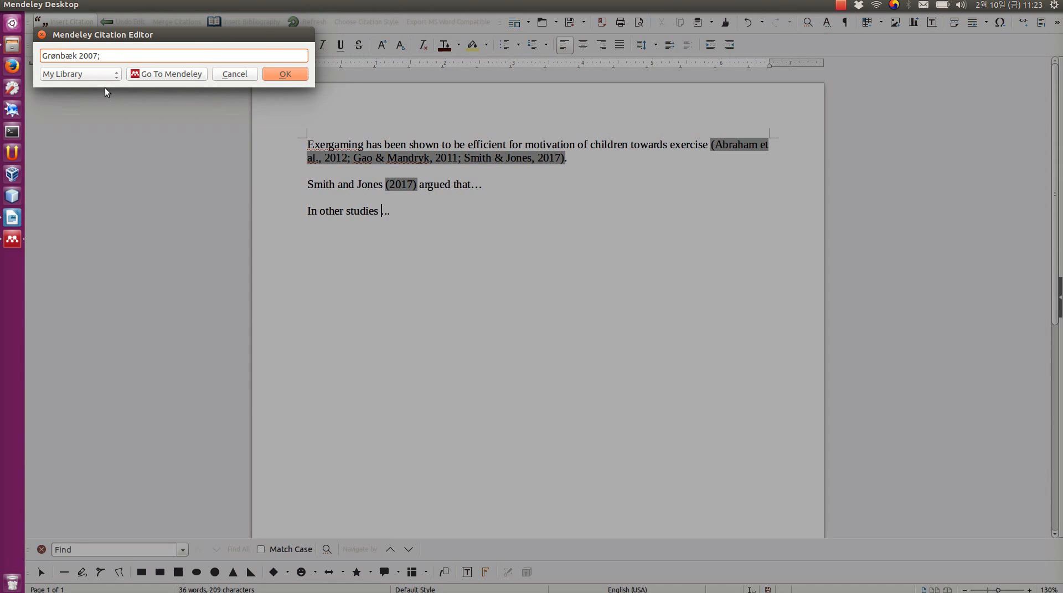
pyautogui.write('Daley 2009;')
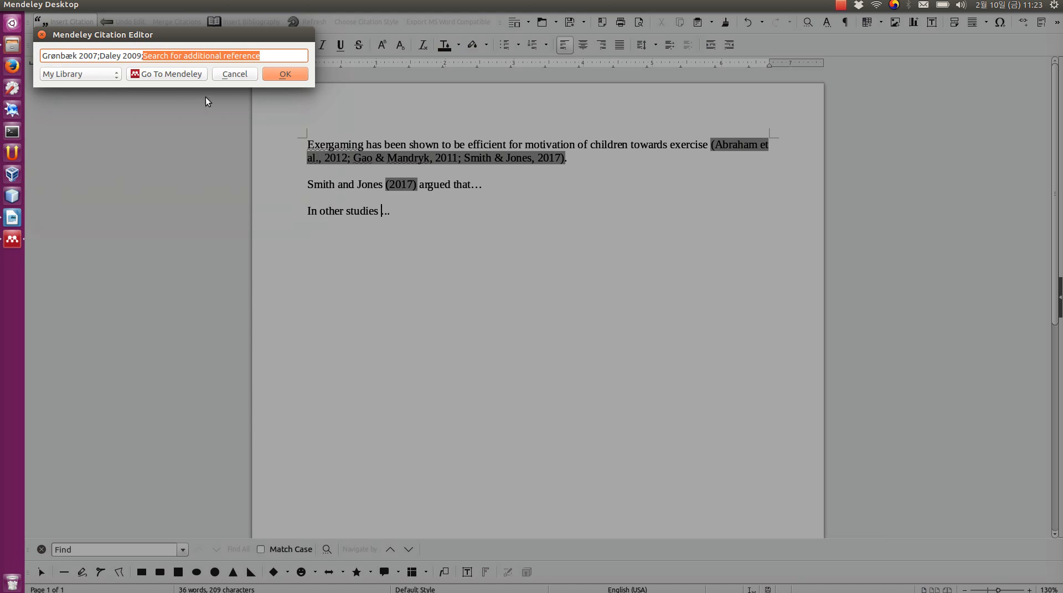
pyautogui.click(166, 74)
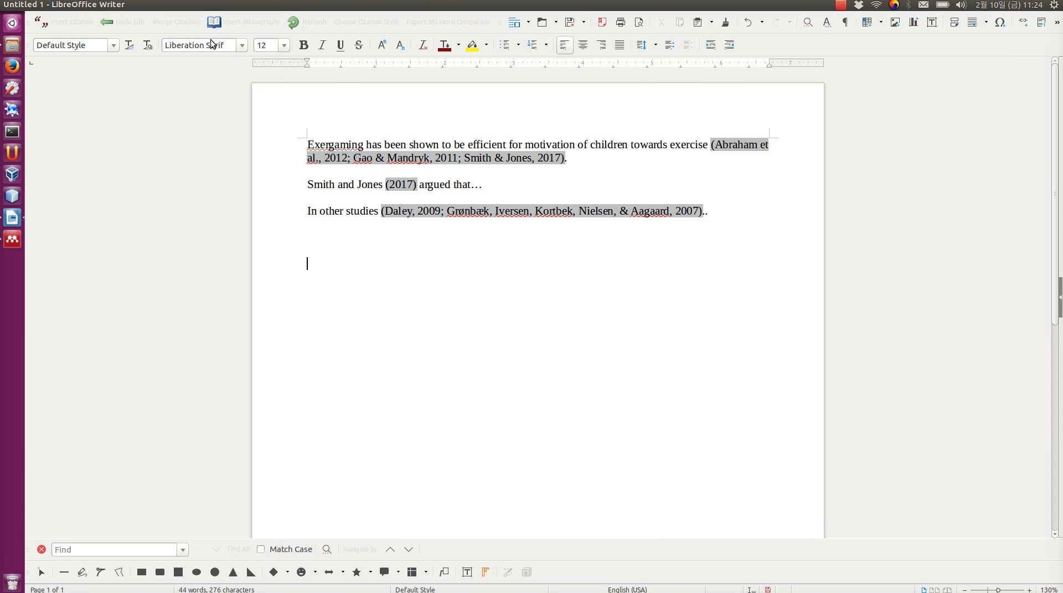
# Step: Add a Heading 1 'References' and insert the Mendeley bibliography beneath it
pyautogui.press('BackSpace')
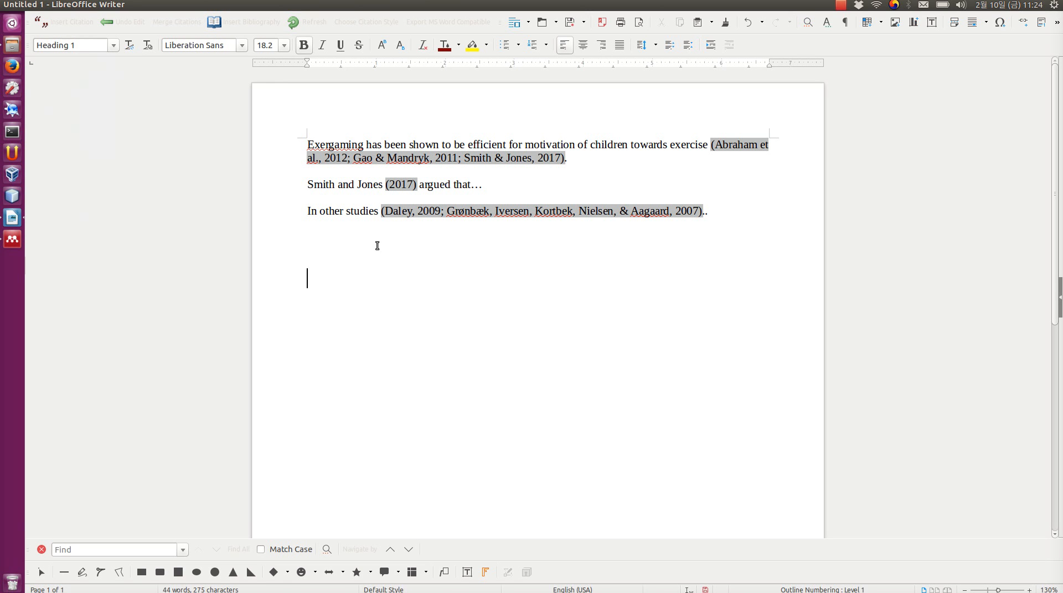
pyautogui.write('Refern')
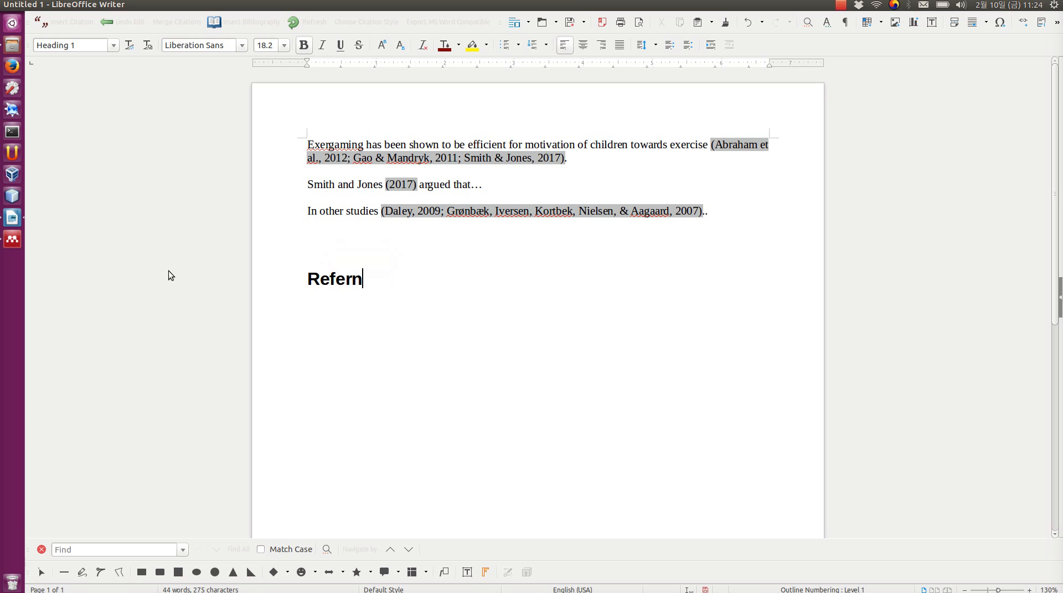
pyautogui.write('ences')
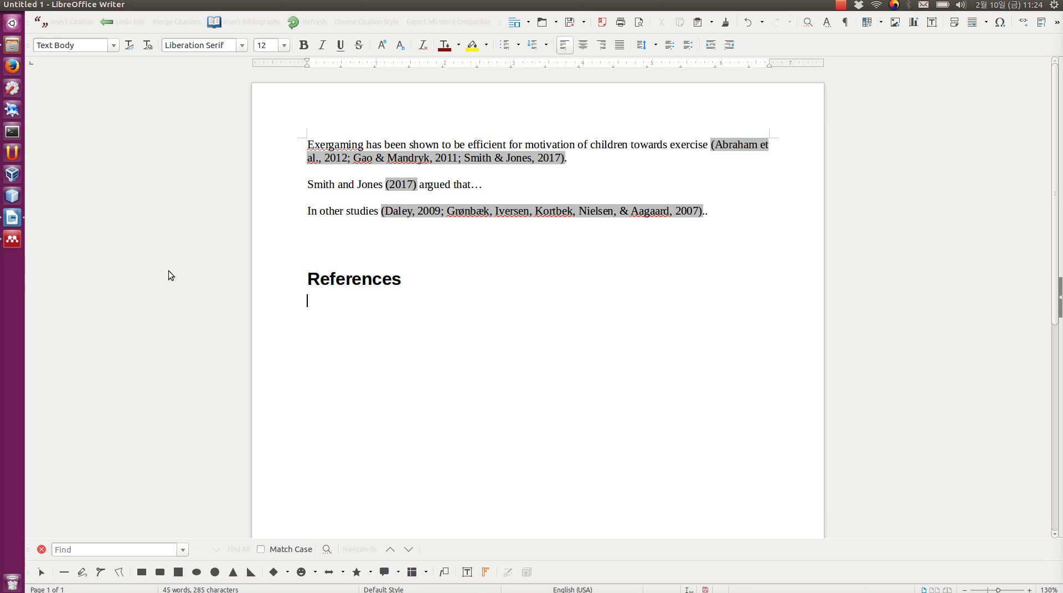
pyautogui.moveTo(123, 249)
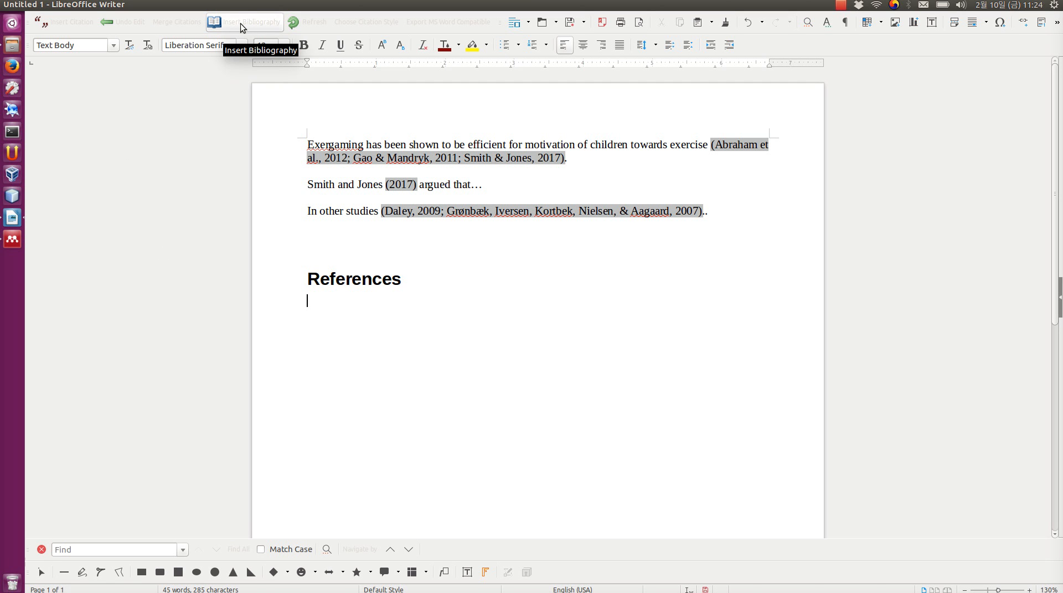
pyautogui.click(244, 22)
pyautogui.write('S')
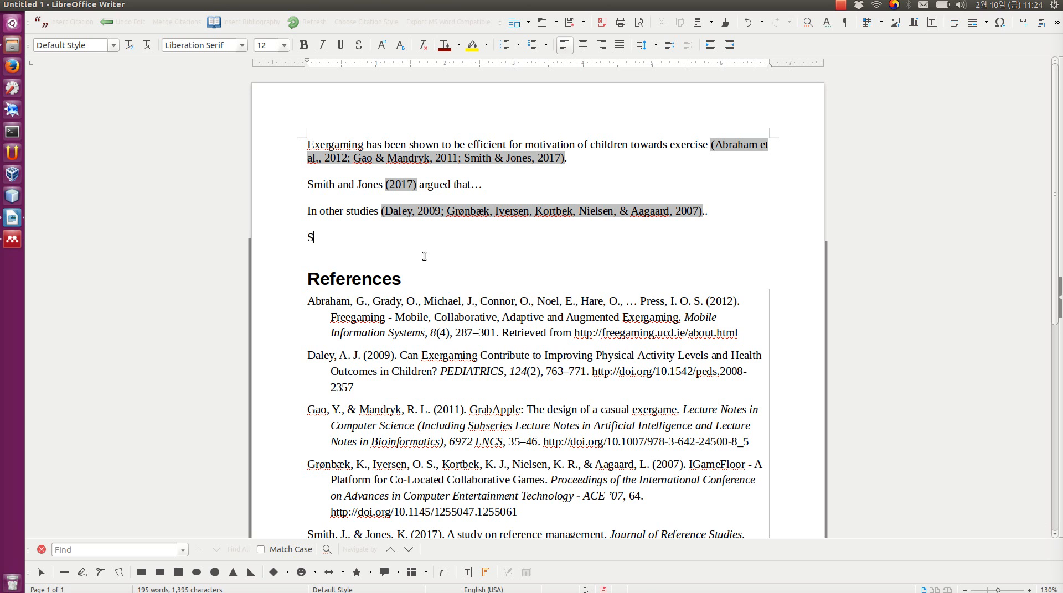
# Step: Type 'Staiano and Calvert insisted that' as a new paragraph
pyautogui.write('taiano and Calv')
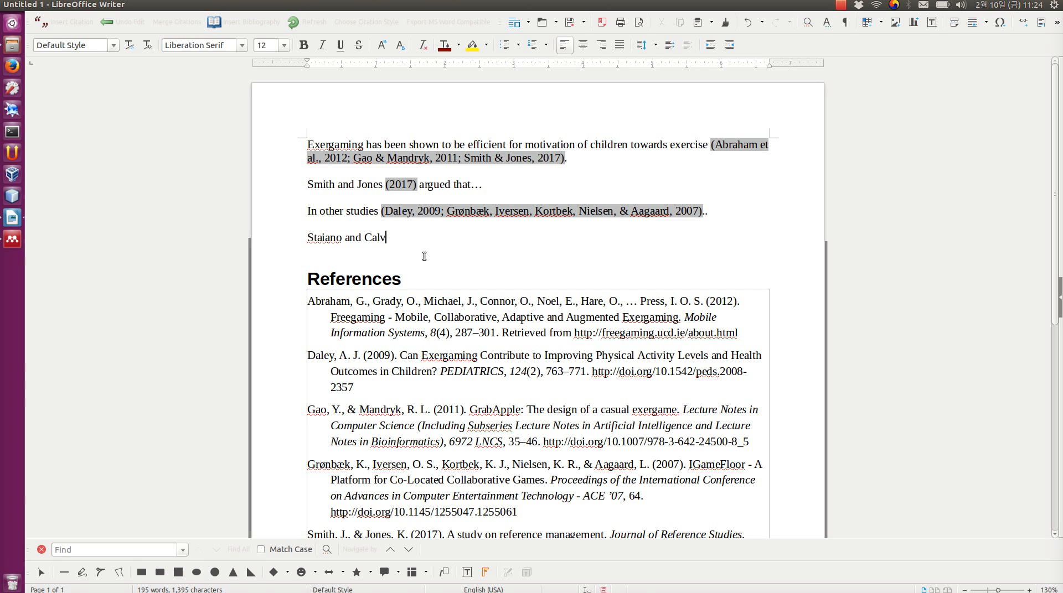
pyautogui.write('ert insistetd')
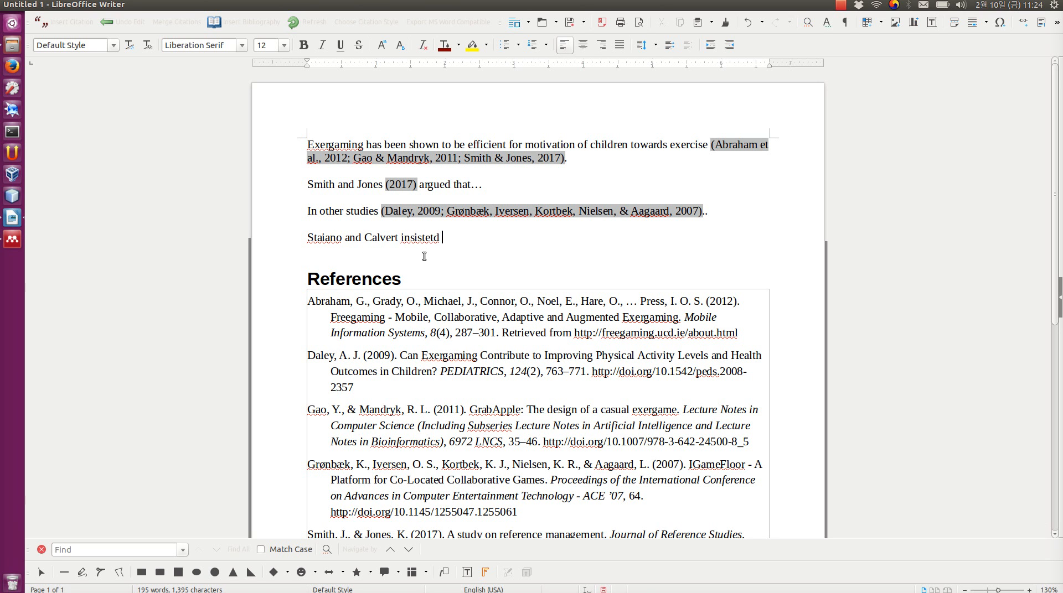
pyautogui.write('that...')
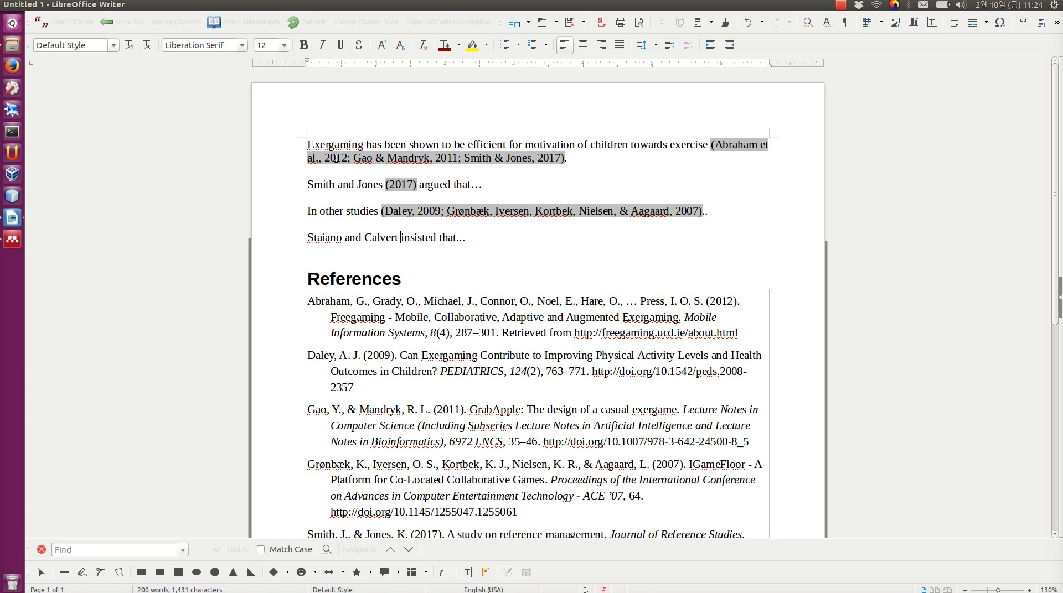
# Step: Cite Staiano 2011 with author suppressed, showing '(2011)', and begin saving the document
pyautogui.write('sta')
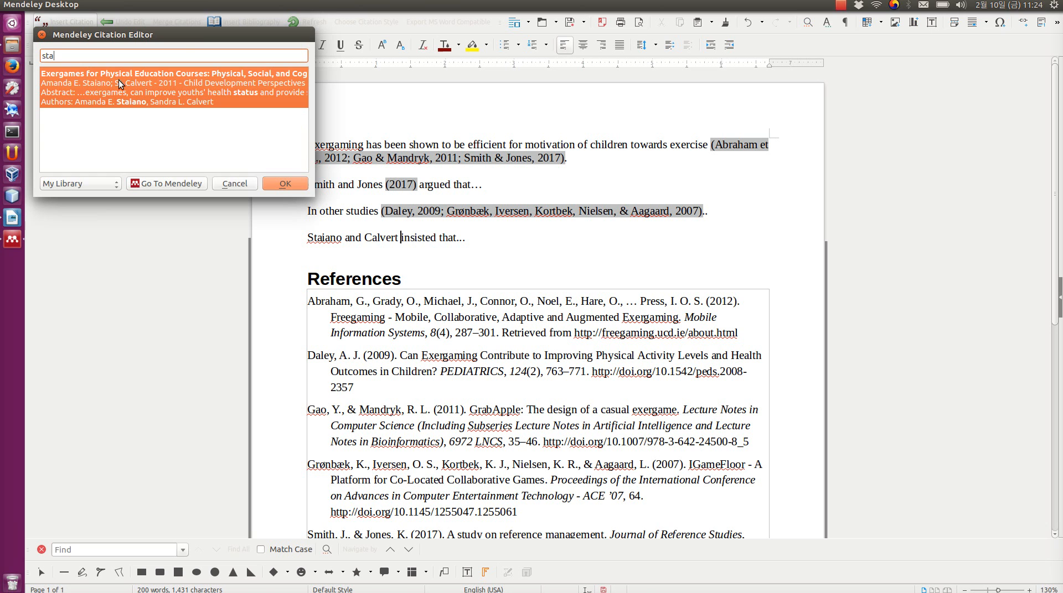
pyautogui.click(173, 83)
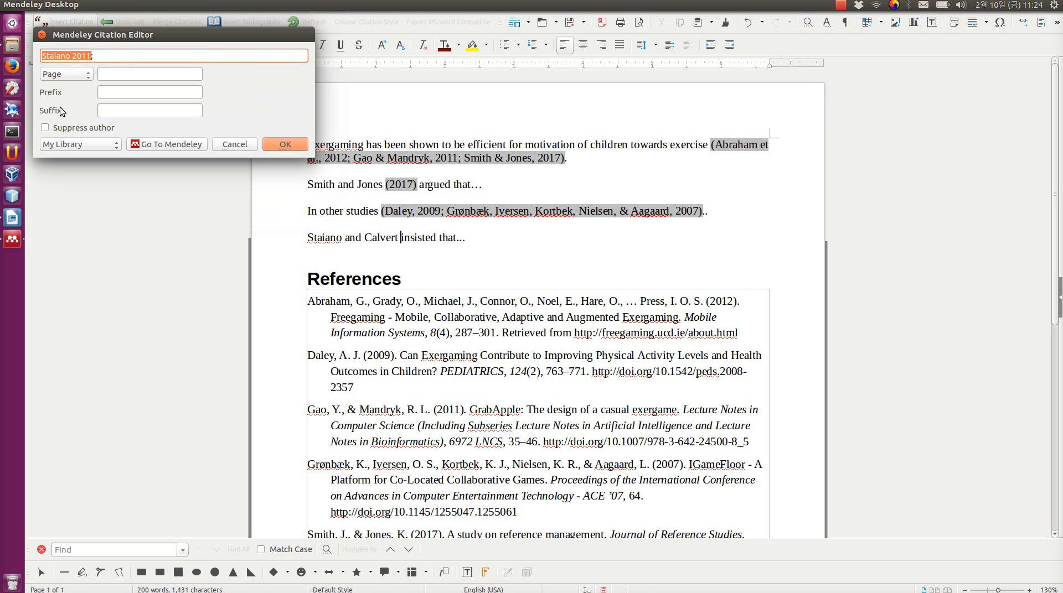
pyautogui.click(45, 127)
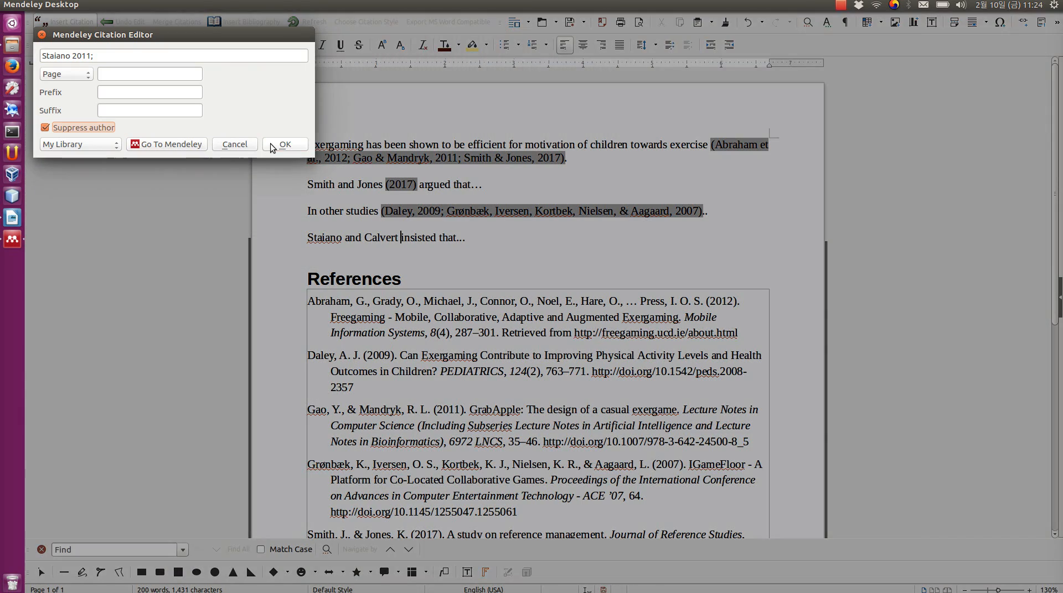
pyautogui.click(285, 144)
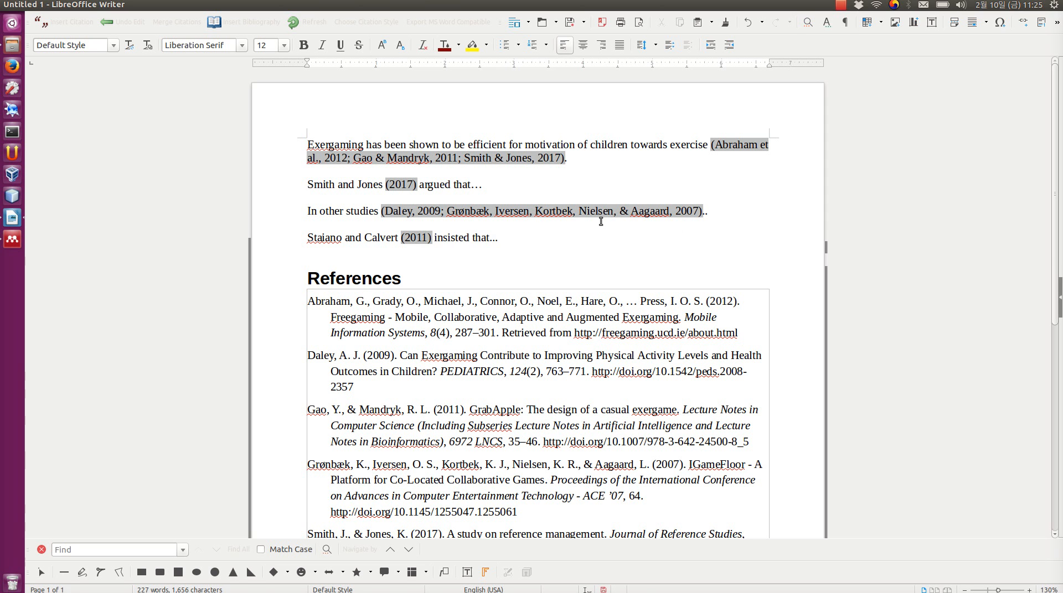
pyautogui.click(497, 238)
pyautogui.write('docu')
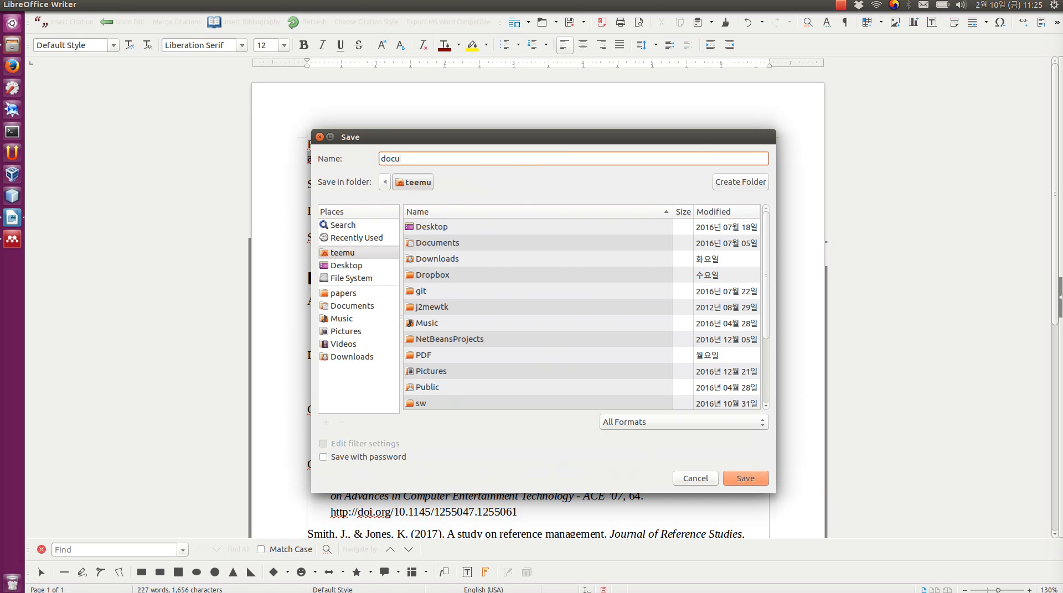
# Step: Save as documennt.odt and move the Staiano and Calvert (2011) sentence above Smith and Jones
pyautogui.click(743, 478)
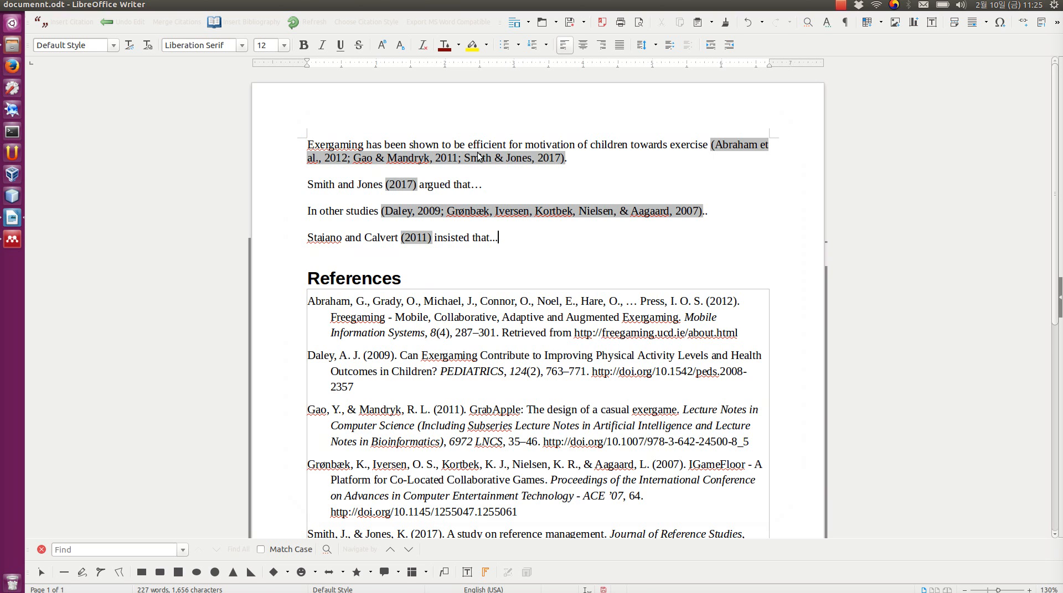
pyautogui.scroll(-3)
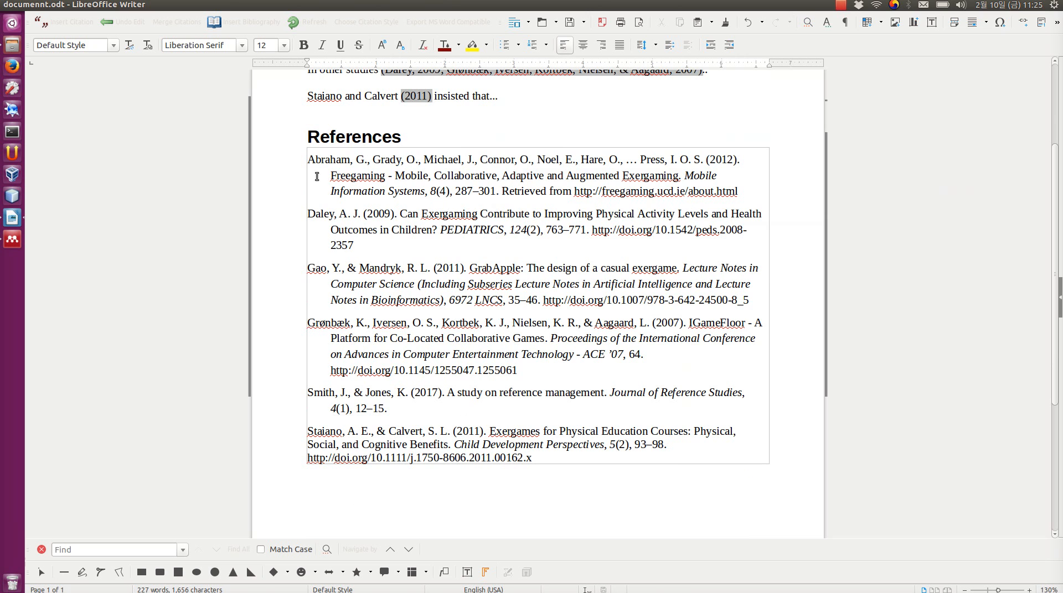
pyautogui.moveTo(307, 160); pyautogui.dragTo(454, 364)
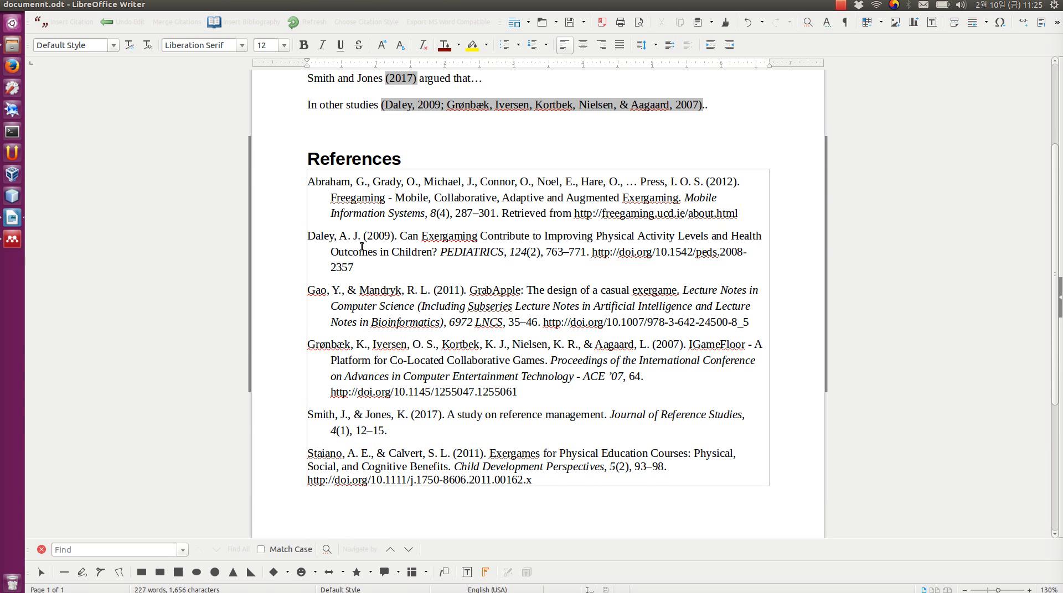
pyautogui.write('Staiano and Calvert (2011) insisted that...')
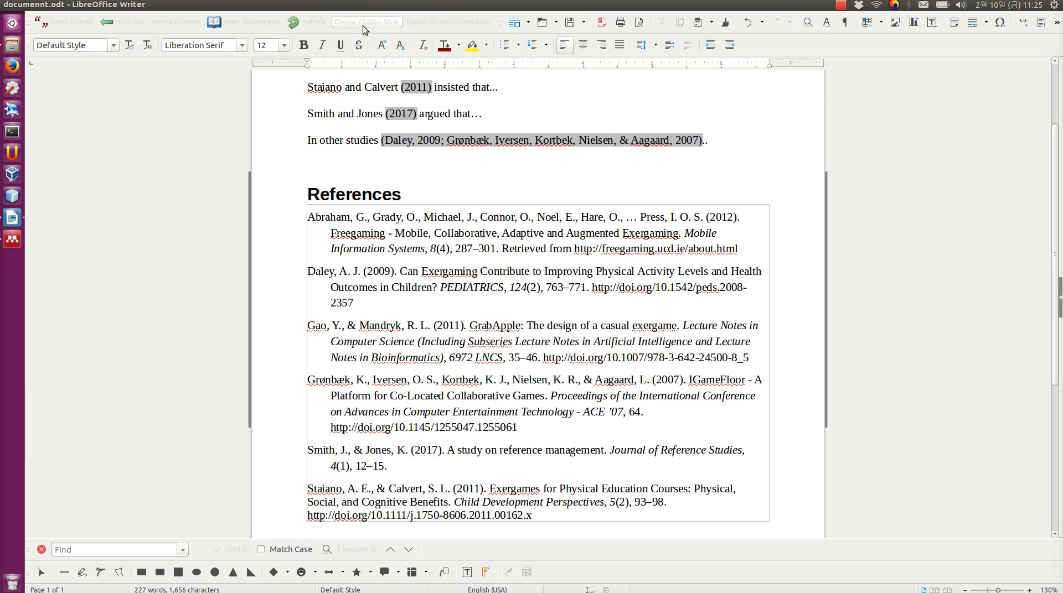
pyautogui.moveTo(365, 27)
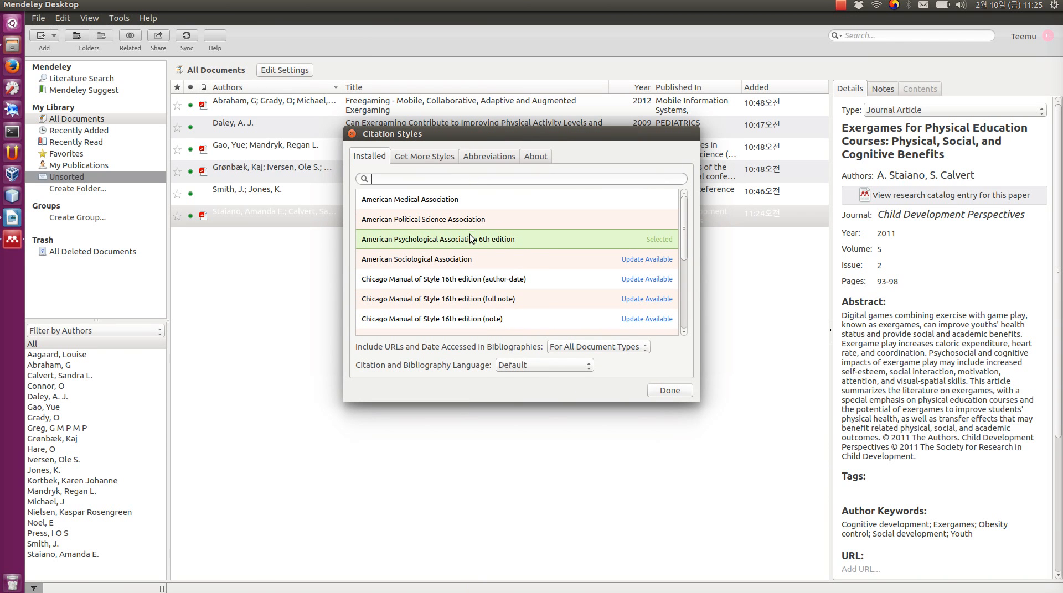
pyautogui.moveTo(480, 249)
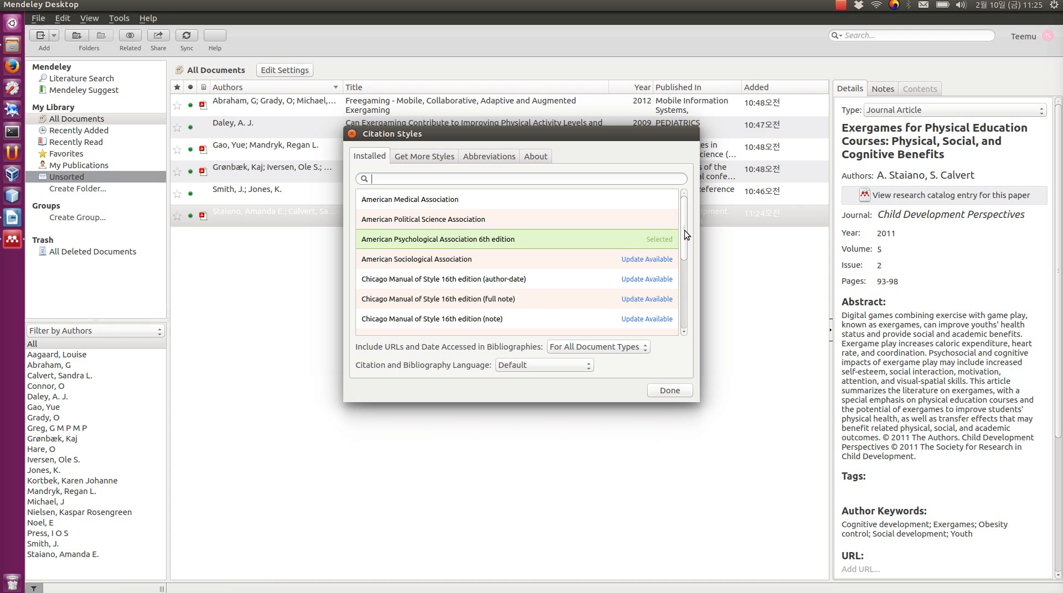
# Step: Pick IEEE from Mendeley's installed citation styles list and close the dialog
pyautogui.scroll(-3)
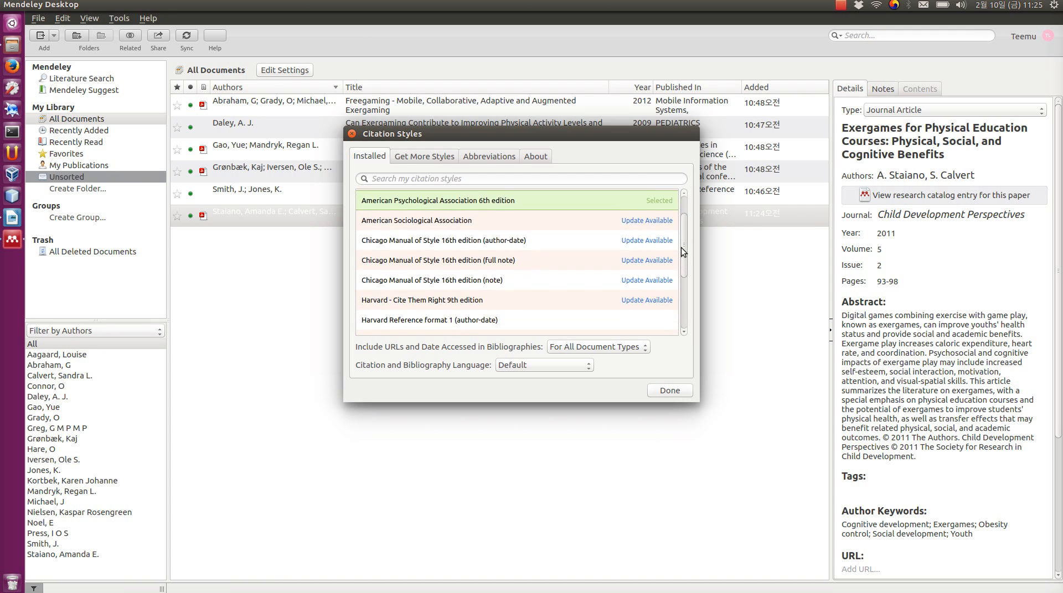
pyautogui.scroll(-3)
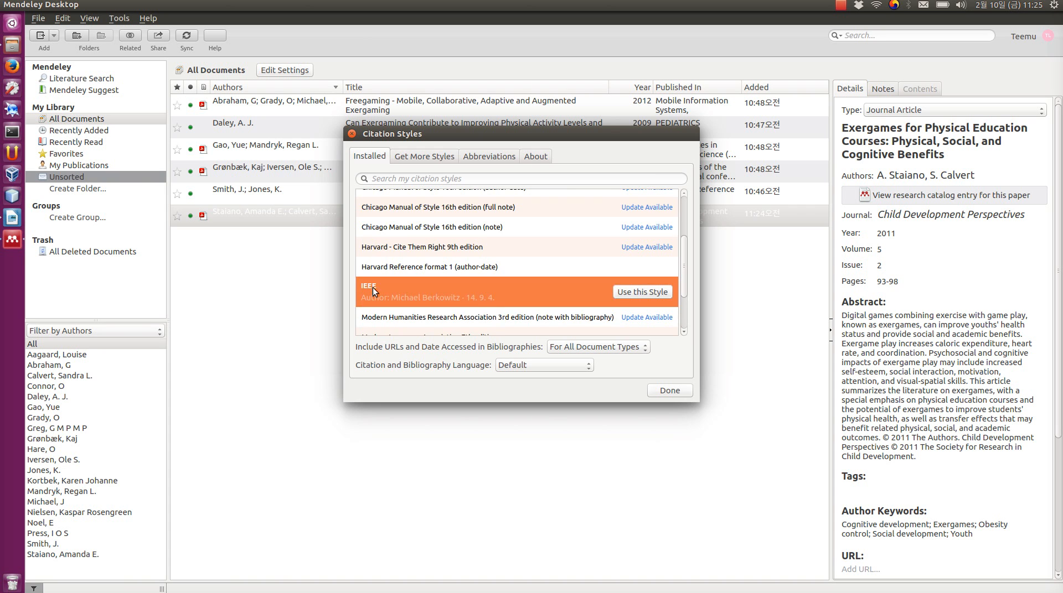
pyautogui.scroll(-3)
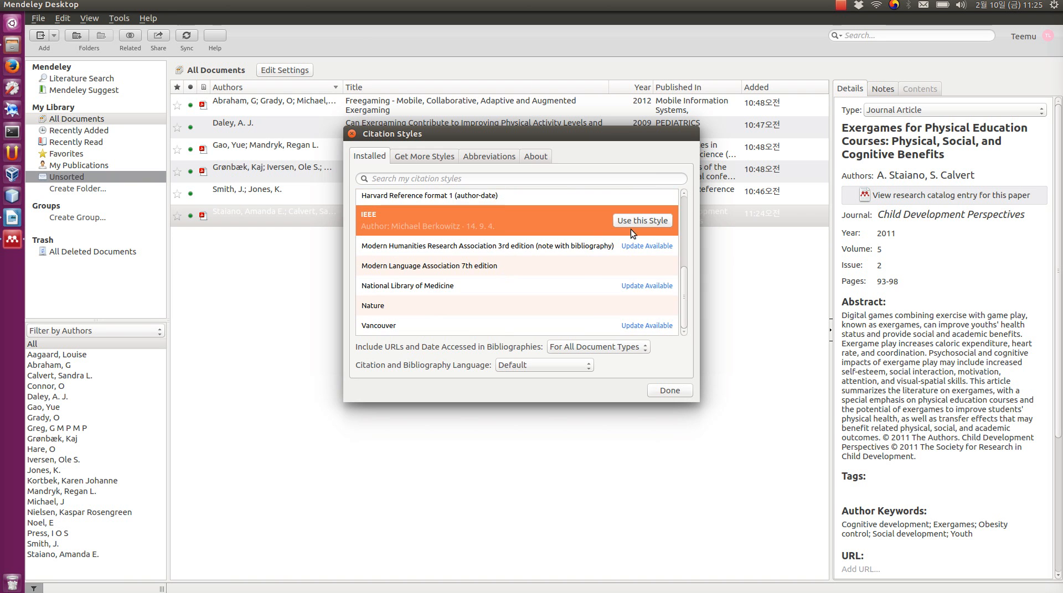
pyautogui.click(640, 220)
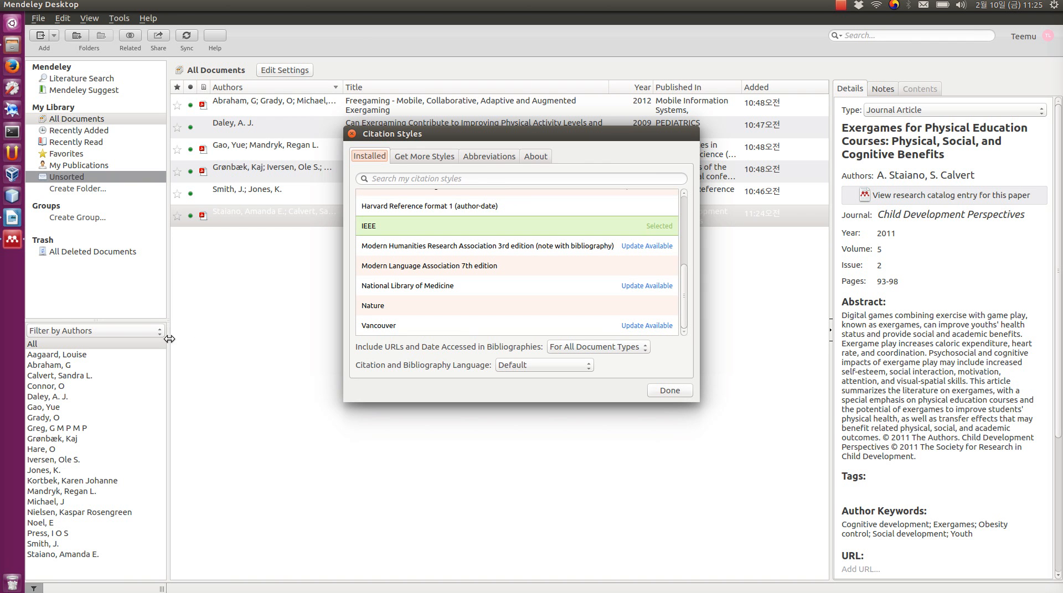
pyautogui.click(667, 390)
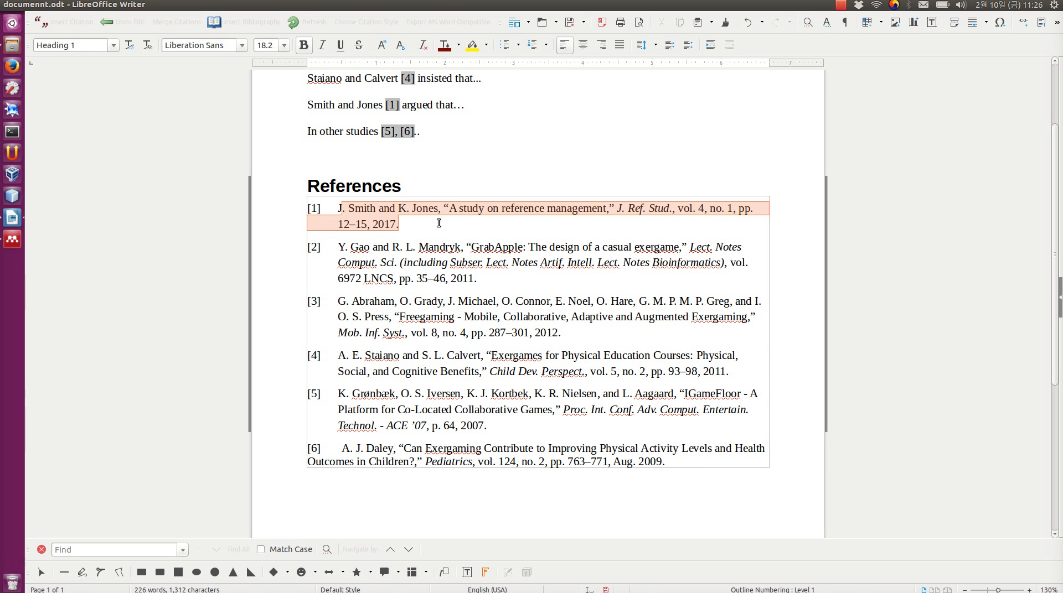
# Step: Put the cursor in the Smith and Jones citation to check the IEEE numbering
pyautogui.click(402, 224)
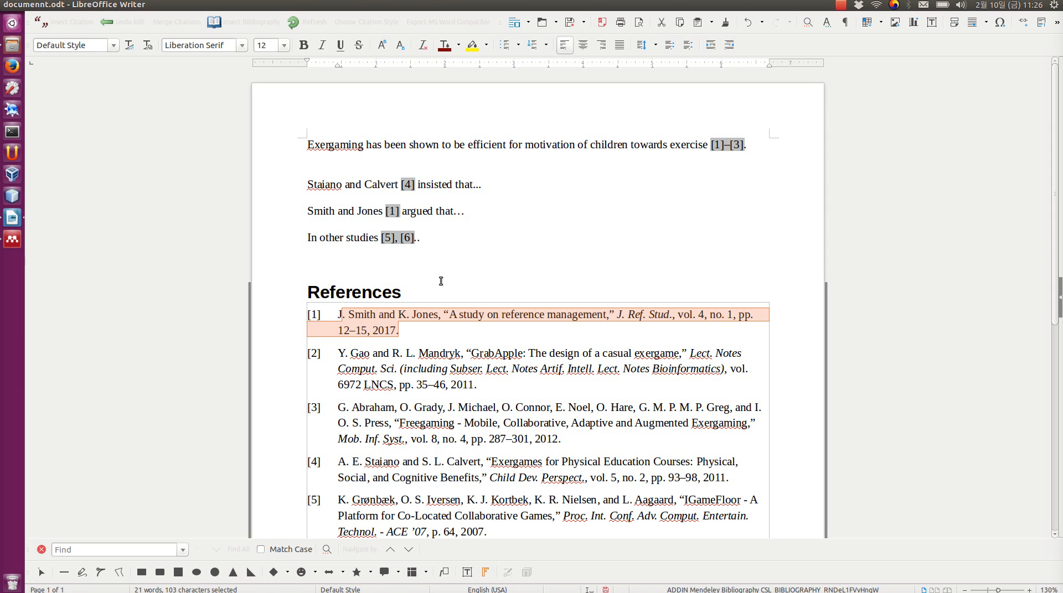
pyautogui.moveTo(13, 239)
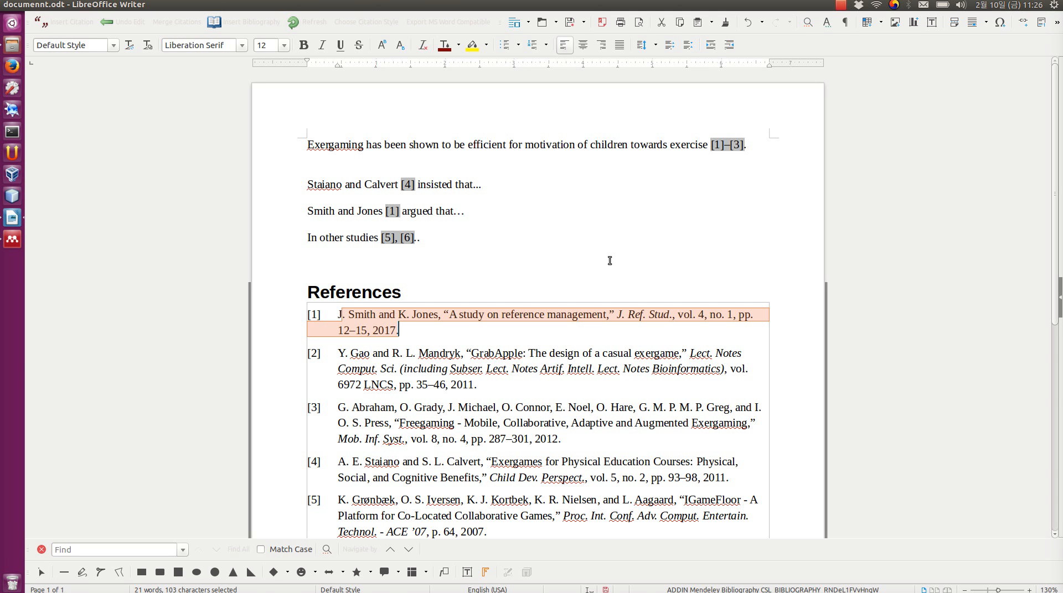
pyautogui.moveTo(728, 145)
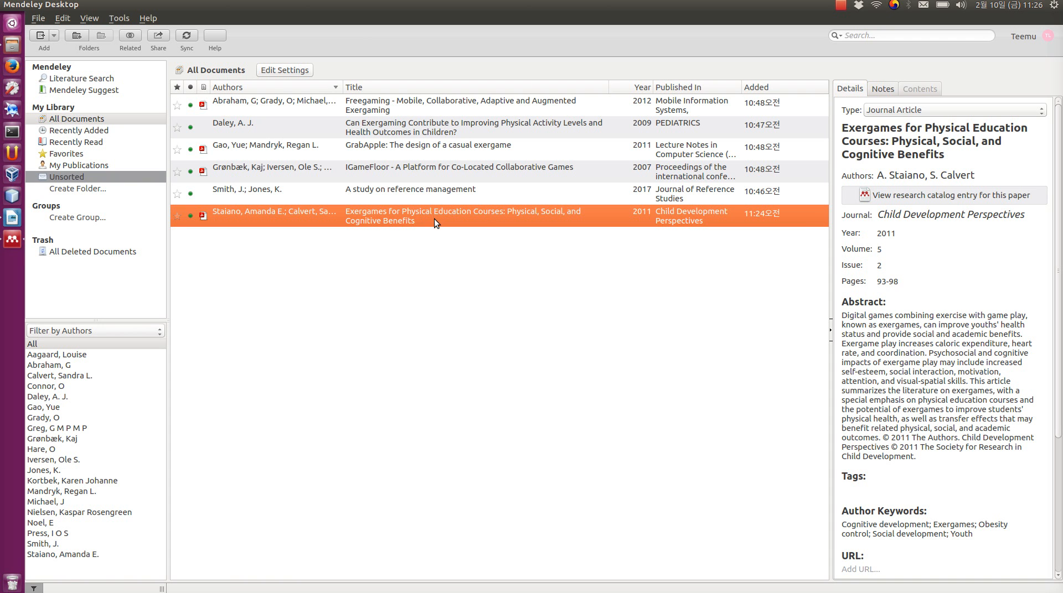
pyautogui.moveTo(803, 228)
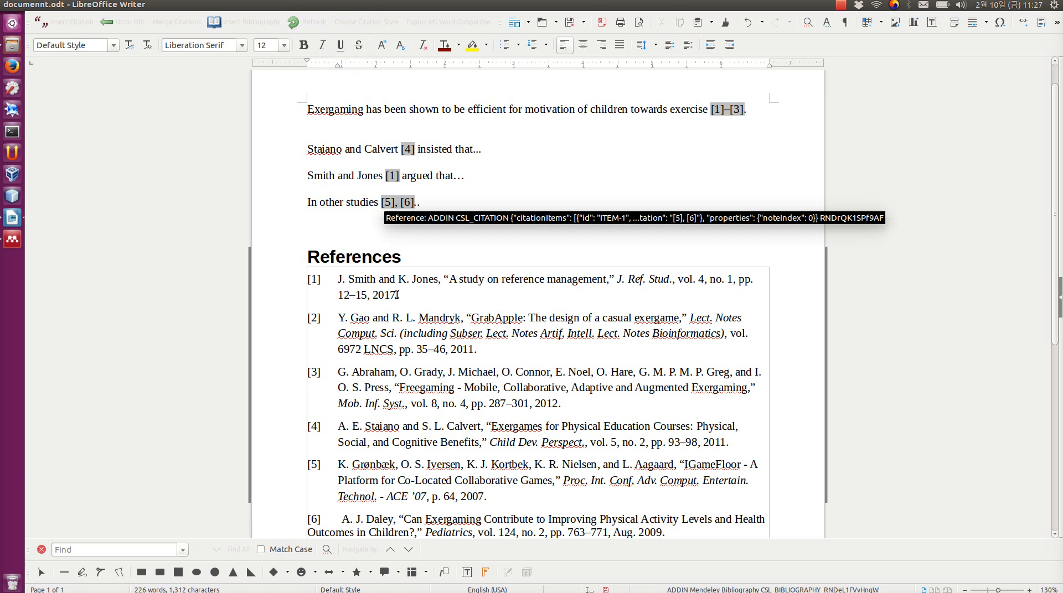
pyautogui.moveTo(396, 296)
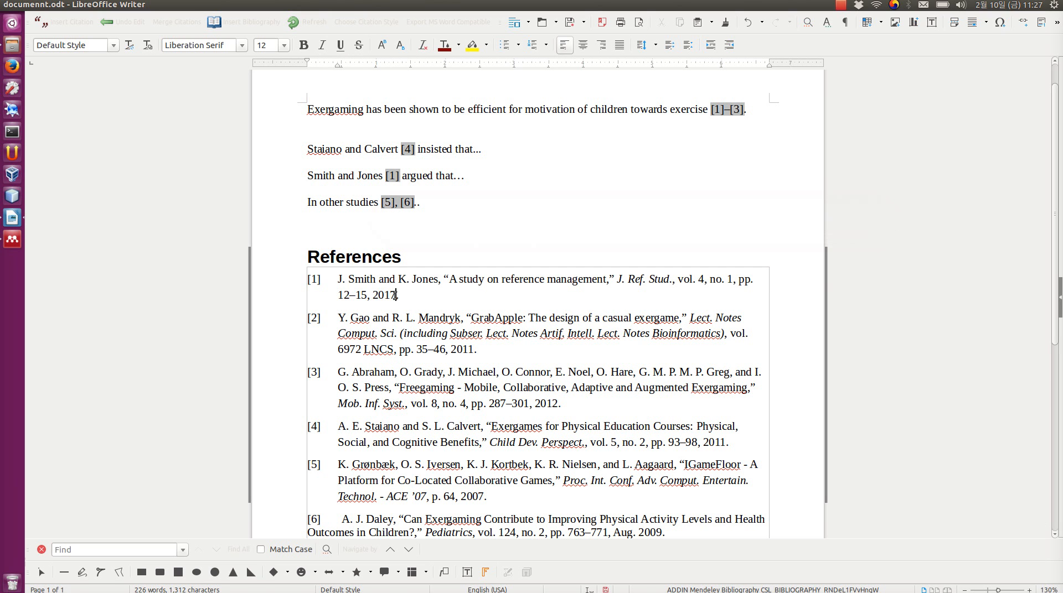
# Step: Change the Smith and Jones year from 2017 to 2016 and refresh Writer's references
pyautogui.doubleClick(383, 295)
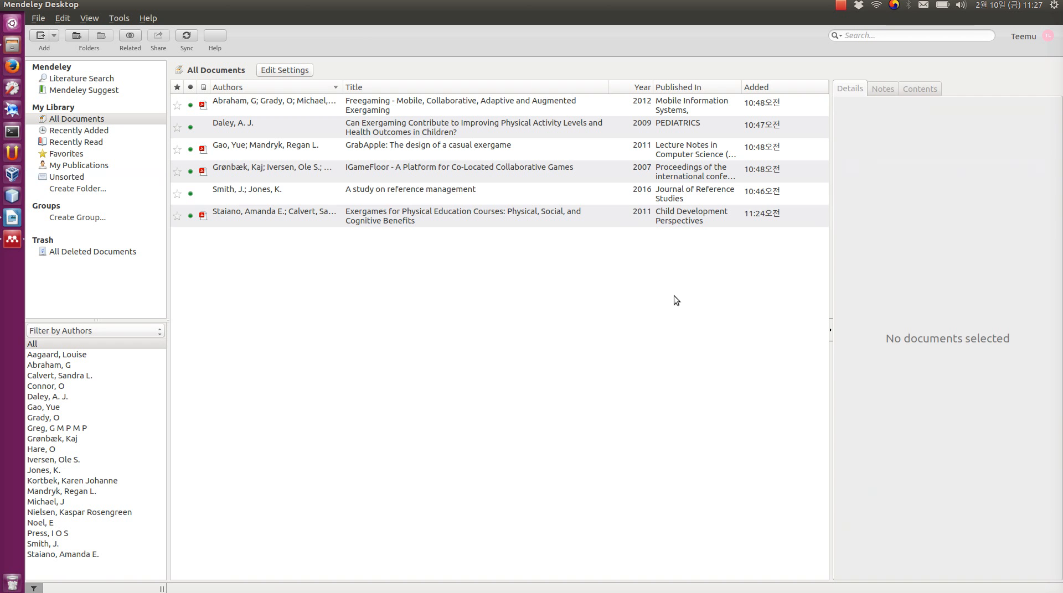
pyautogui.click(410, 189)
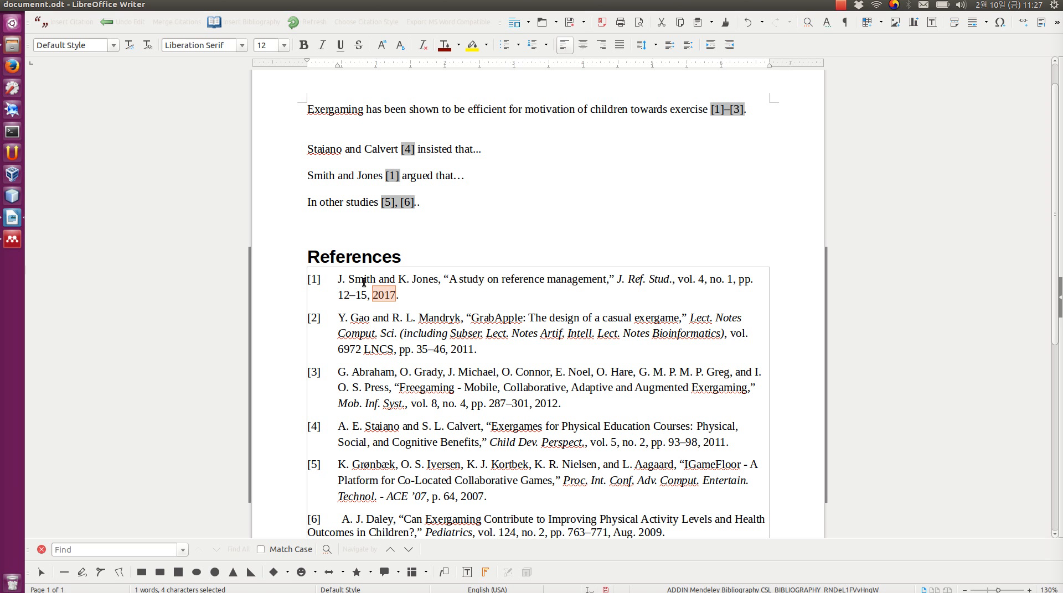
pyautogui.click(307, 22)
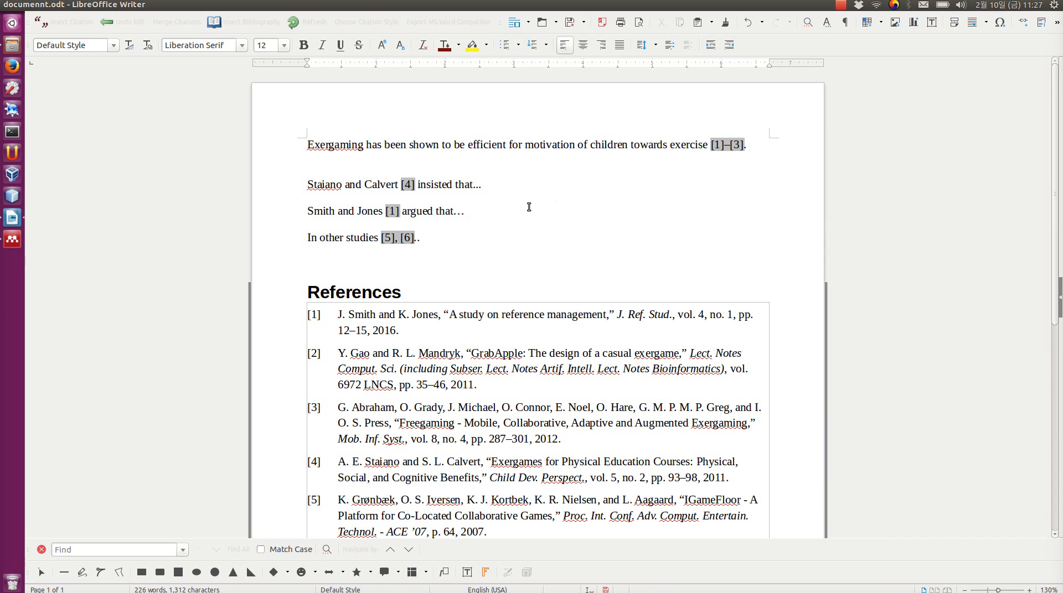
pyautogui.moveTo(477, 143)
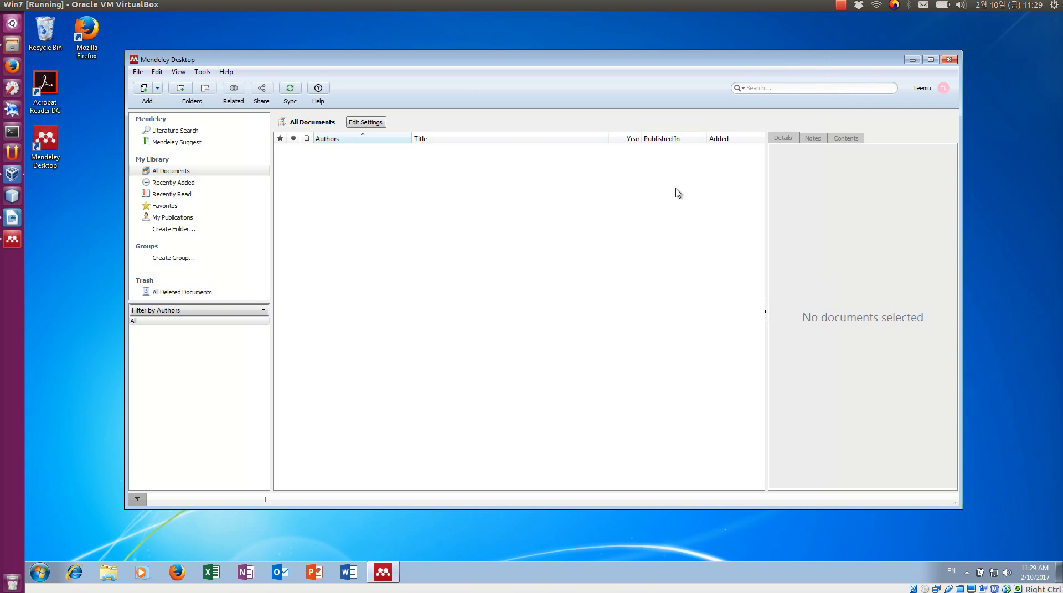
pyautogui.moveTo(505, 63)
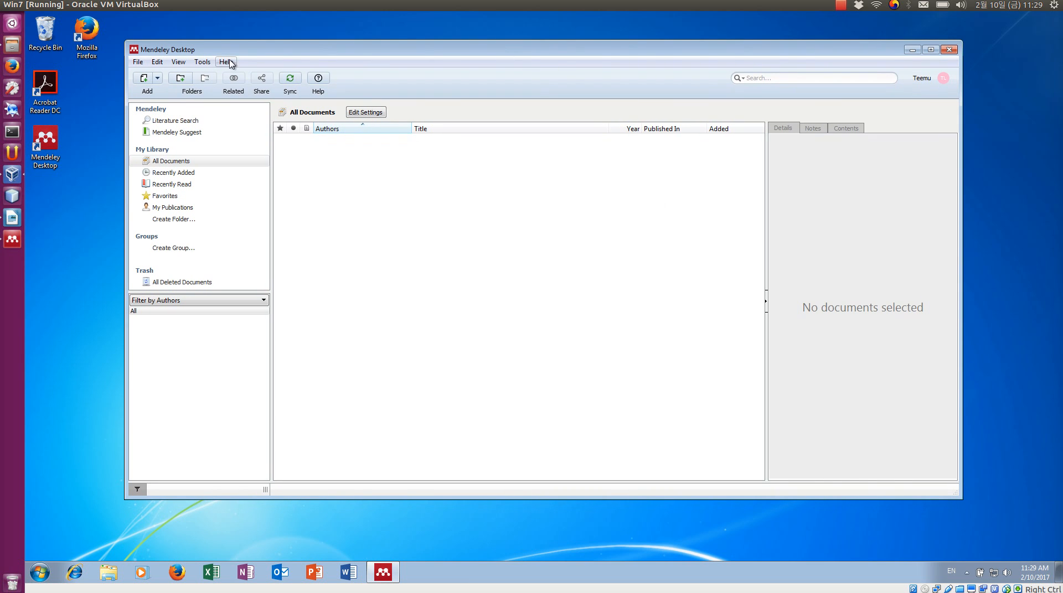
# Step: Switch to the Windows 7 virtual machine showing Mendeley's empty All Documents library
pyautogui.click(171, 160)
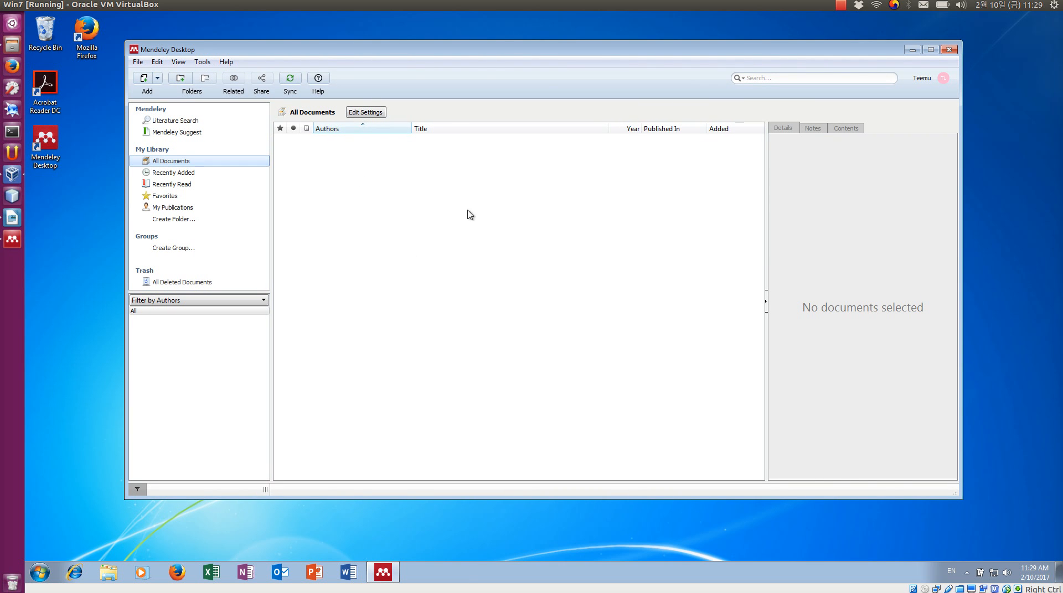
pyautogui.moveTo(67, 109)
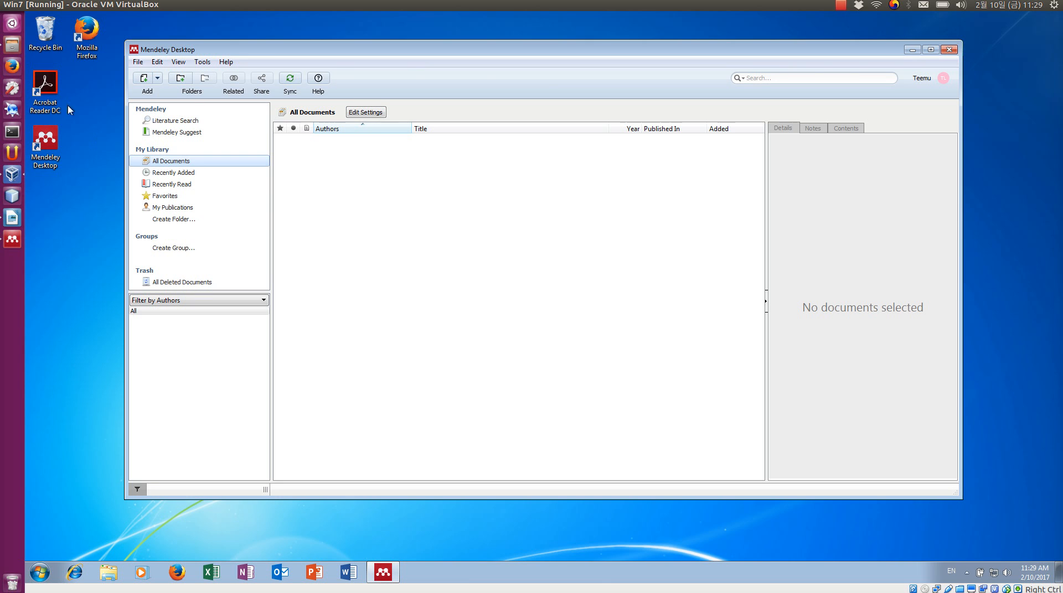
pyautogui.moveTo(49, 232)
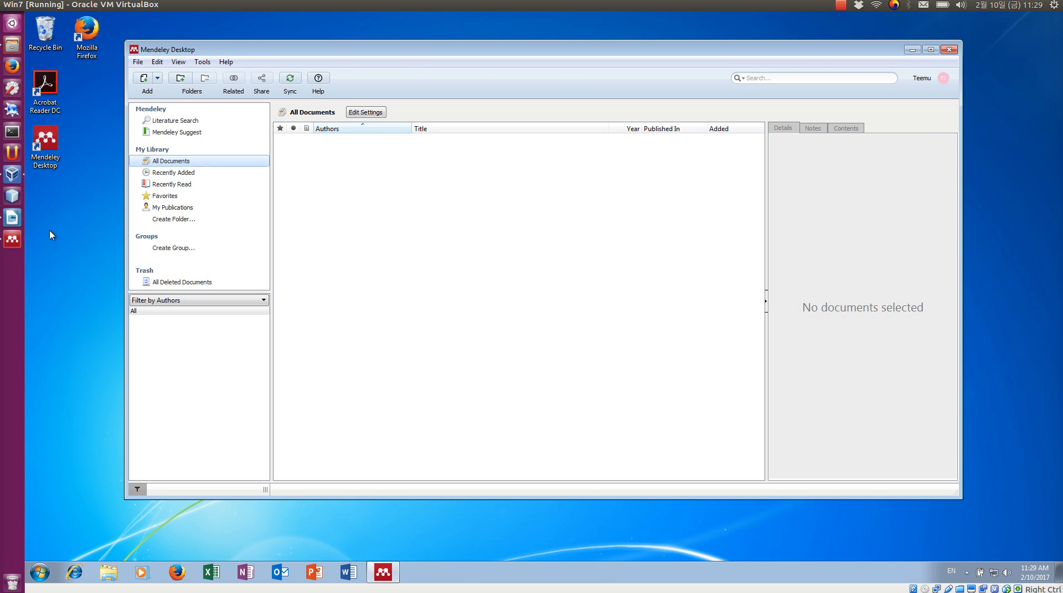
pyautogui.moveTo(12, 239)
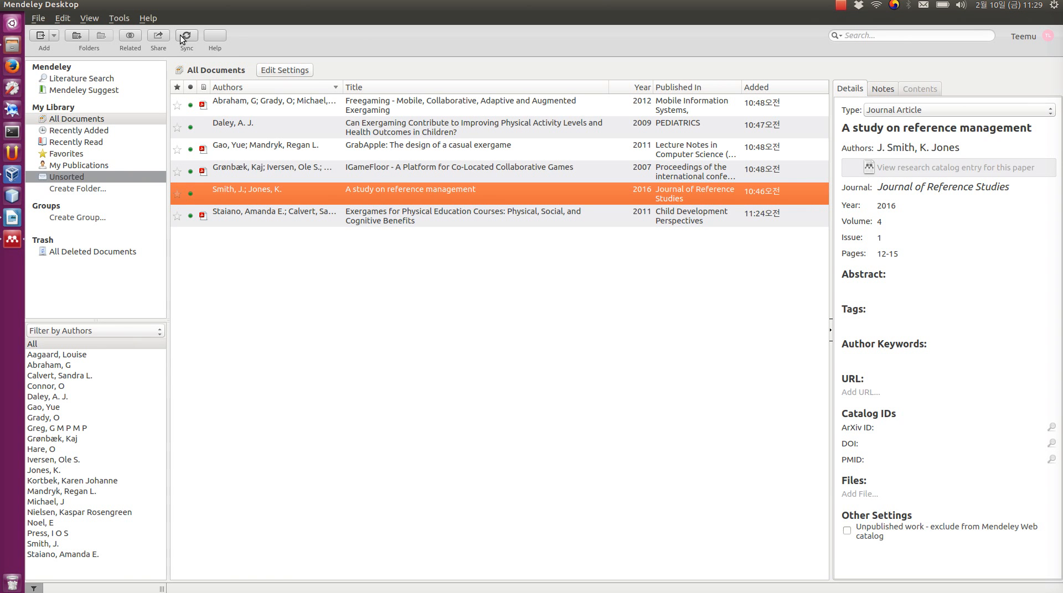
# Step: Start syncing the six-paper library to the online Mendeley account
pyautogui.click(186, 36)
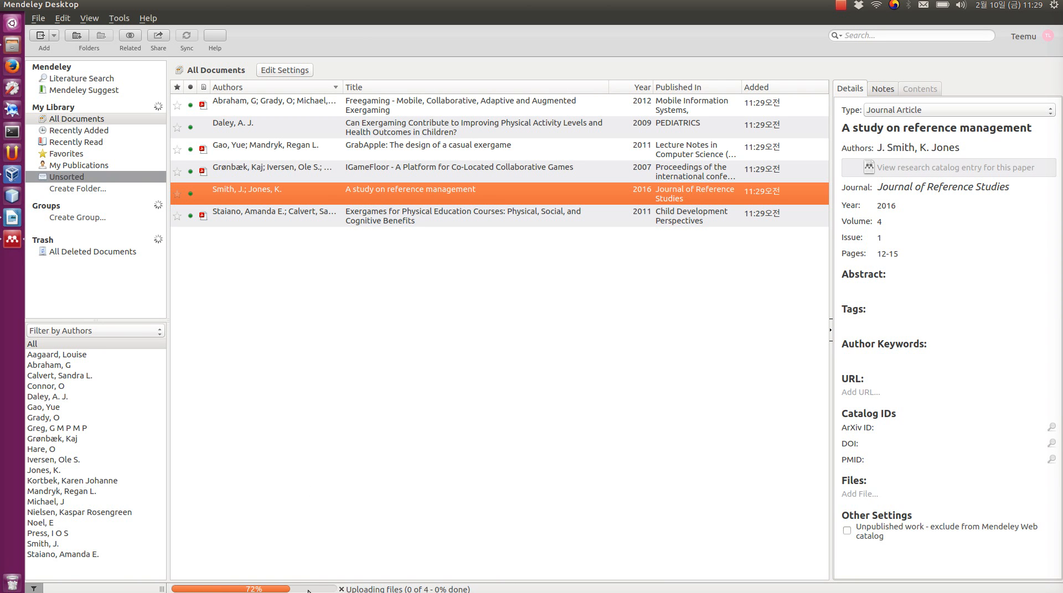
pyautogui.moveTo(308, 517)
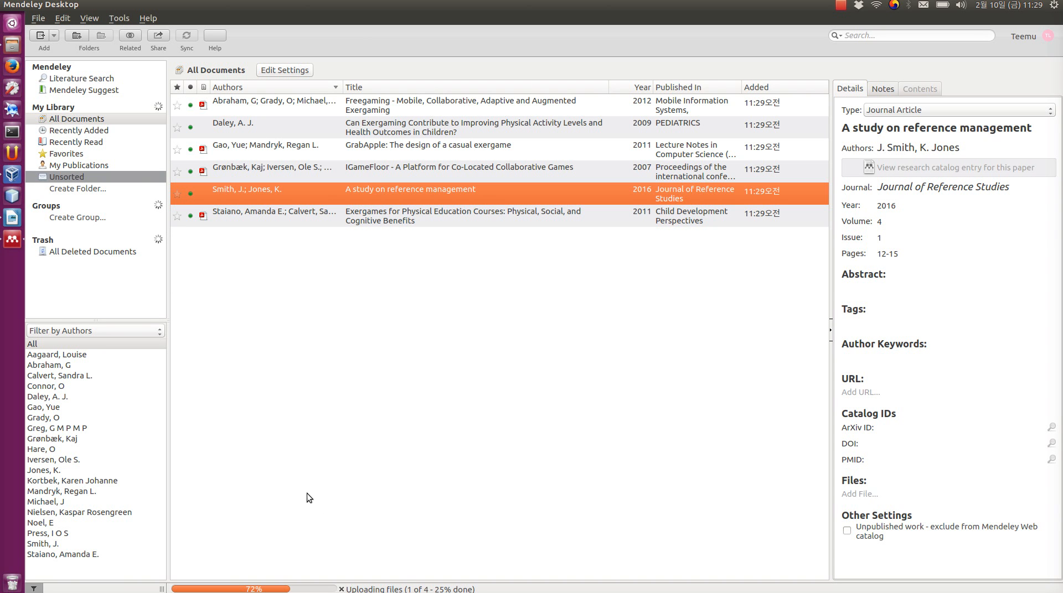
pyautogui.moveTo(12, 178)
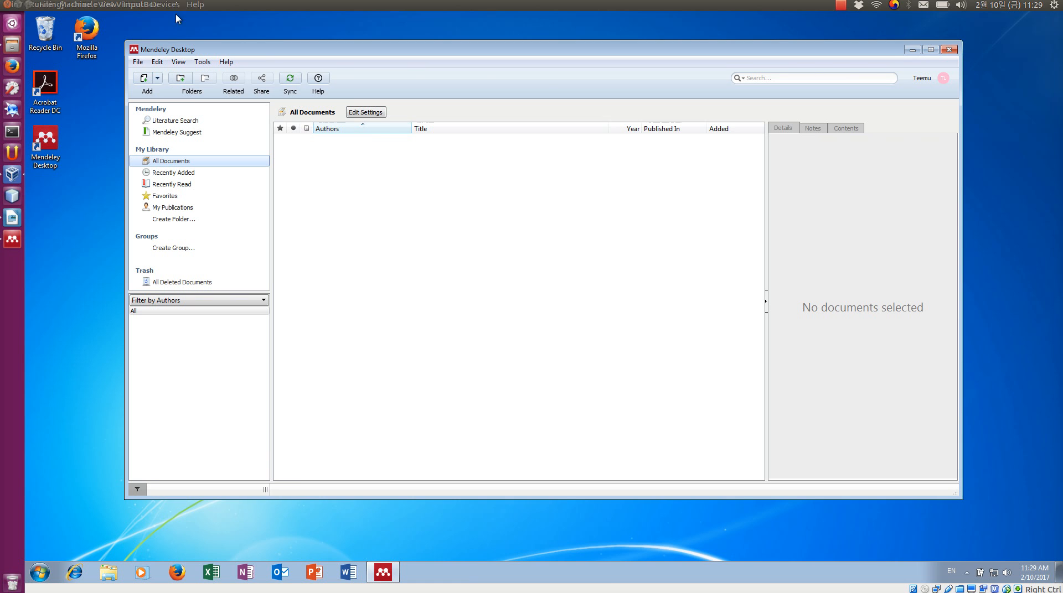
# Step: Install the Mendeley MS Word plugin from the Tools menu and confirm the installation
pyautogui.moveTo(176, 49); pyautogui.dragTo(154, 50)
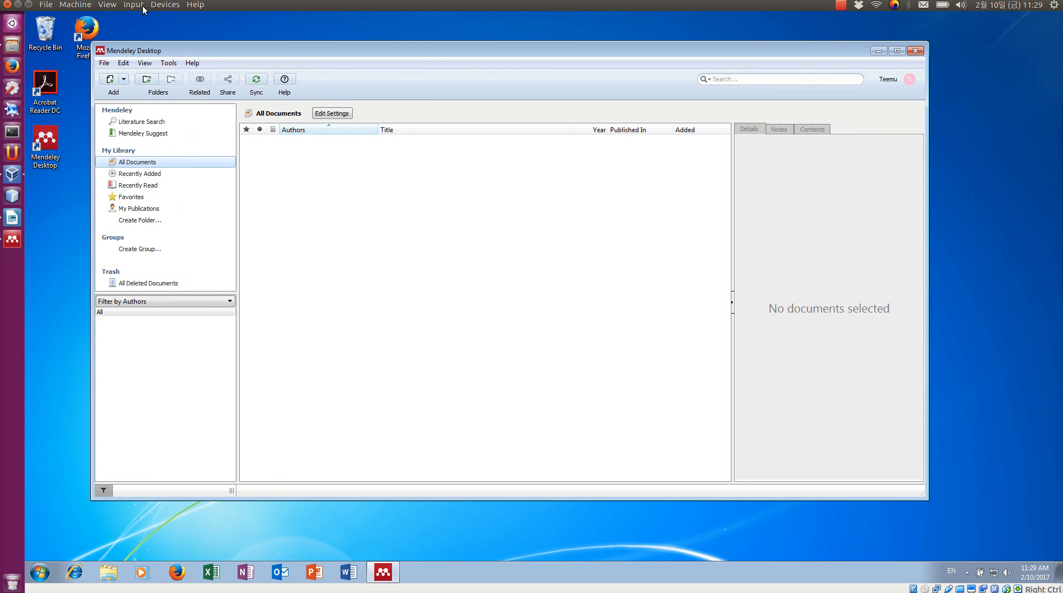
pyautogui.click(192, 63)
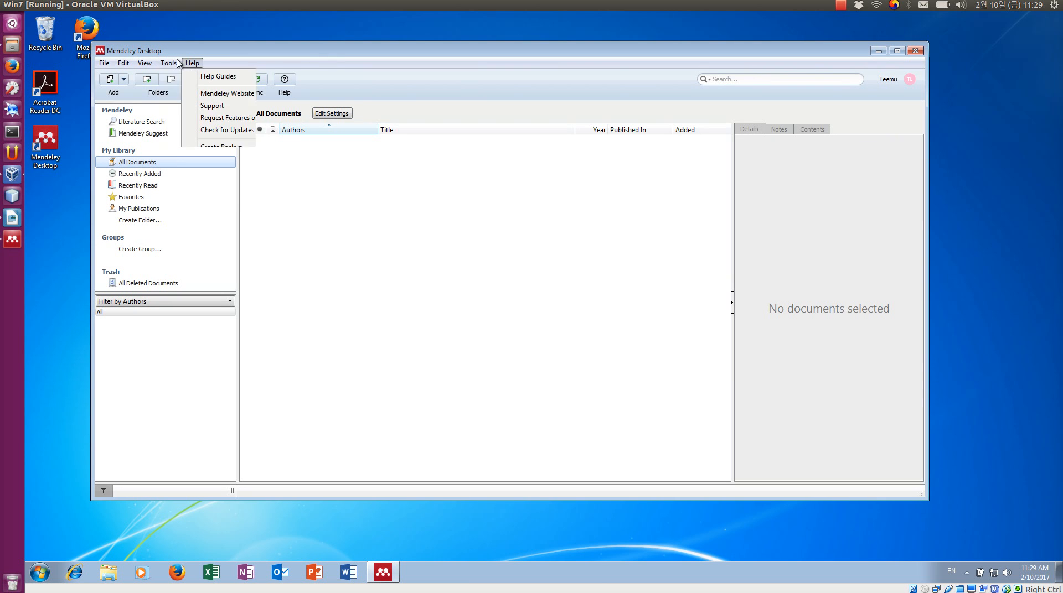
pyautogui.click(168, 63)
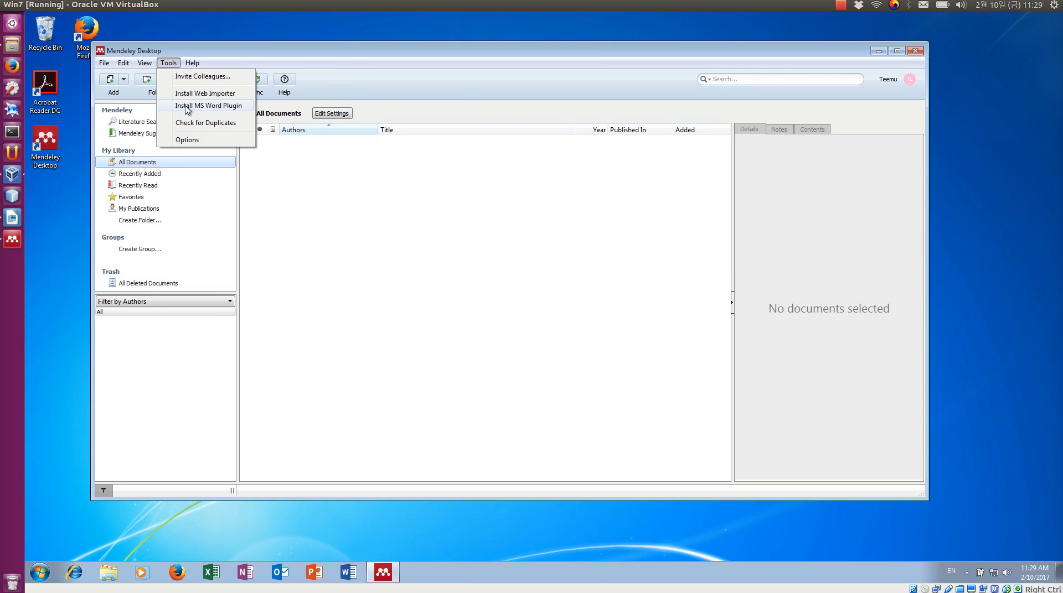
pyautogui.moveTo(229, 110)
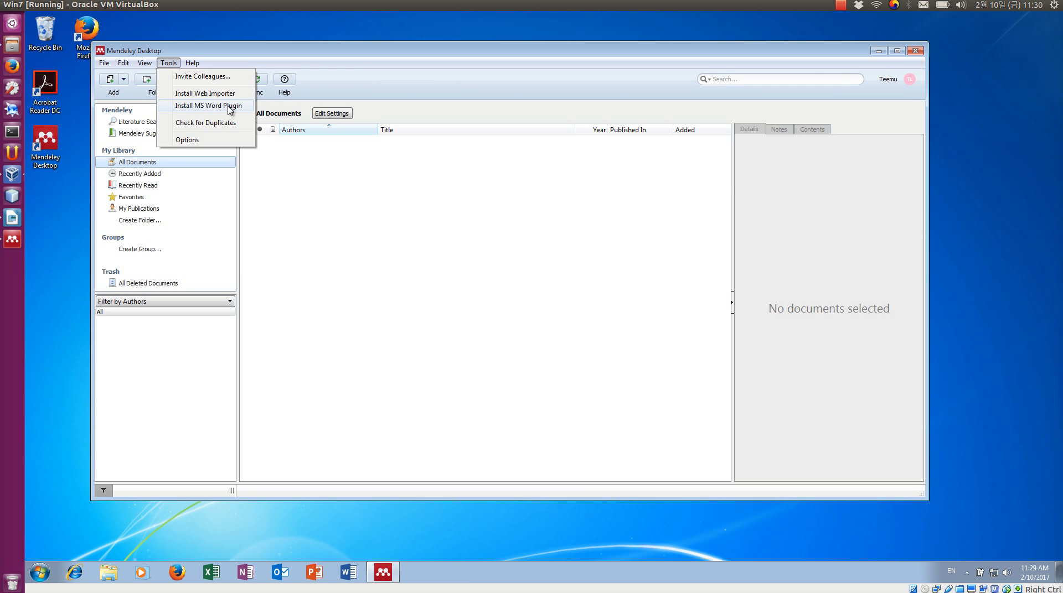
pyautogui.click(205, 105)
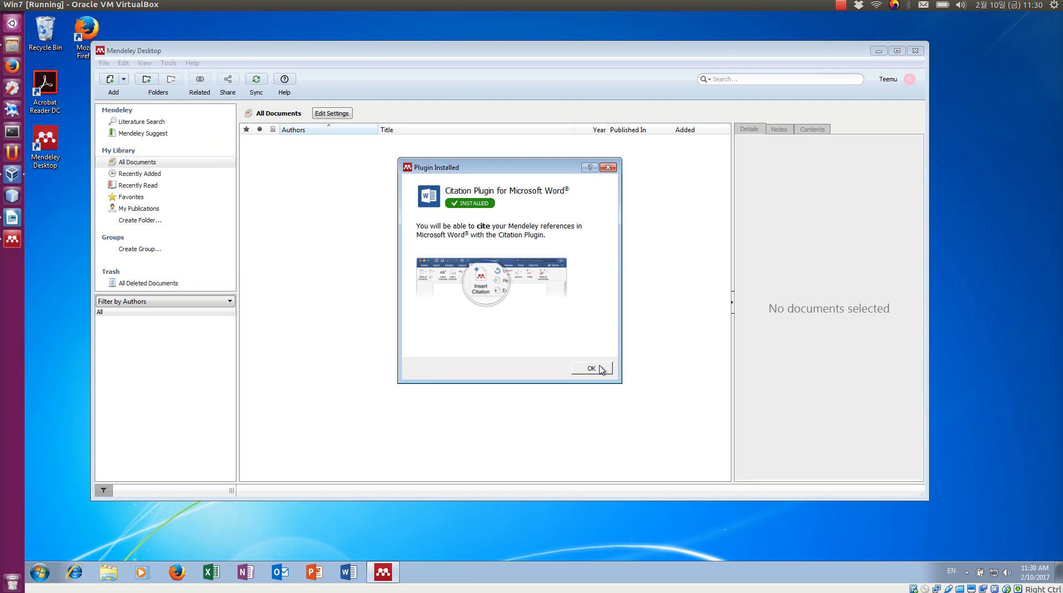
pyautogui.click(590, 368)
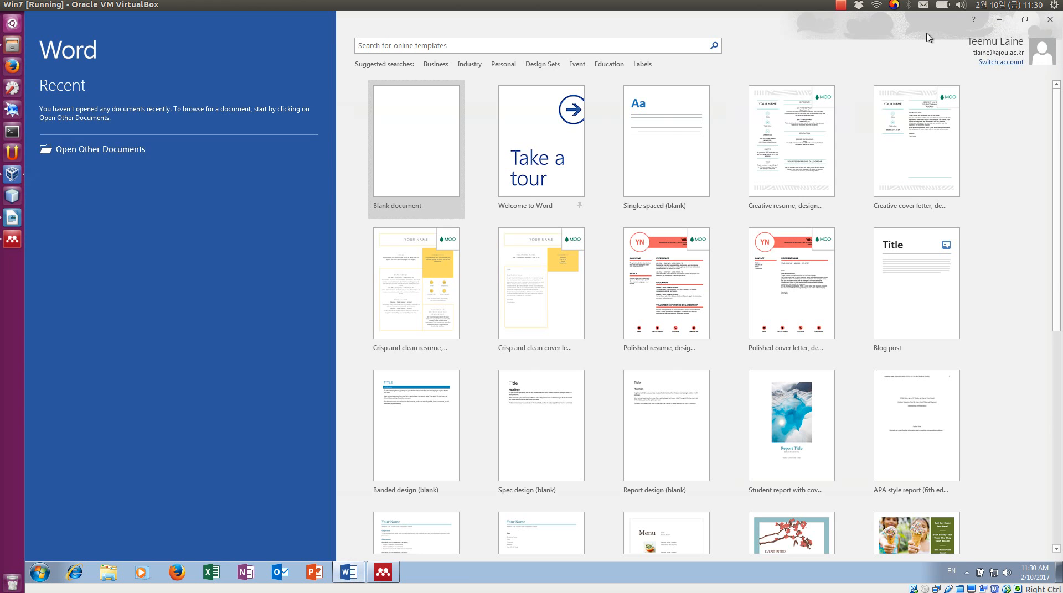
# Step: Create a blank Word document and show the References tab's Mendeley citation tools
pyautogui.click(415, 141)
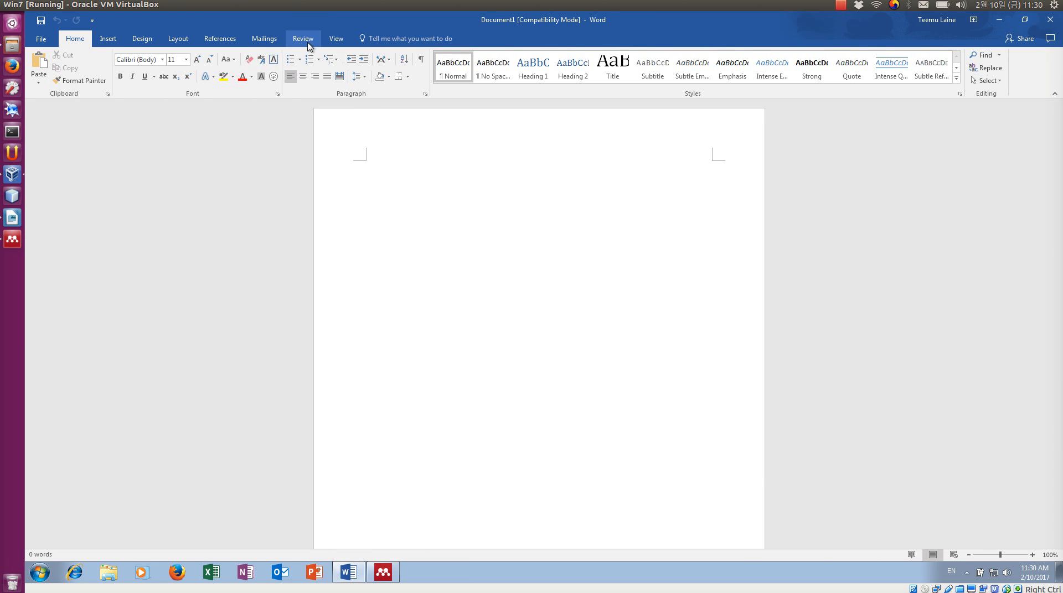
pyautogui.click(219, 39)
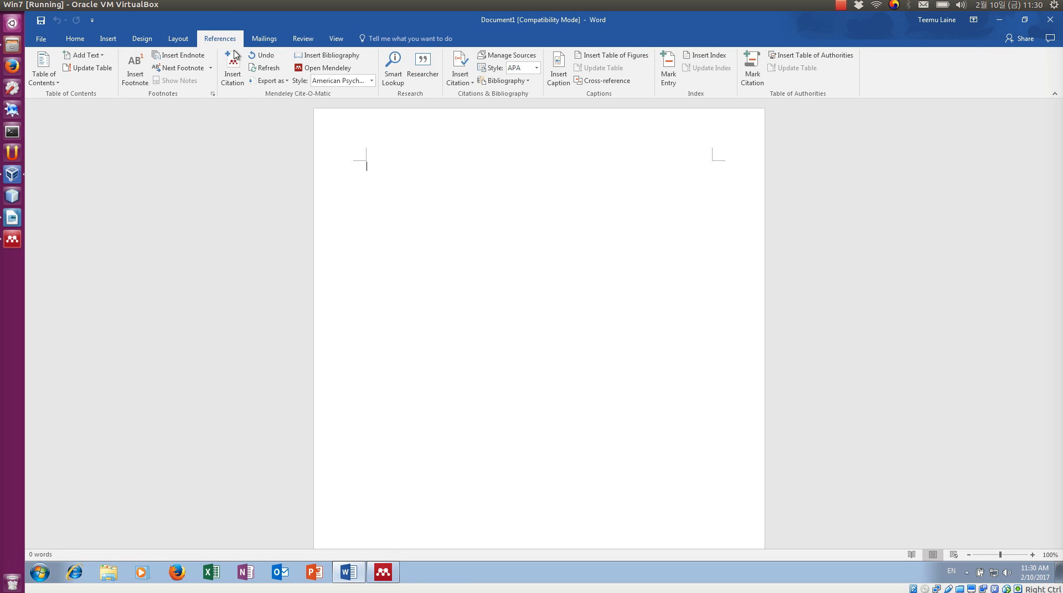
pyautogui.moveTo(304, 100)
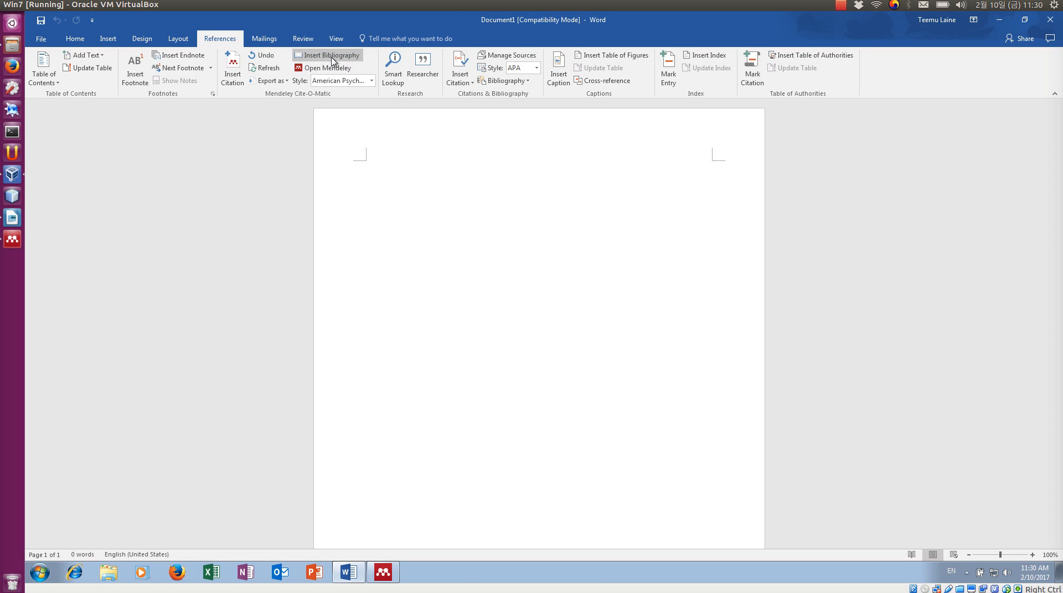
pyautogui.click(371, 81)
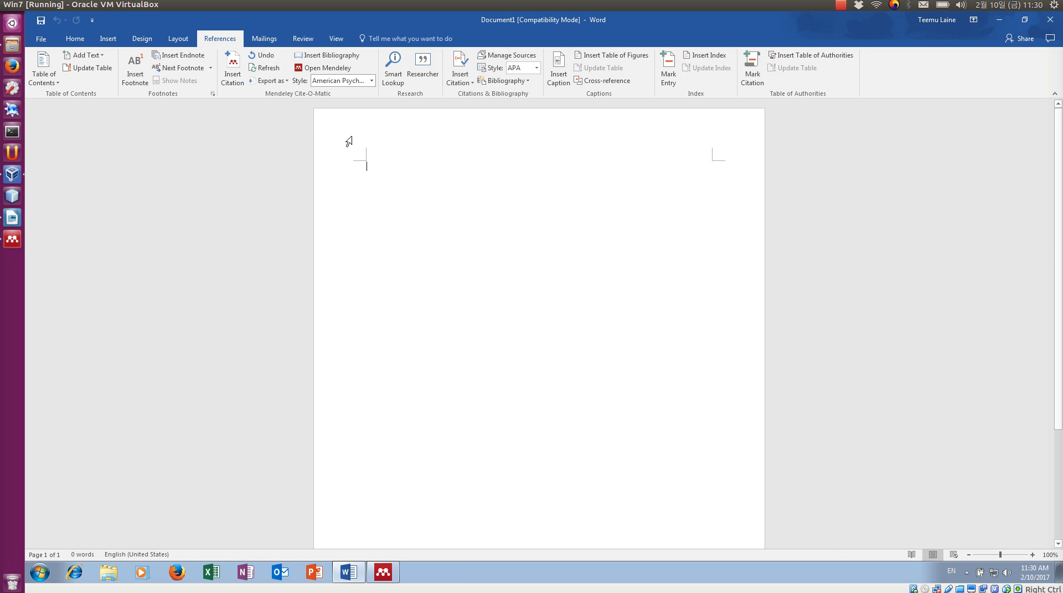
pyautogui.moveTo(438, 220)
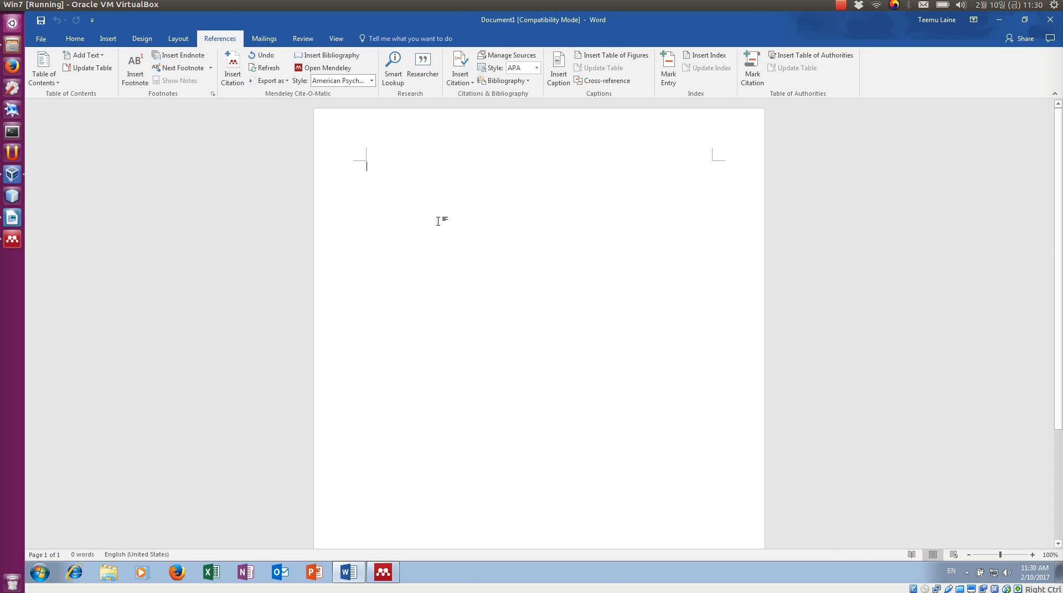
pyautogui.click(382, 572)
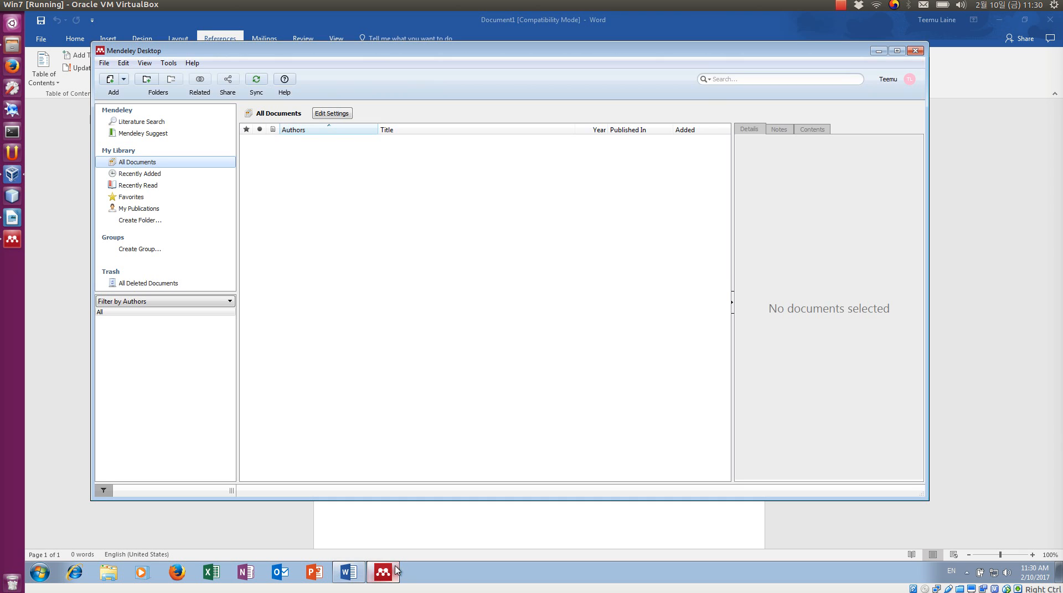
pyautogui.moveTo(93, 546)
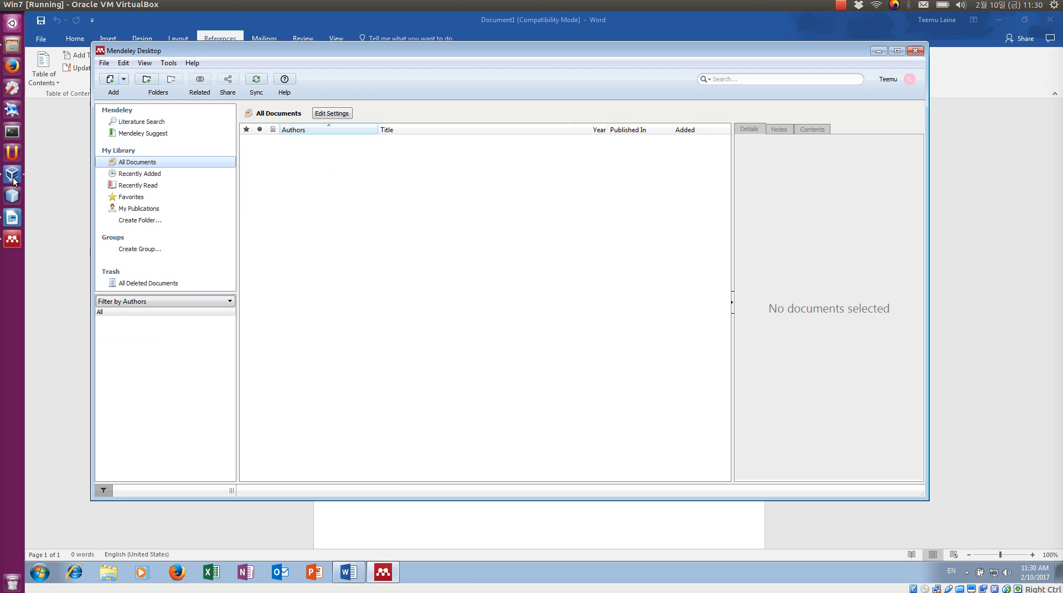
pyautogui.click(257, 79)
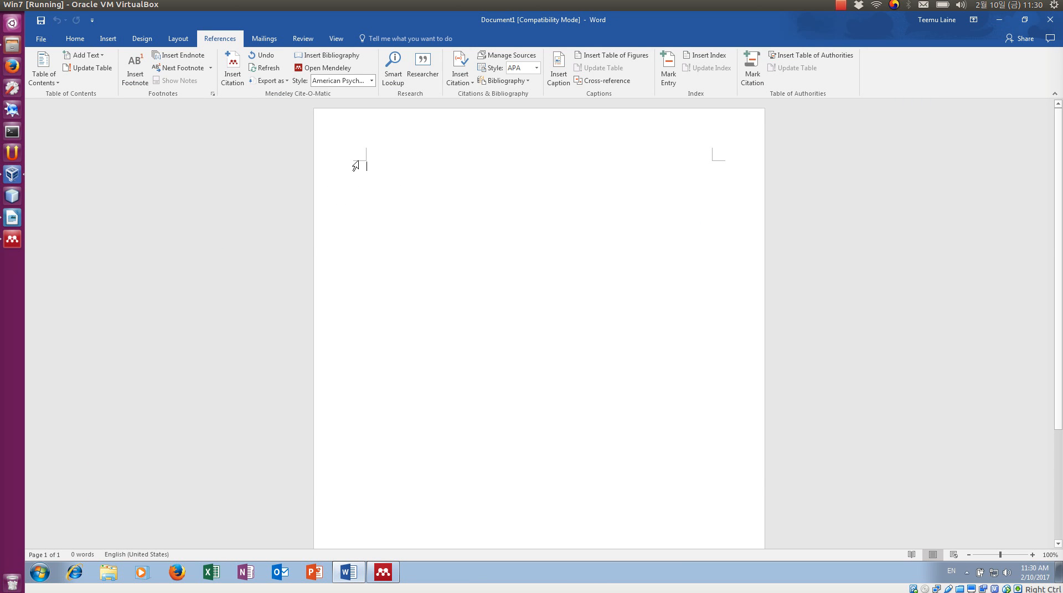
# Step: Type 'Abraham suggested that..' at the start of the page
pyautogui.write('Abra')
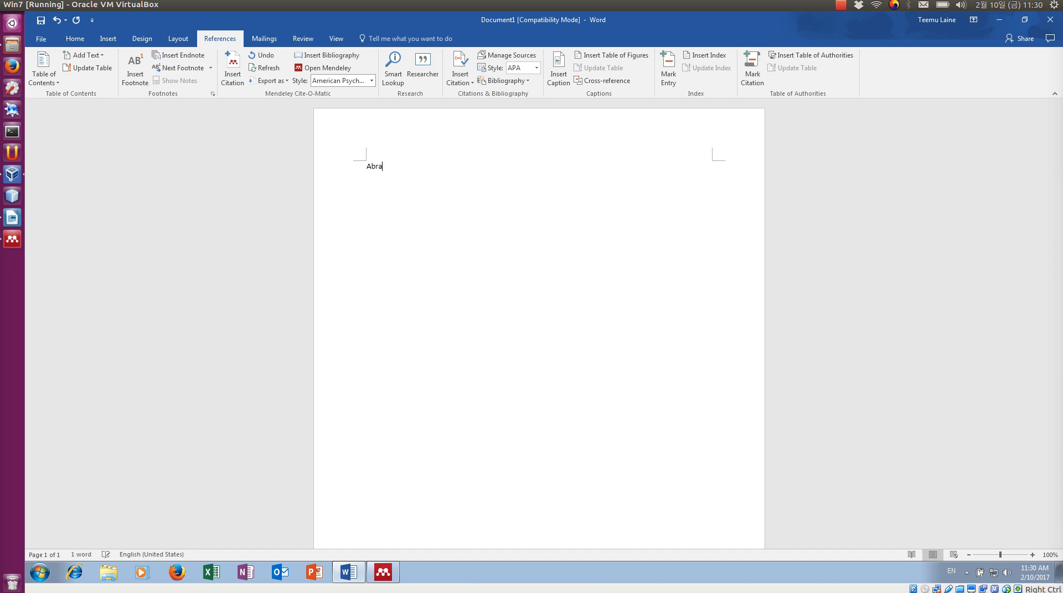
pyautogui.write('ham su')
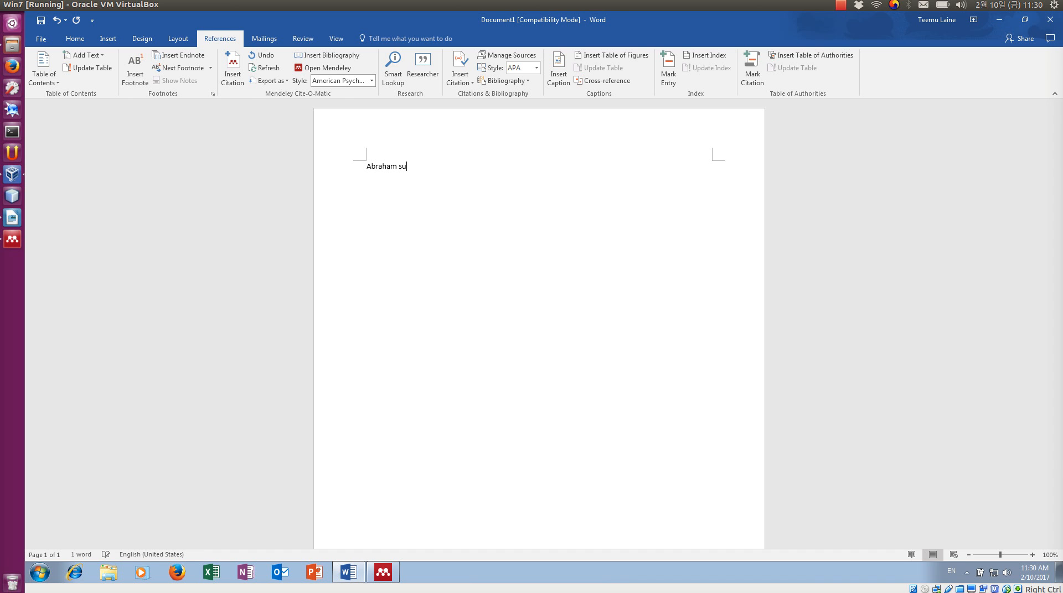
pyautogui.write('ggested that..')
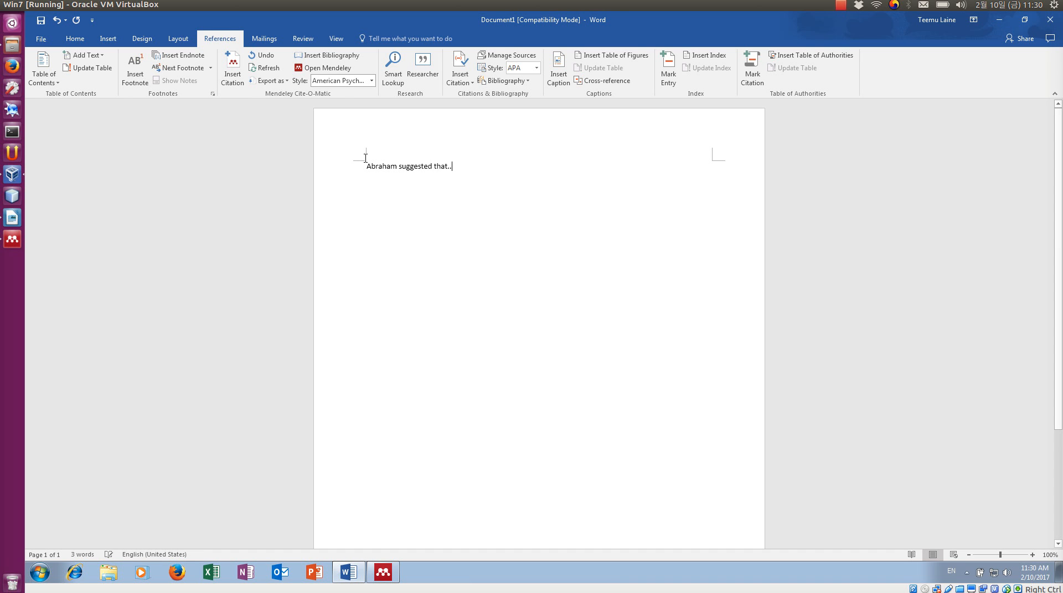
pyautogui.moveTo(327, 68)
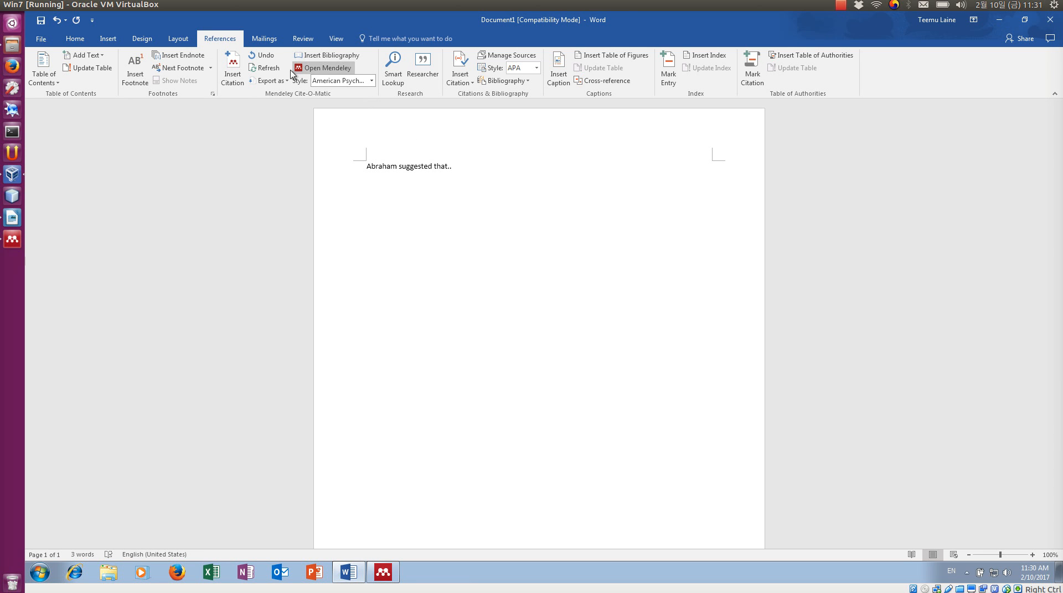
# Step: Insert a year-only Mendeley citation for Abraham's 2012 Freegaming paper
pyautogui.click(232, 66)
pyautogui.write('abra')
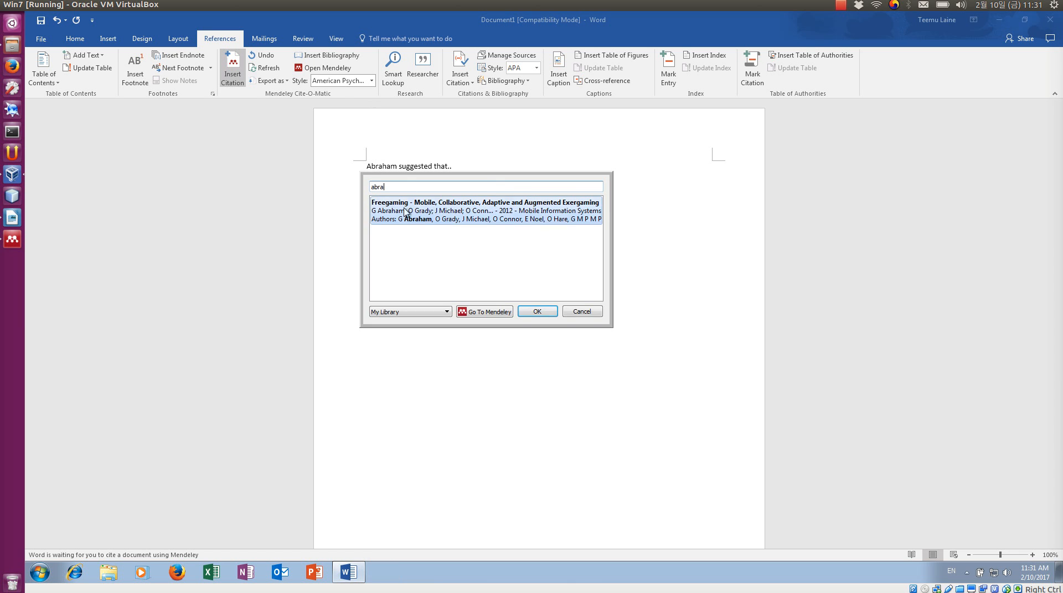
pyautogui.click(486, 210)
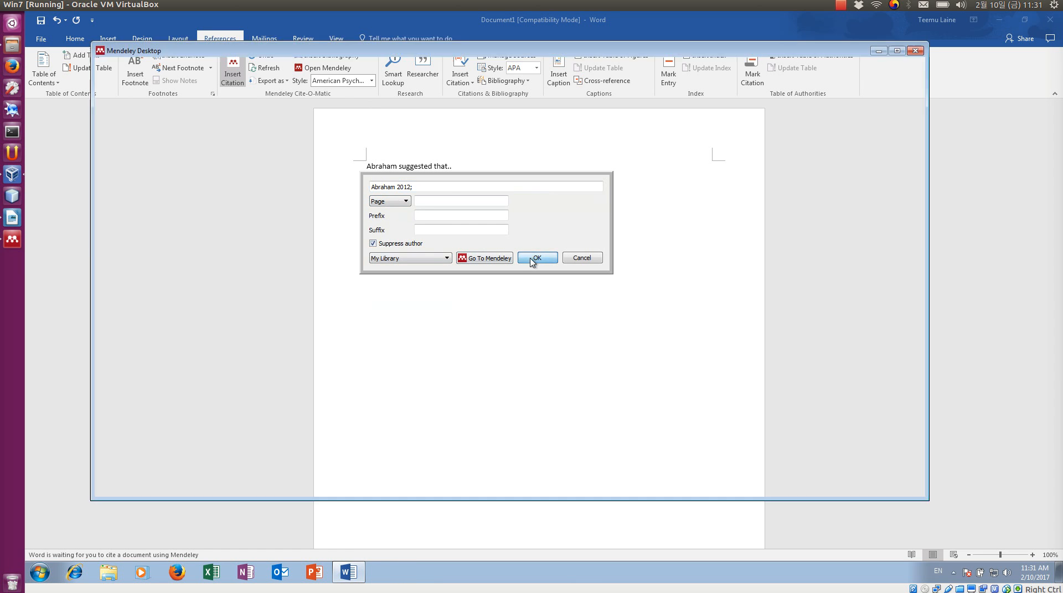
pyautogui.click(536, 258)
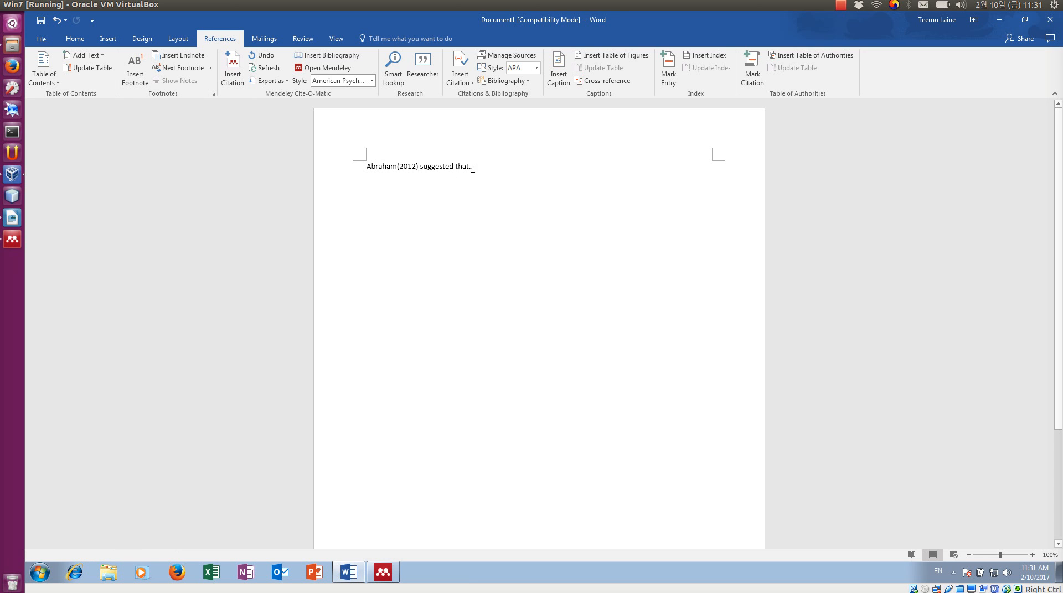
pyautogui.write('.')
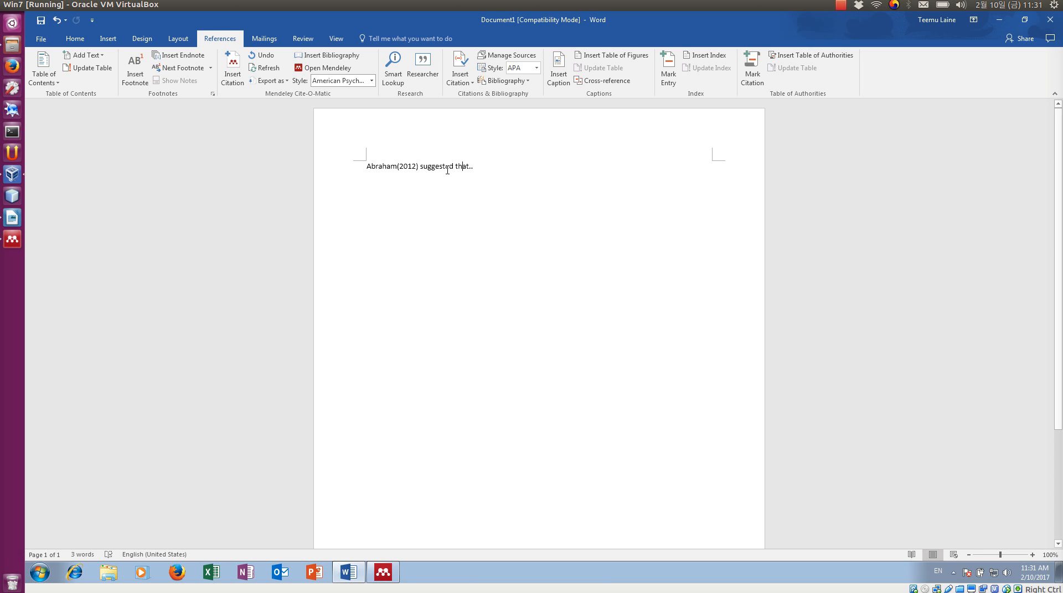
pyautogui.moveTo(339, 157)
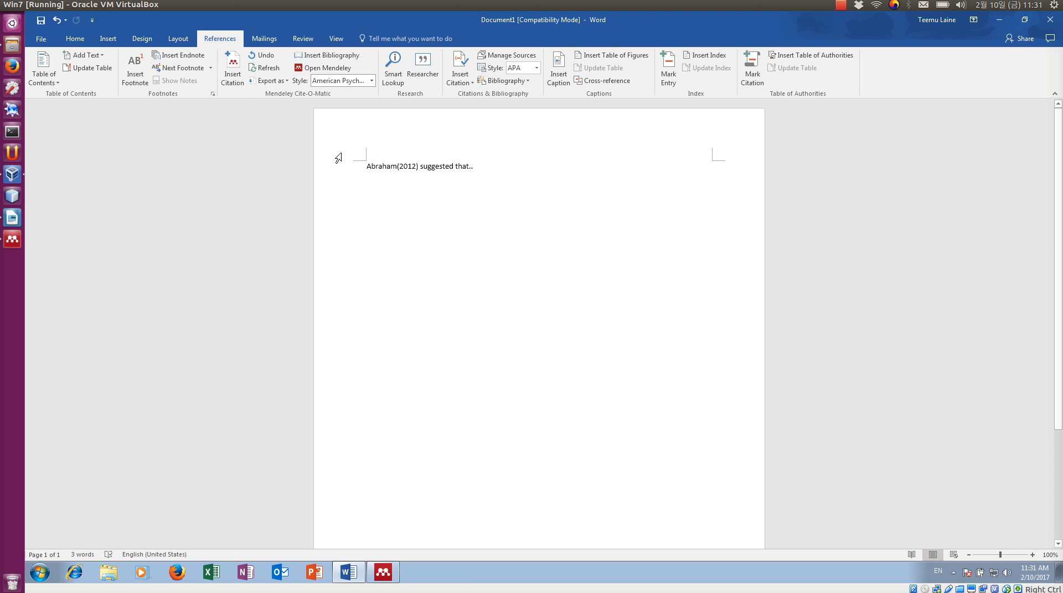
pyautogui.click(462, 166)
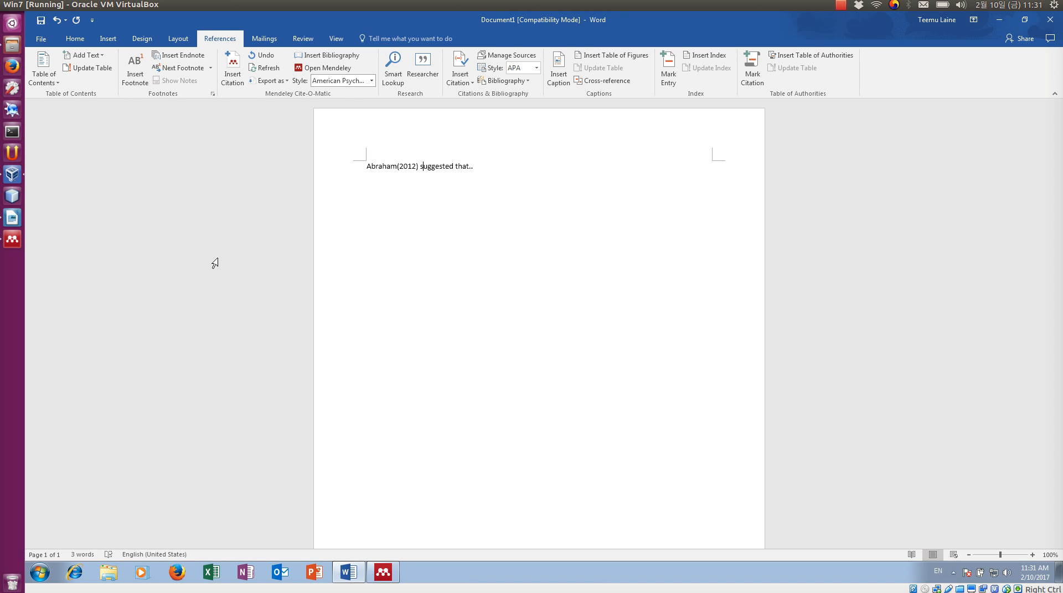
pyautogui.moveTo(851, 6)
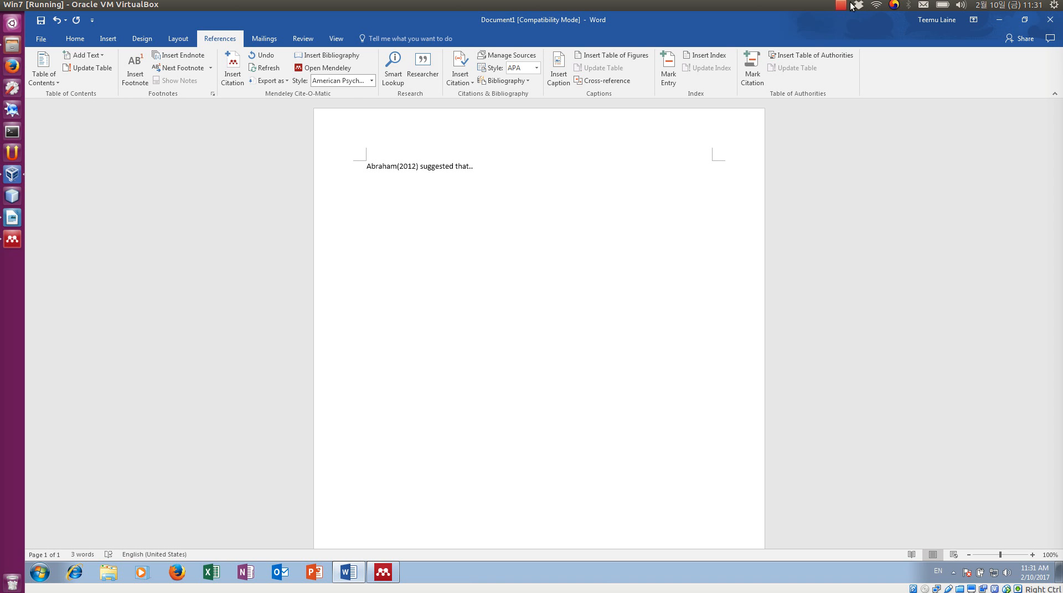